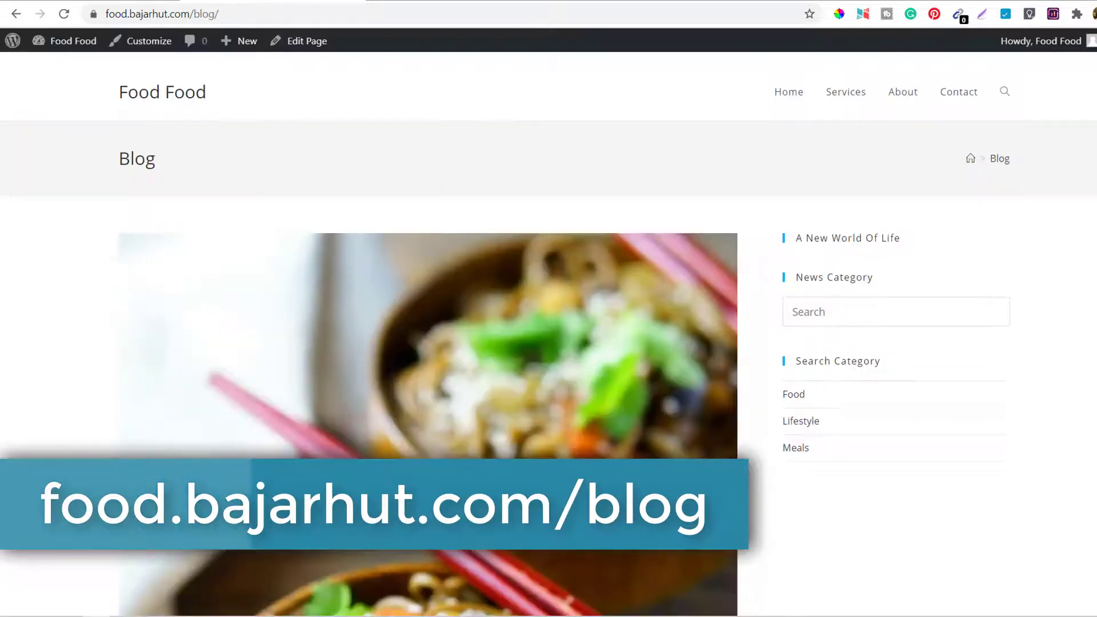
mouse_move(138, 343)
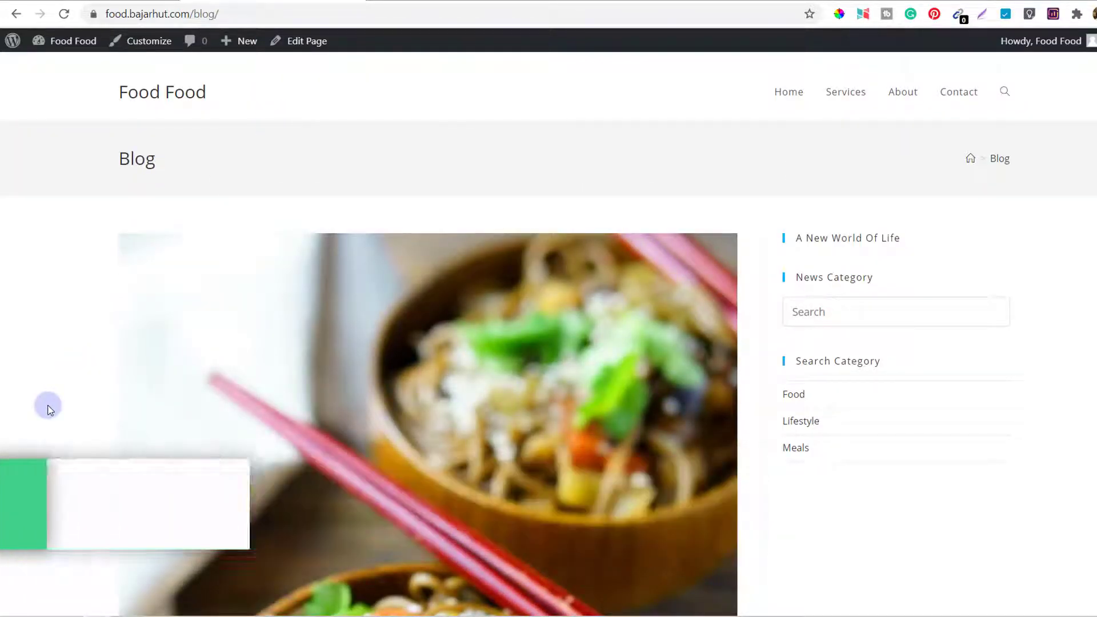
Scroll through the Food Blog page's food posts and category sidebar
scroll(down, 3)
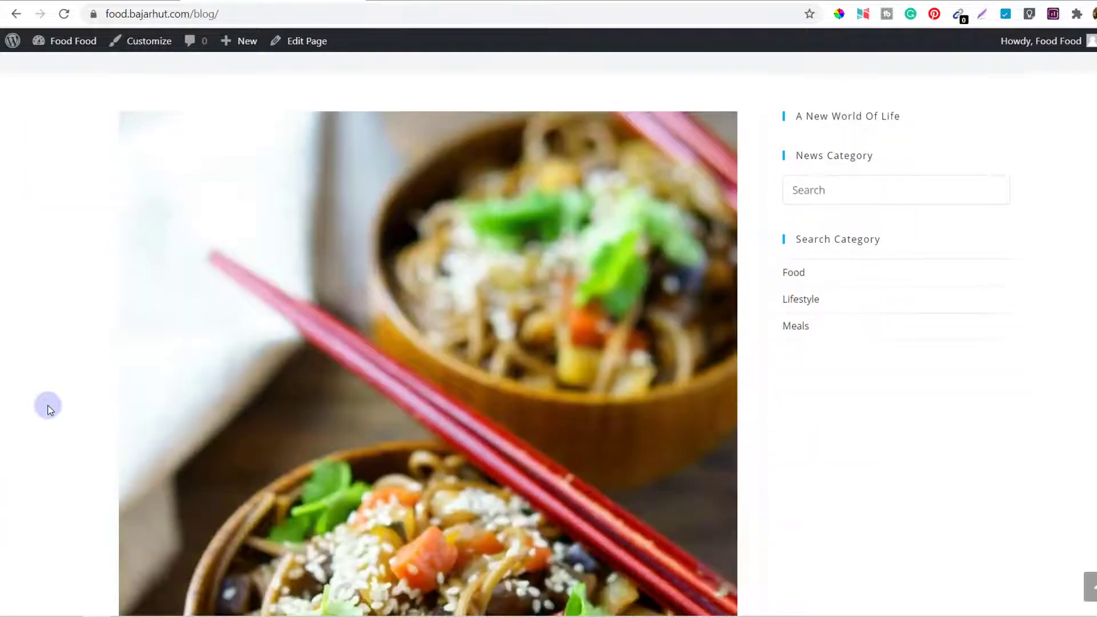
scroll(down, 3)
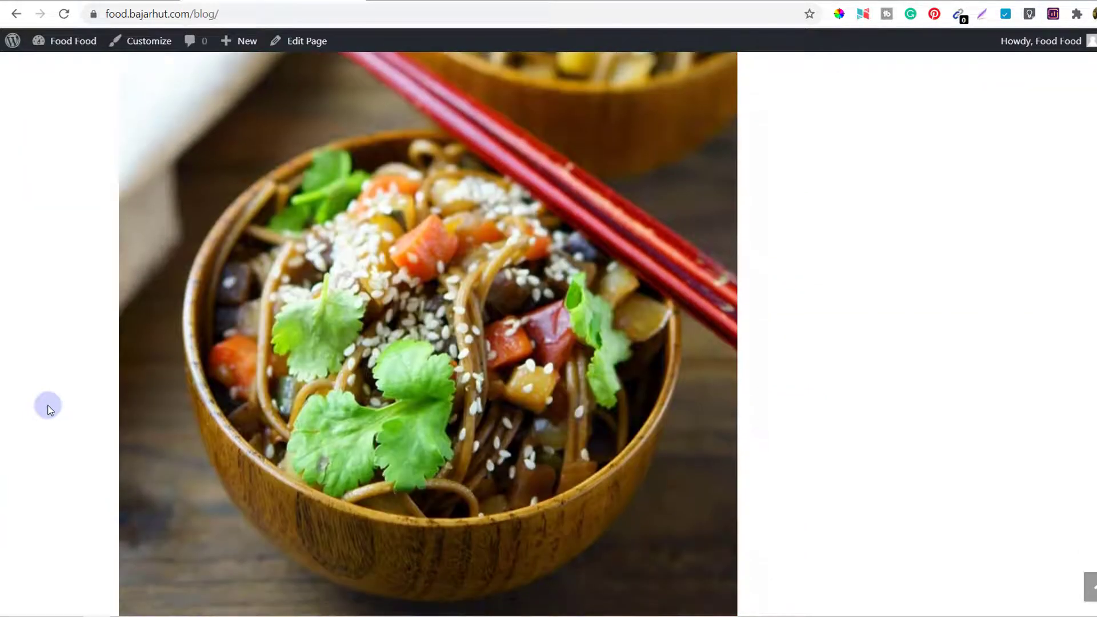
scroll(down, 3)
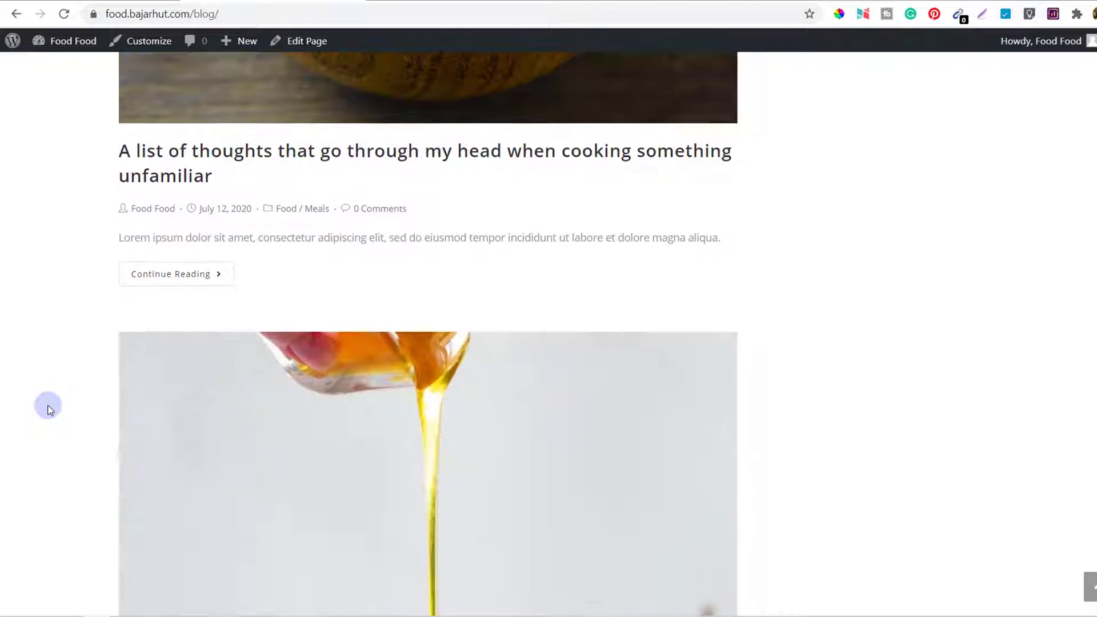
scroll(down, 3)
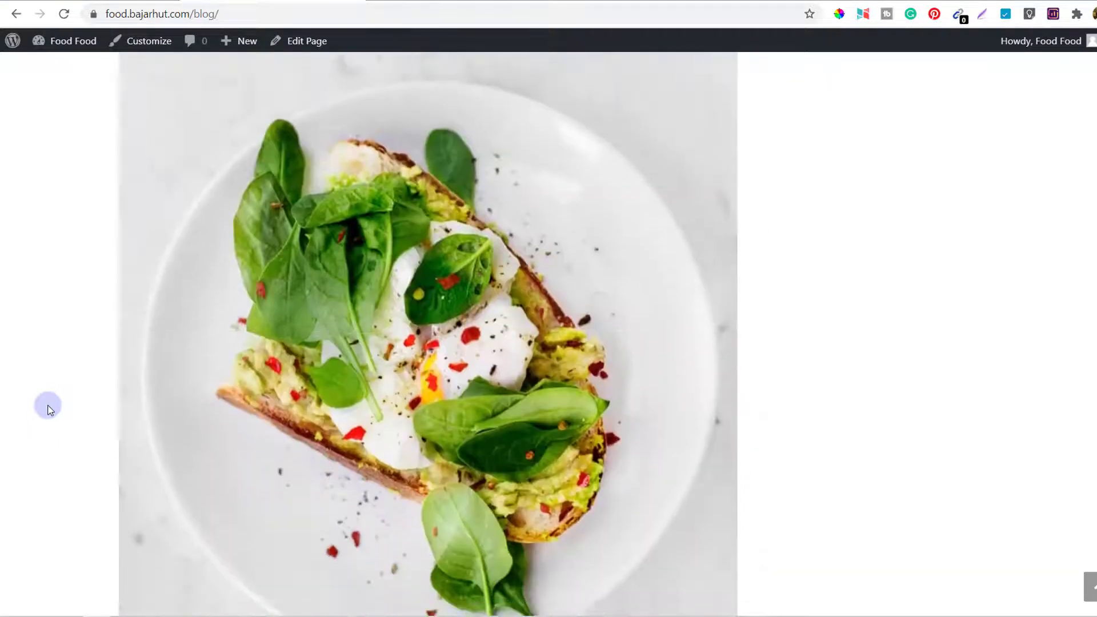
scroll(down, 3)
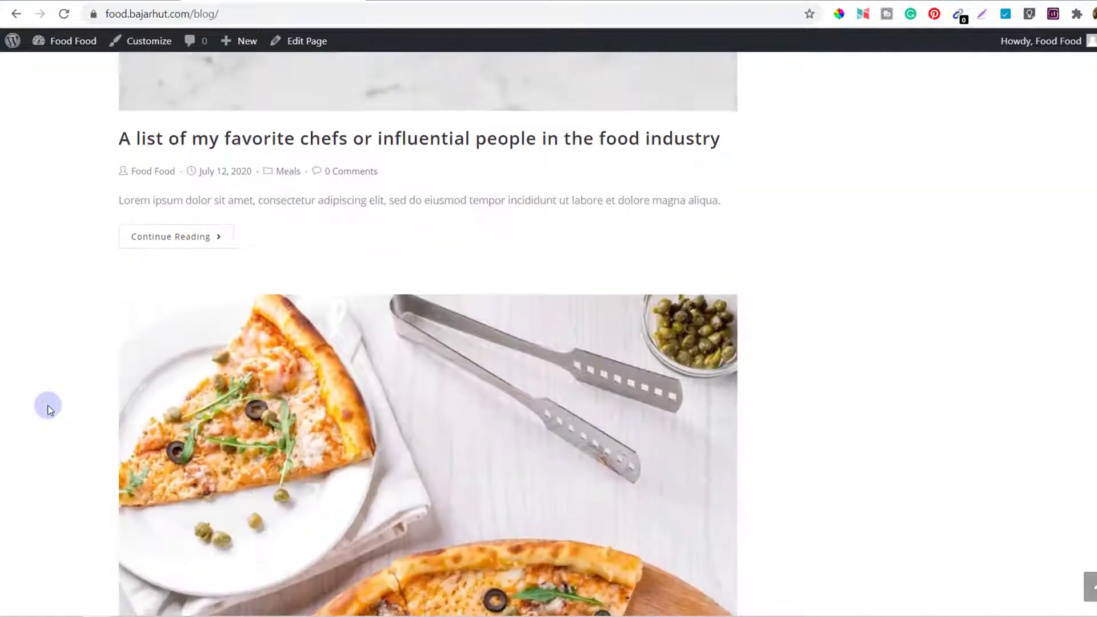
scroll(down, 3)
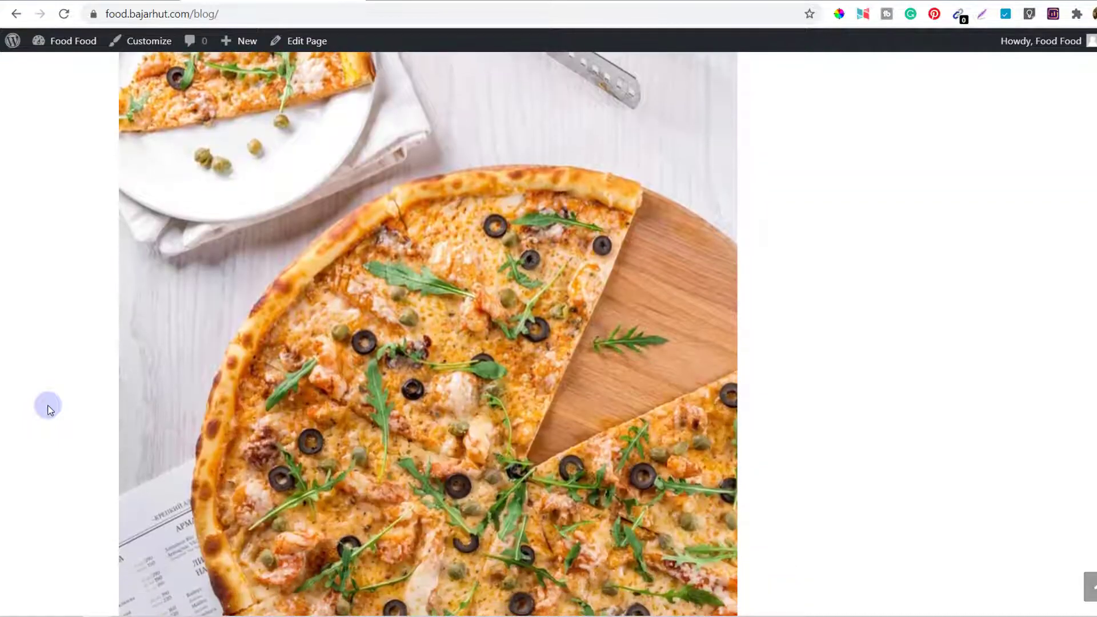
scroll(down, 3)
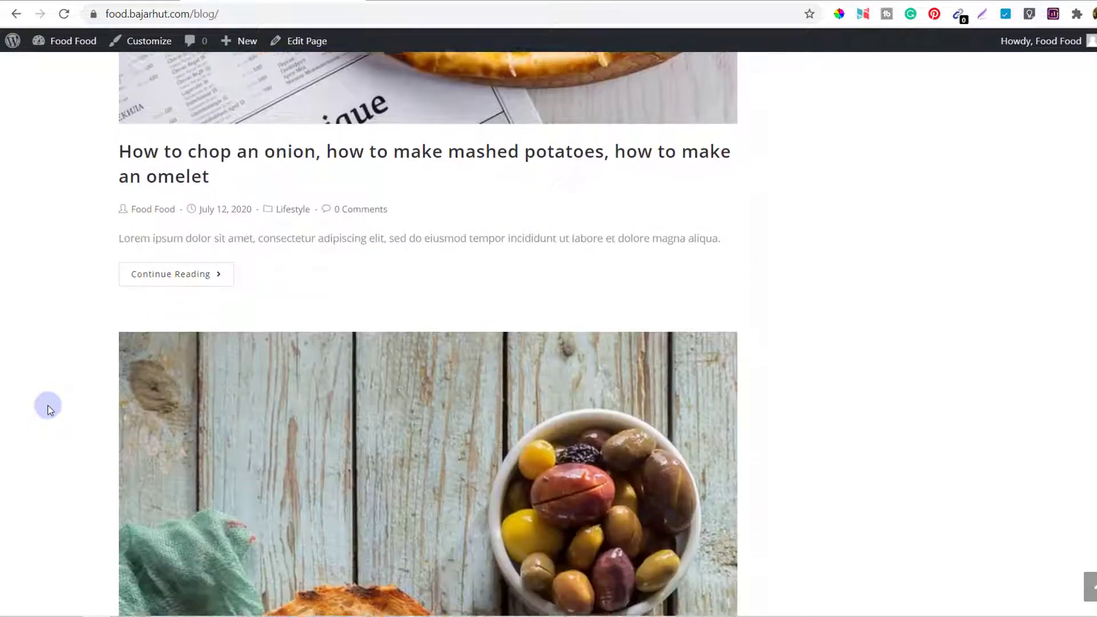
scroll(down, 3)
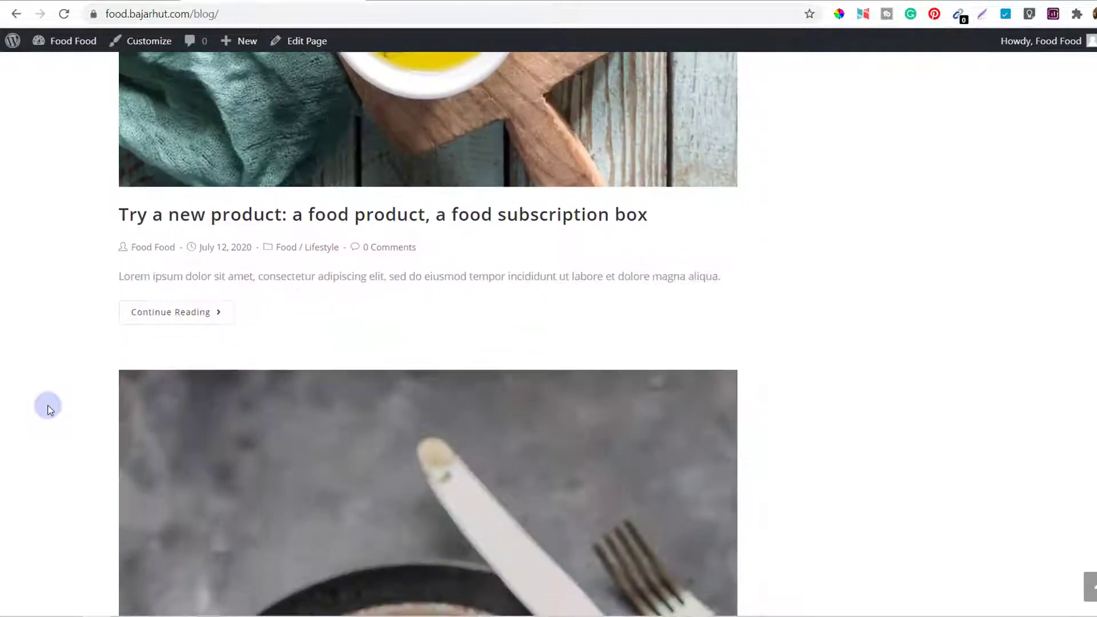
scroll(down, 3)
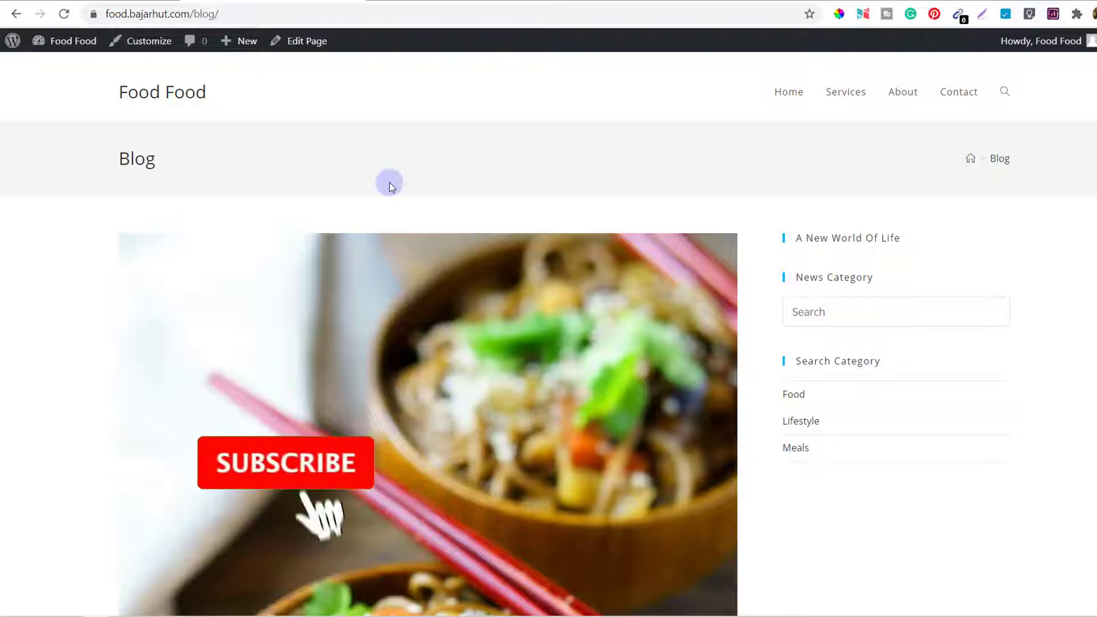
Switch to the WordPress Dashboard from the admin bar and scroll through it
click(285, 462)
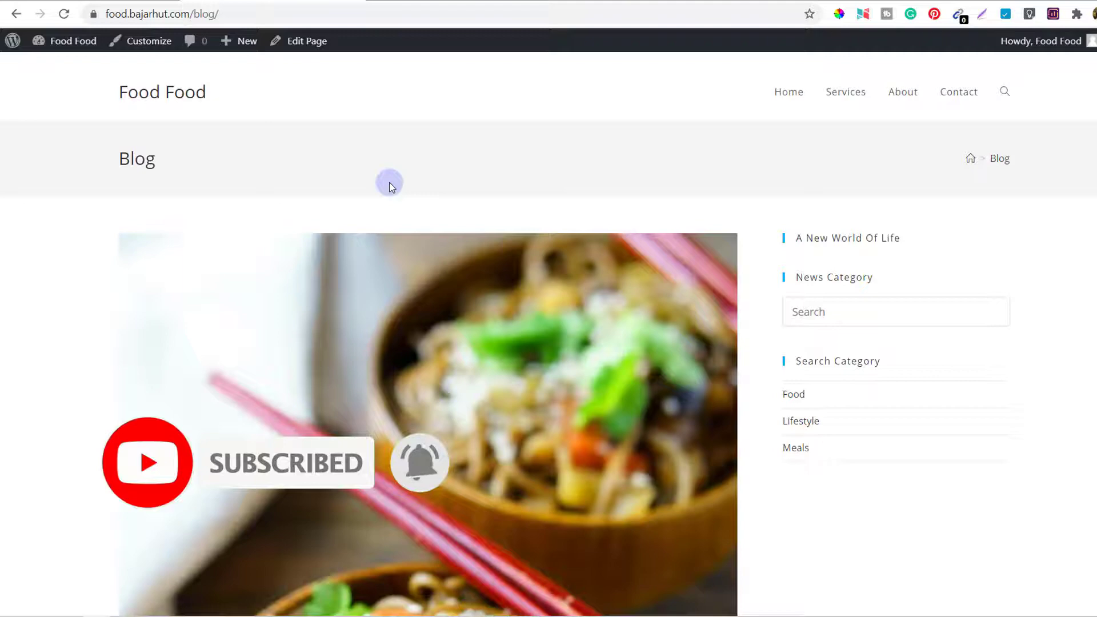
scroll(down, 3)
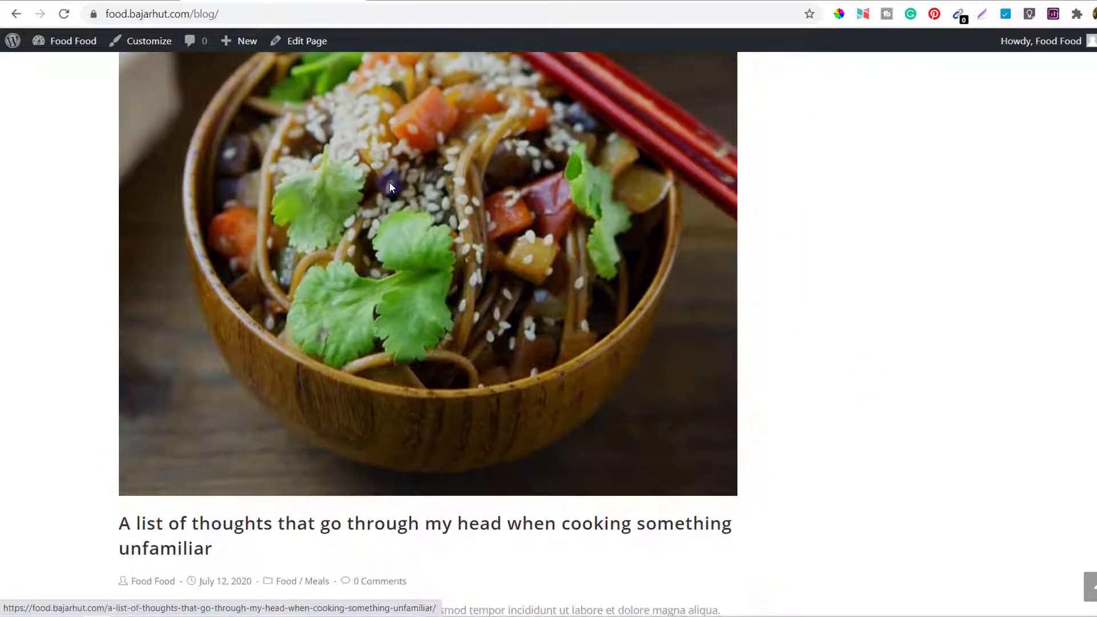
scroll(down, 3)
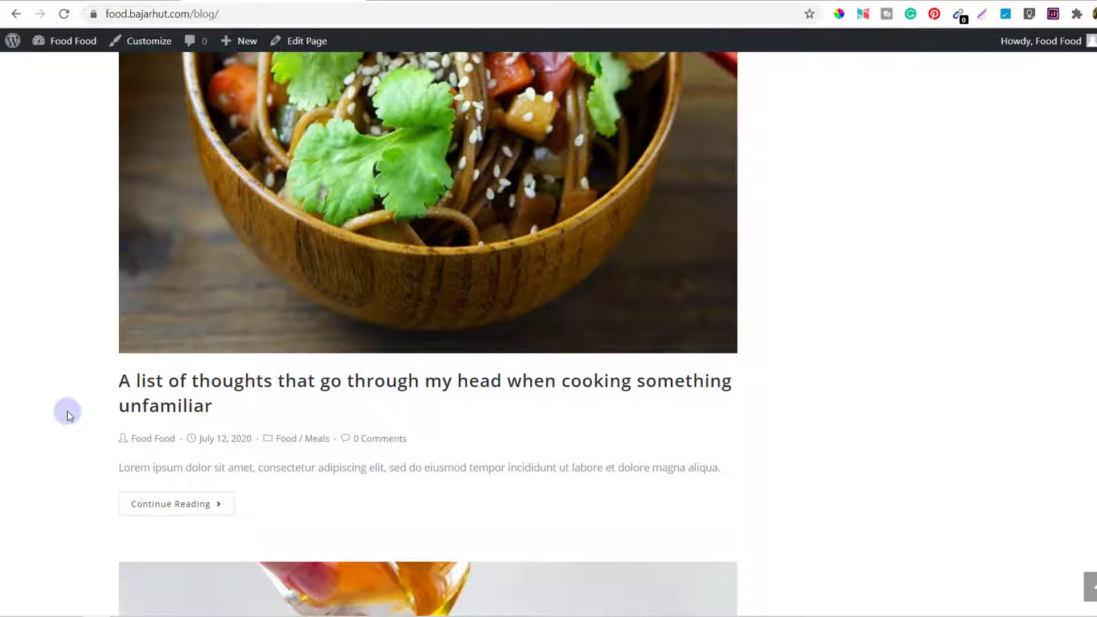
scroll(down, 3)
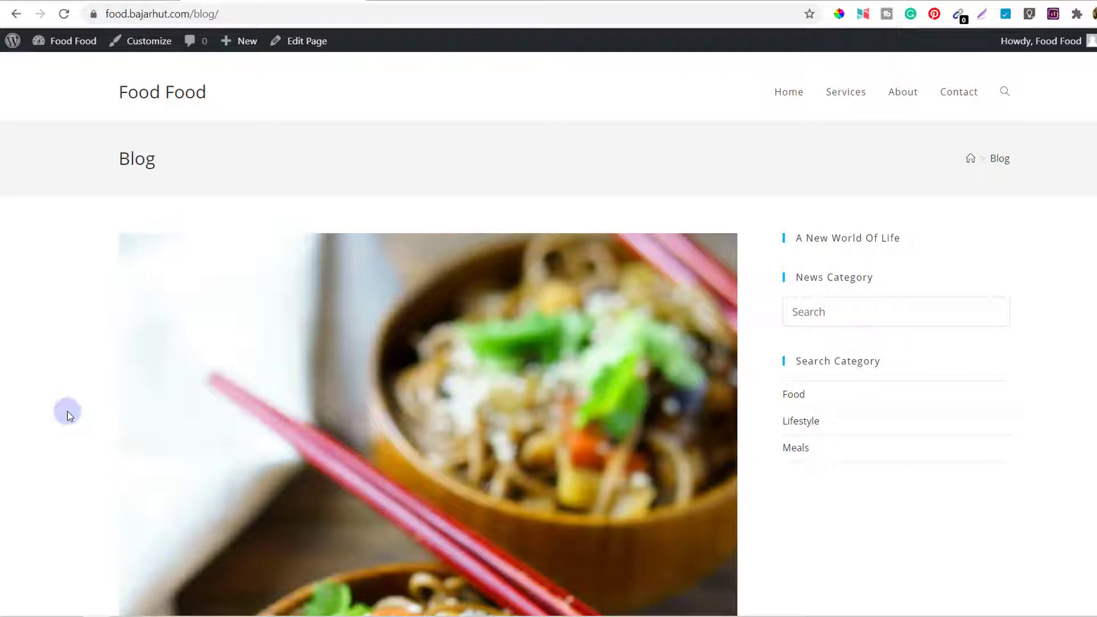
mouse_move(72, 63)
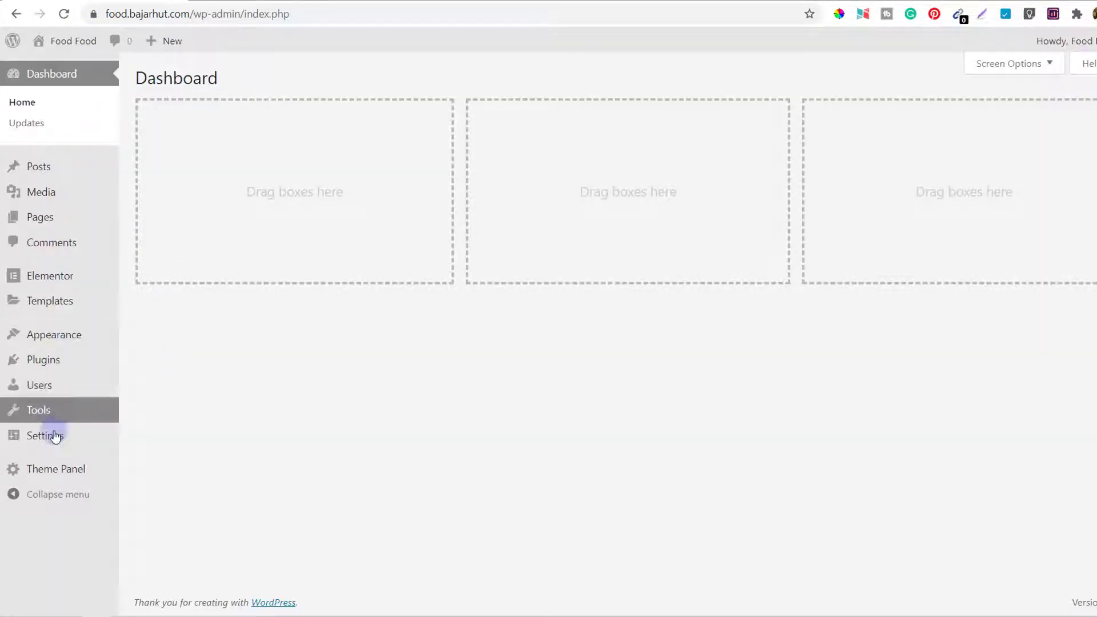
Confirm in Settings > Reading that Blog is the selected posts page, Home the static homepage
click(44, 436)
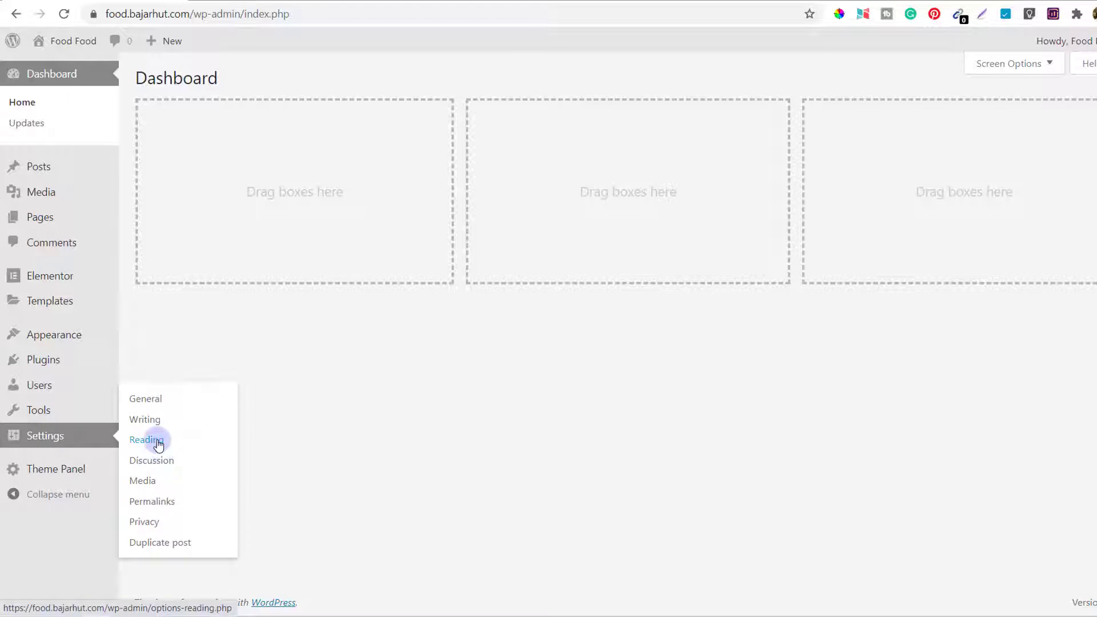
click(146, 440)
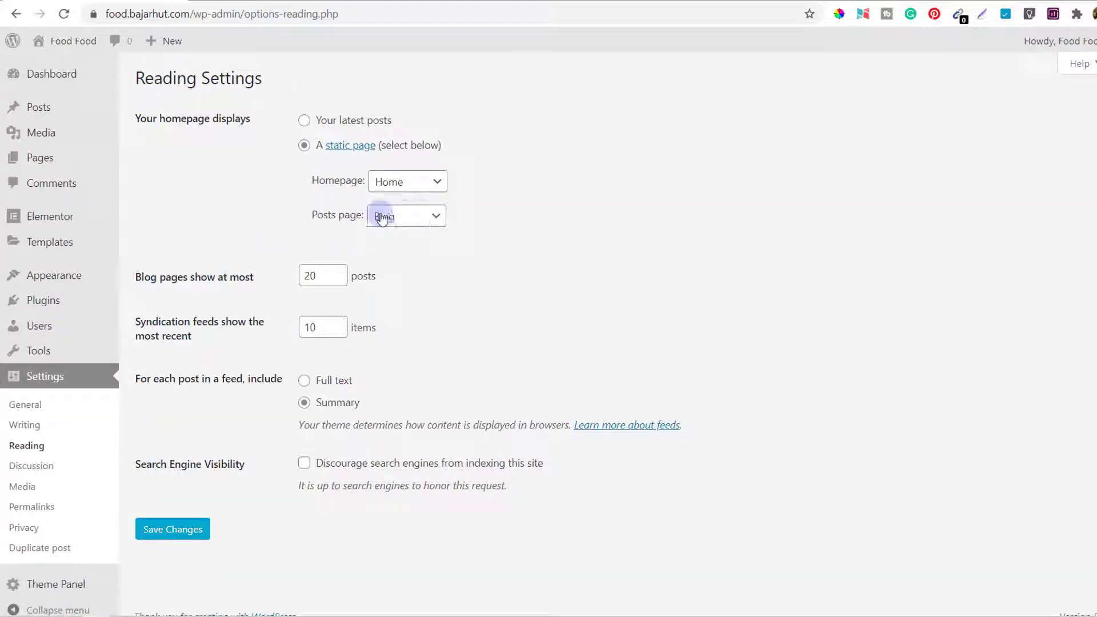
click(406, 215)
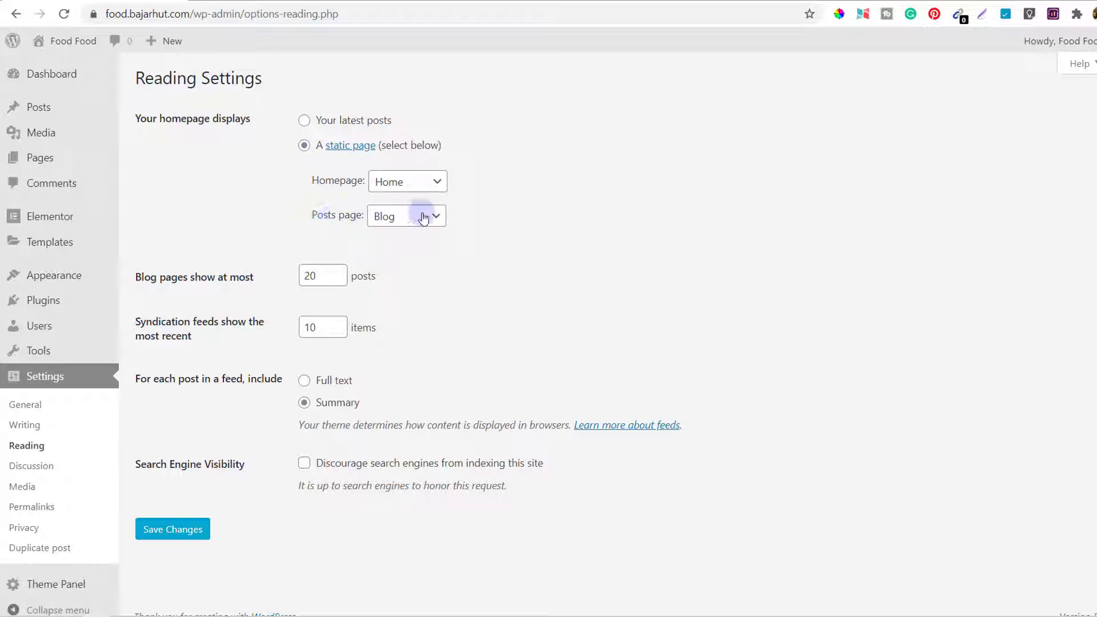
click(405, 215)
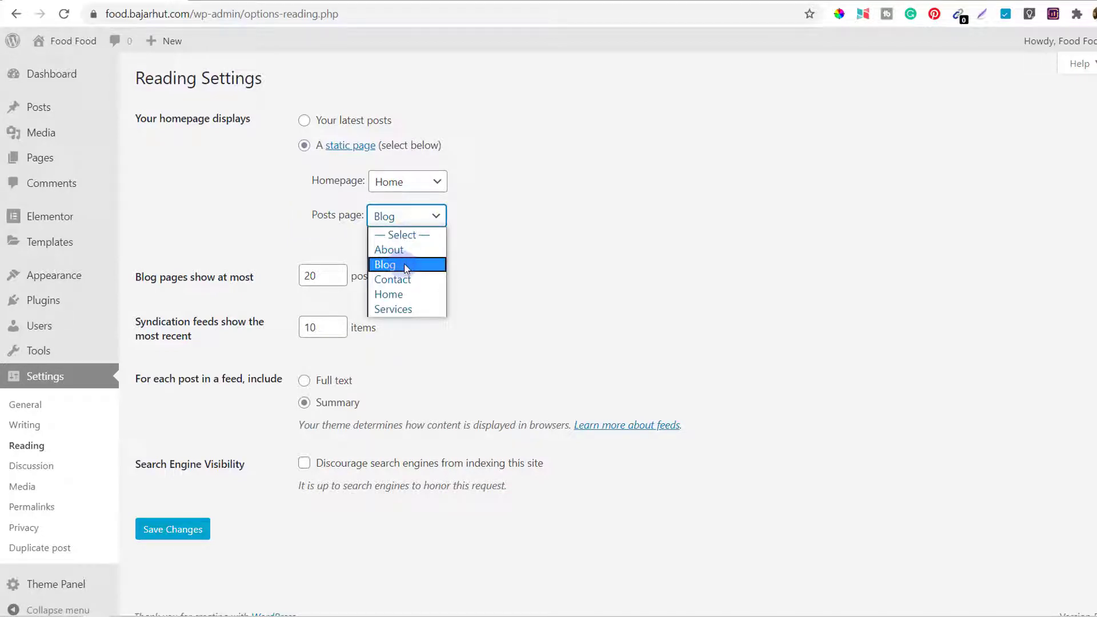
click(386, 265)
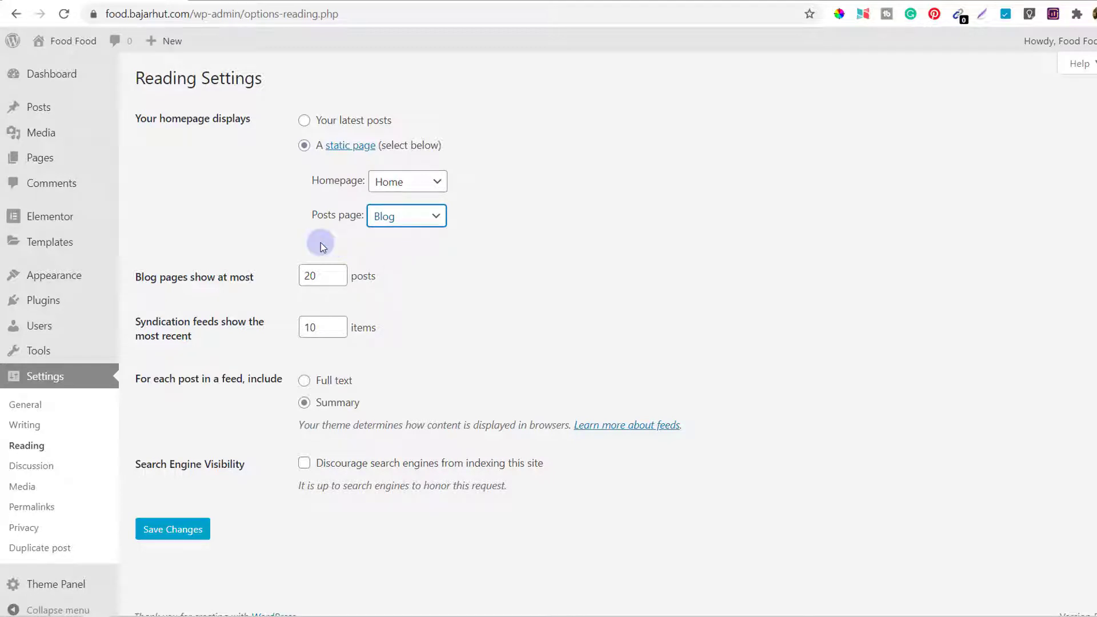
click(40, 157)
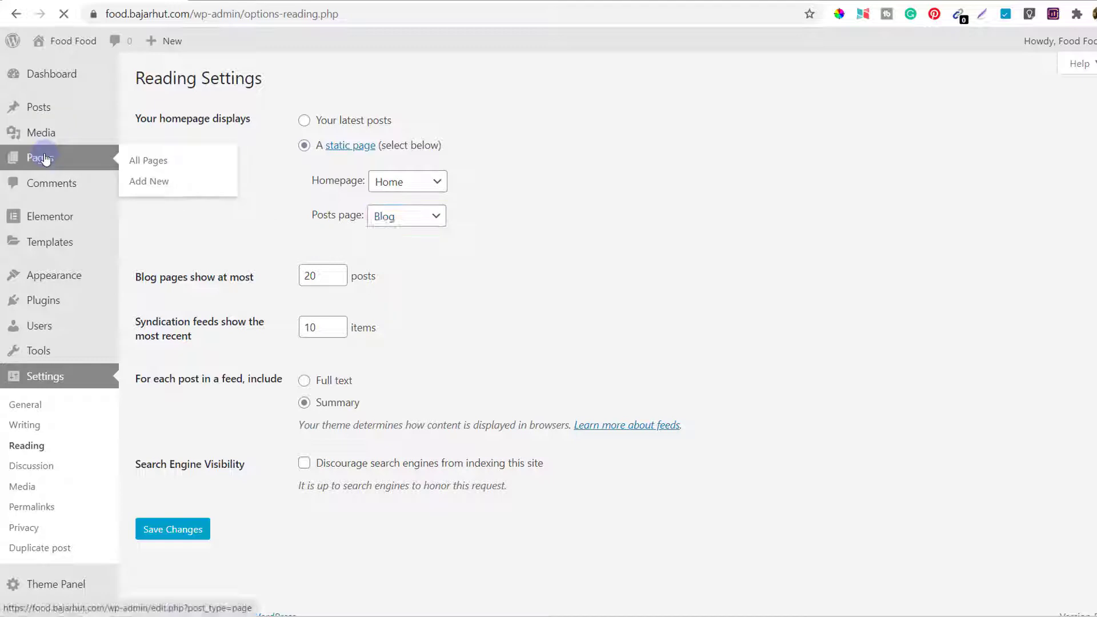
Open the Blog page from All Pages and launch it with Elementor
click(147, 160)
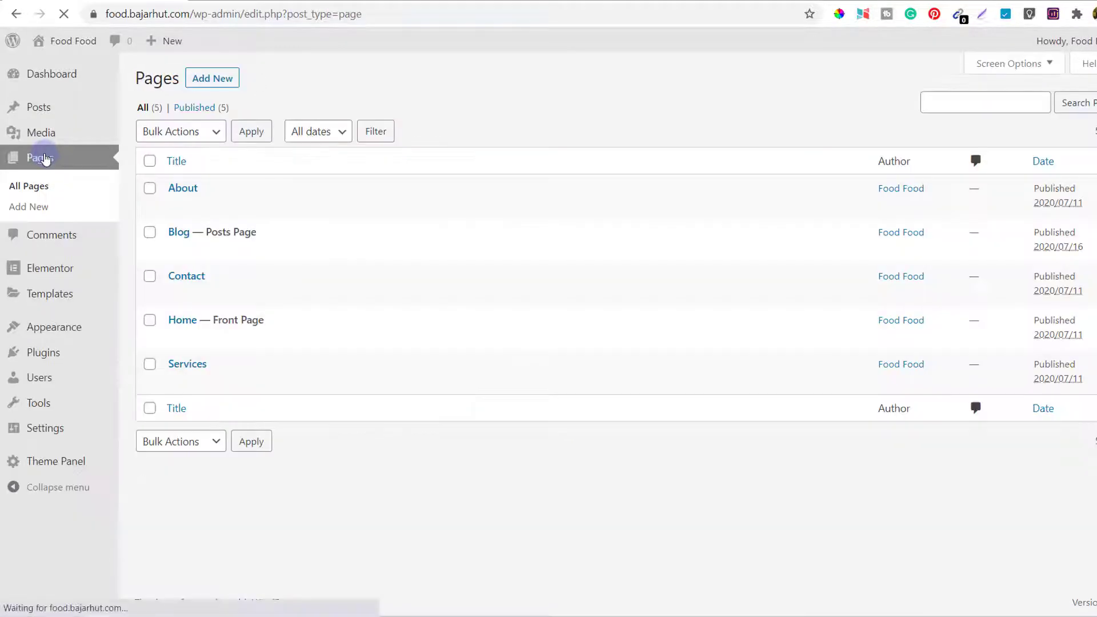
mouse_move(178, 232)
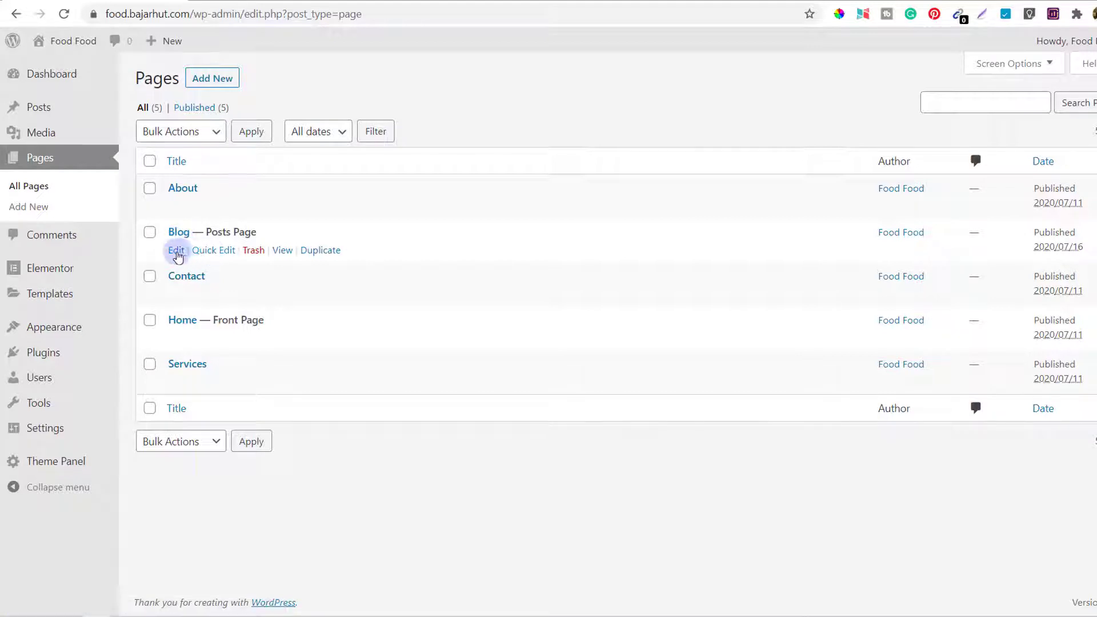
click(175, 250)
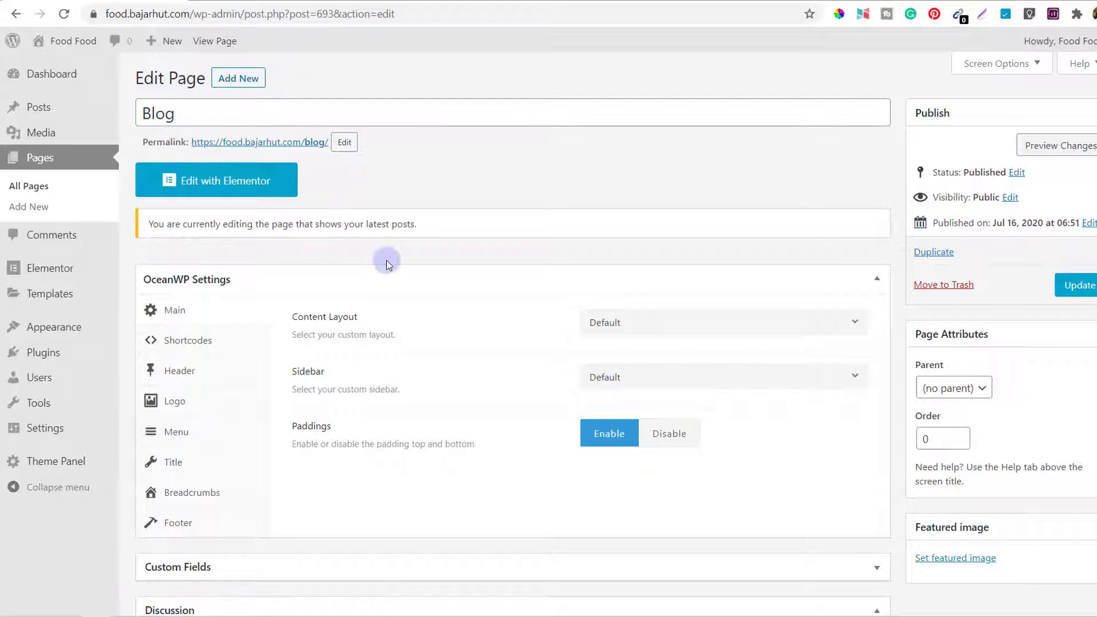
mouse_move(188, 189)
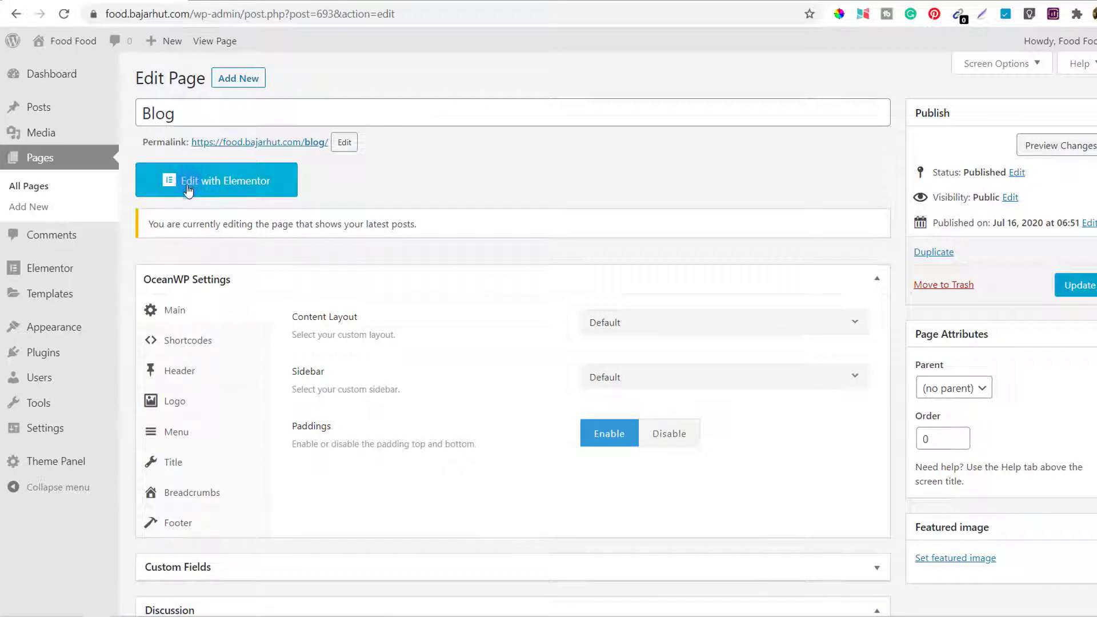
click(215, 180)
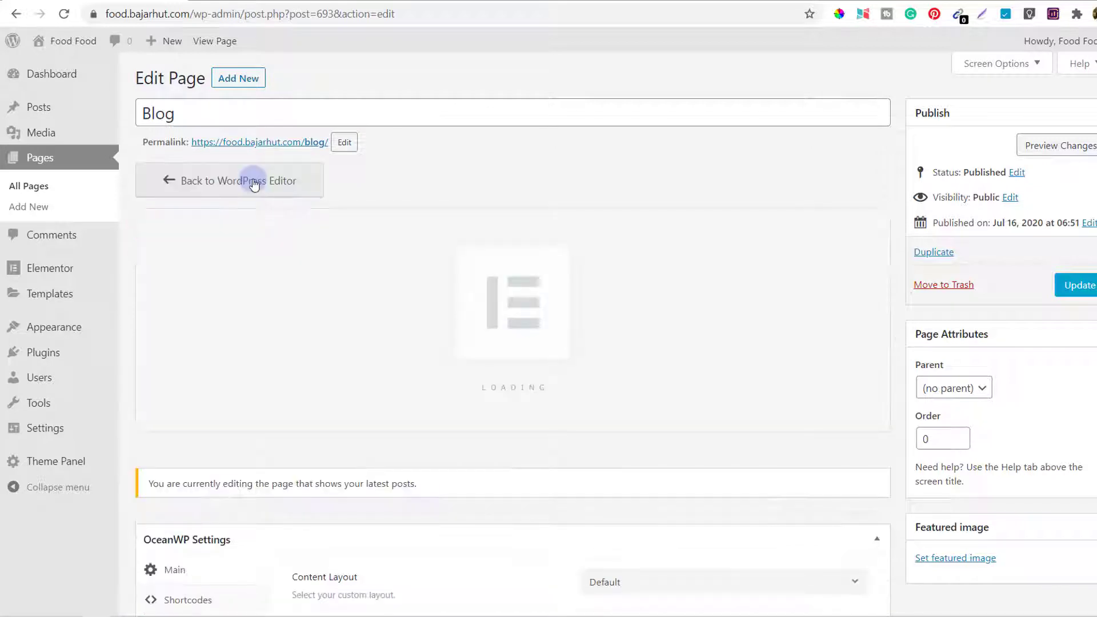
click(238, 181)
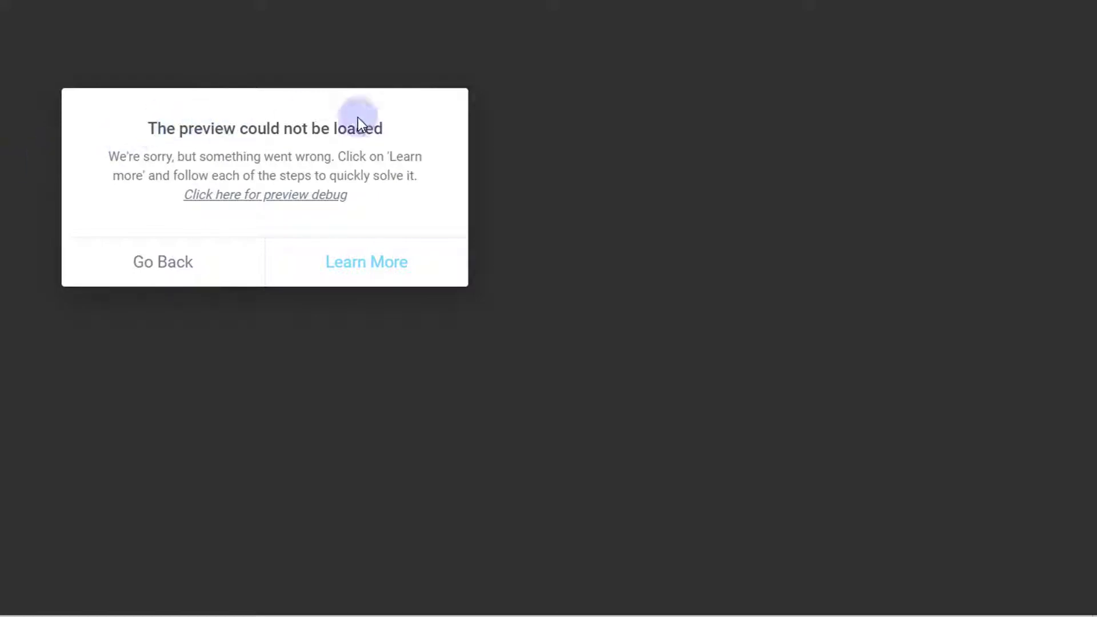
mouse_move(271, 142)
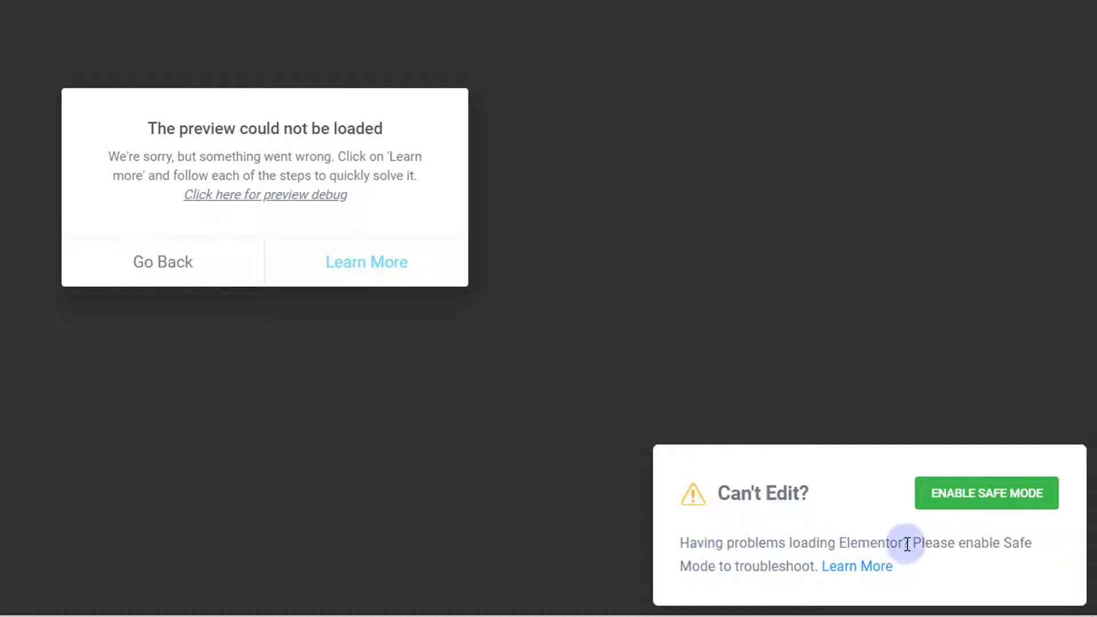
mouse_move(754, 562)
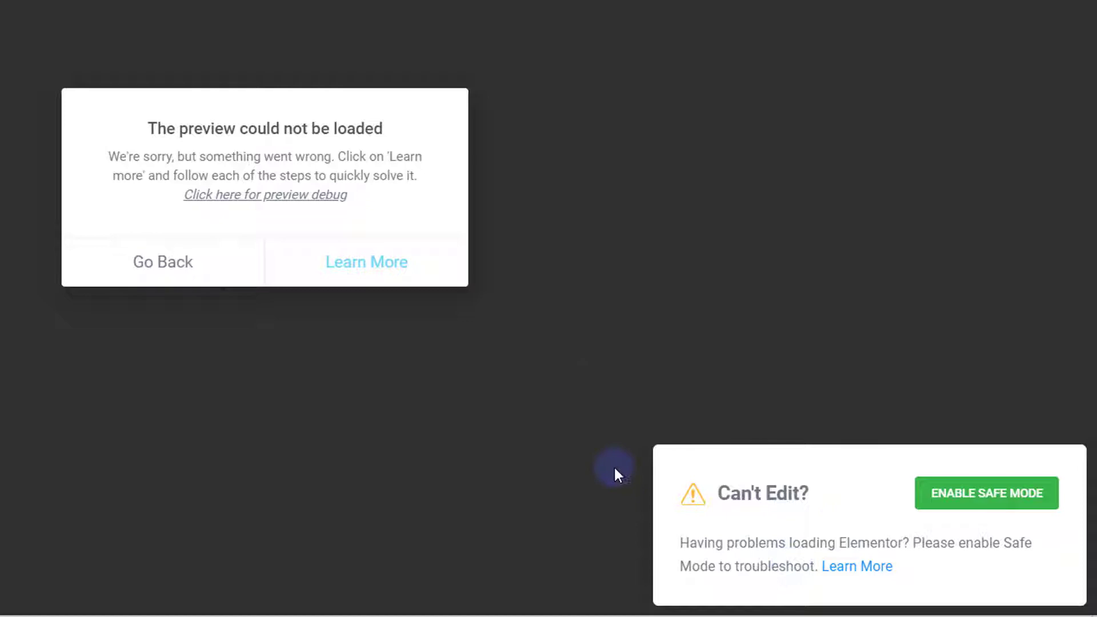
mouse_move(642, 498)
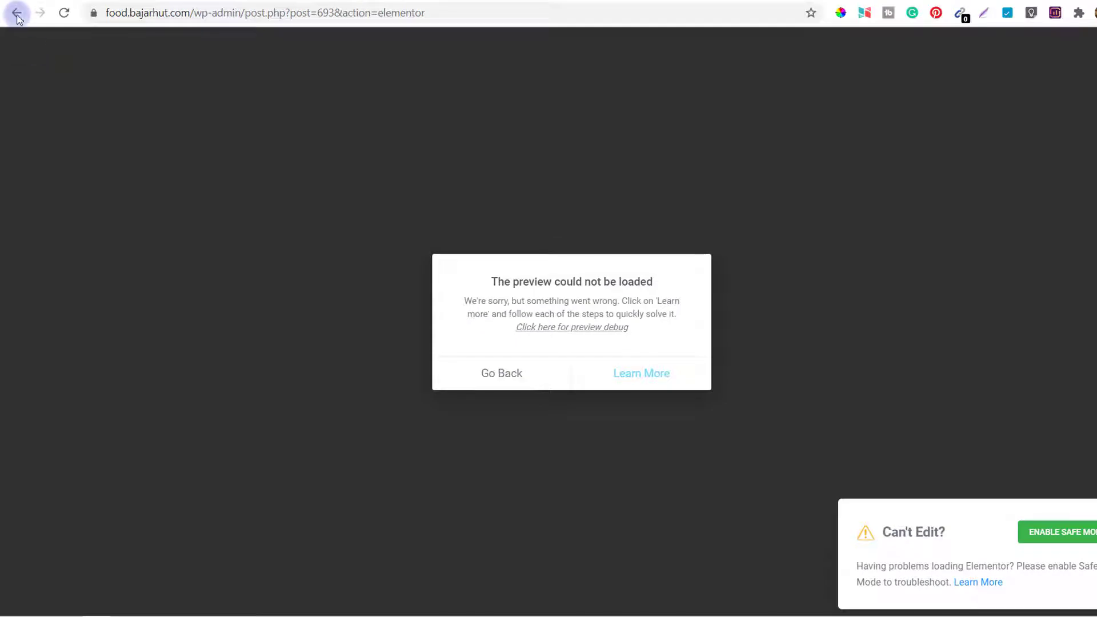
Go back from the failed Elementor editor using the browser Back button
click(16, 13)
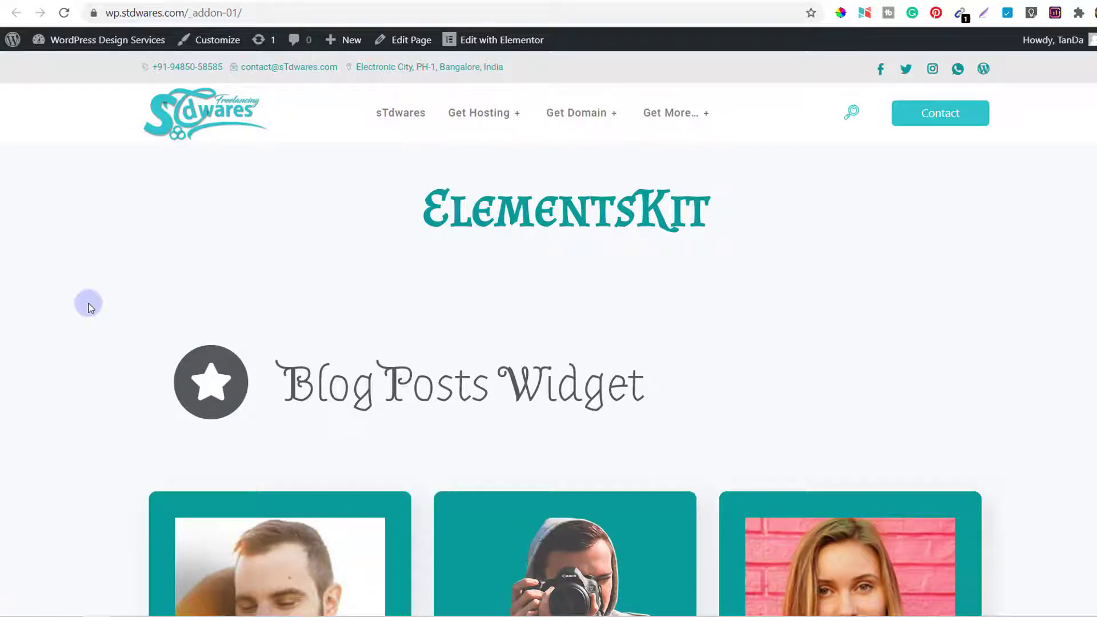
scroll(down, 3)
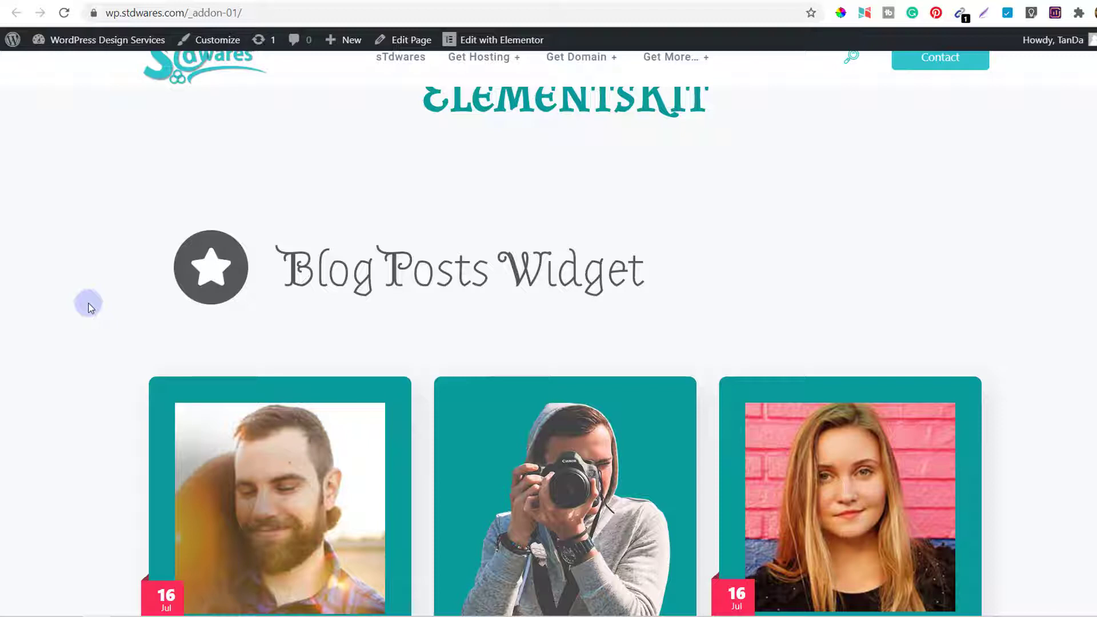
mouse_move(437, 273)
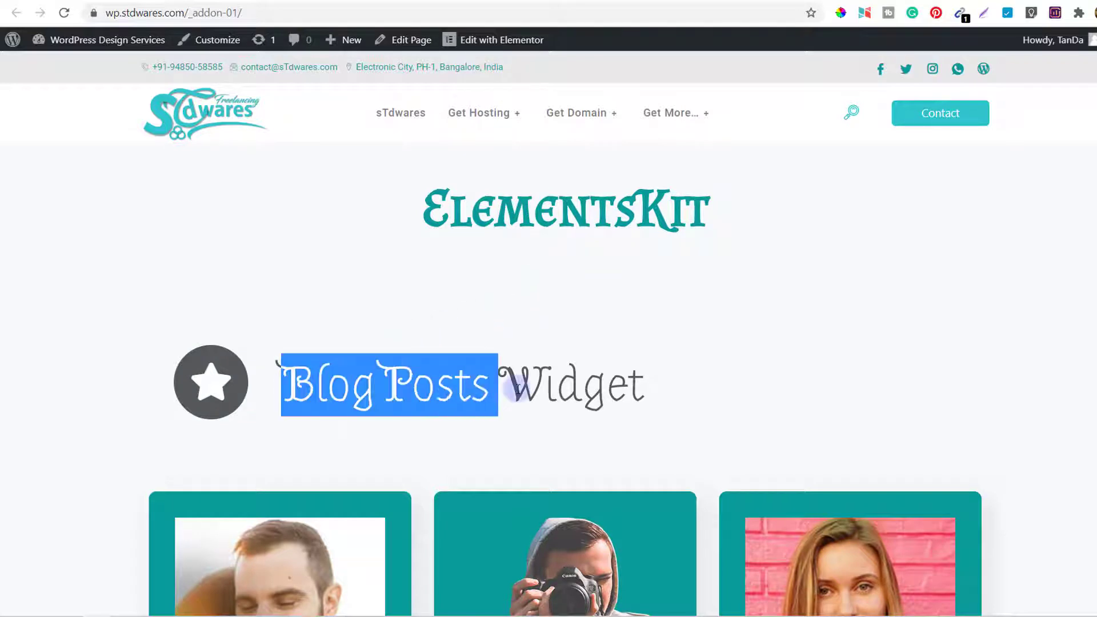
drag(497, 385, 662, 392)
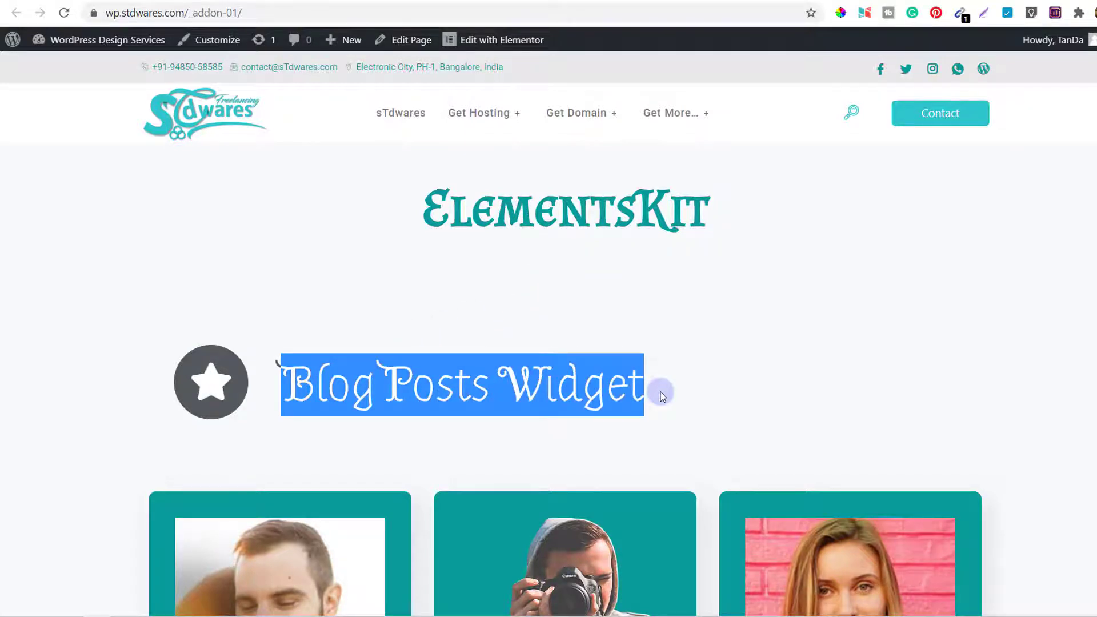
scroll(down, 3)
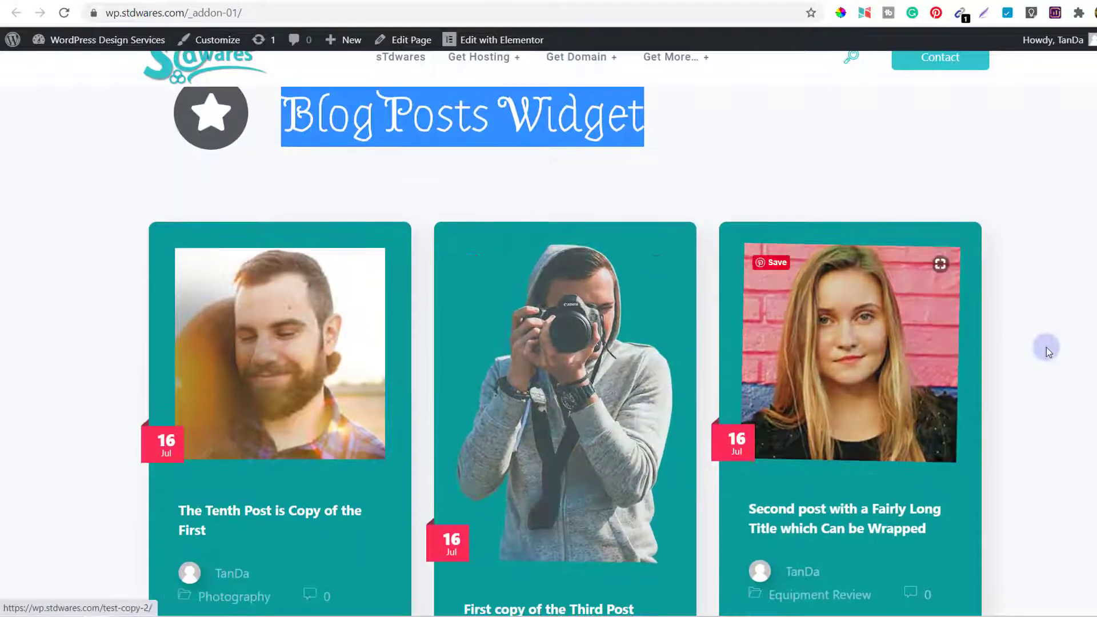
scroll(down, 3)
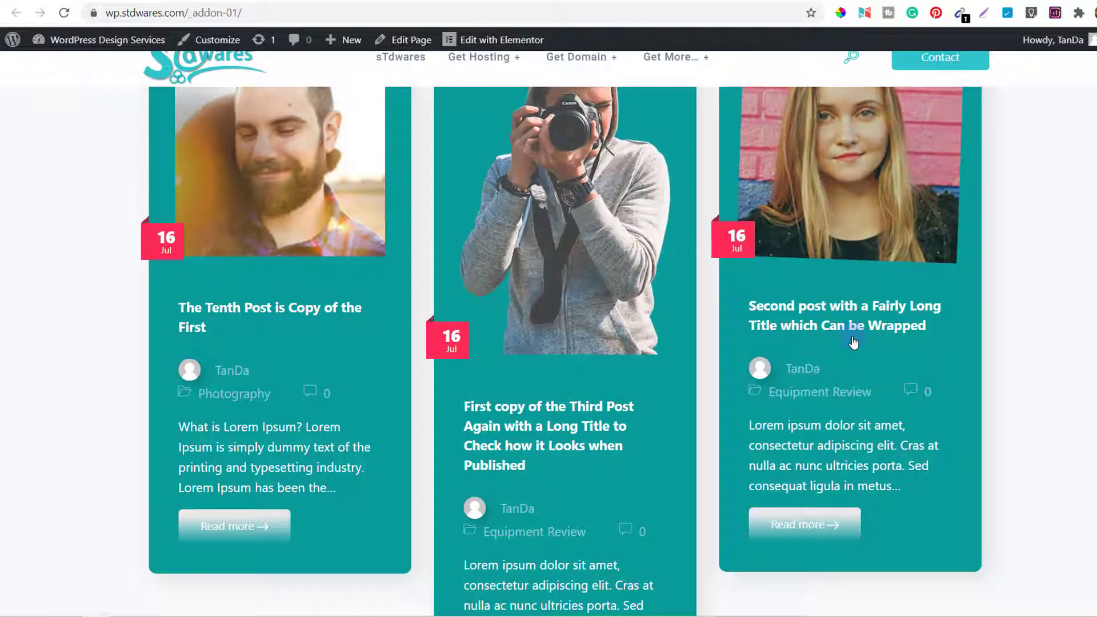
scroll(down, 3)
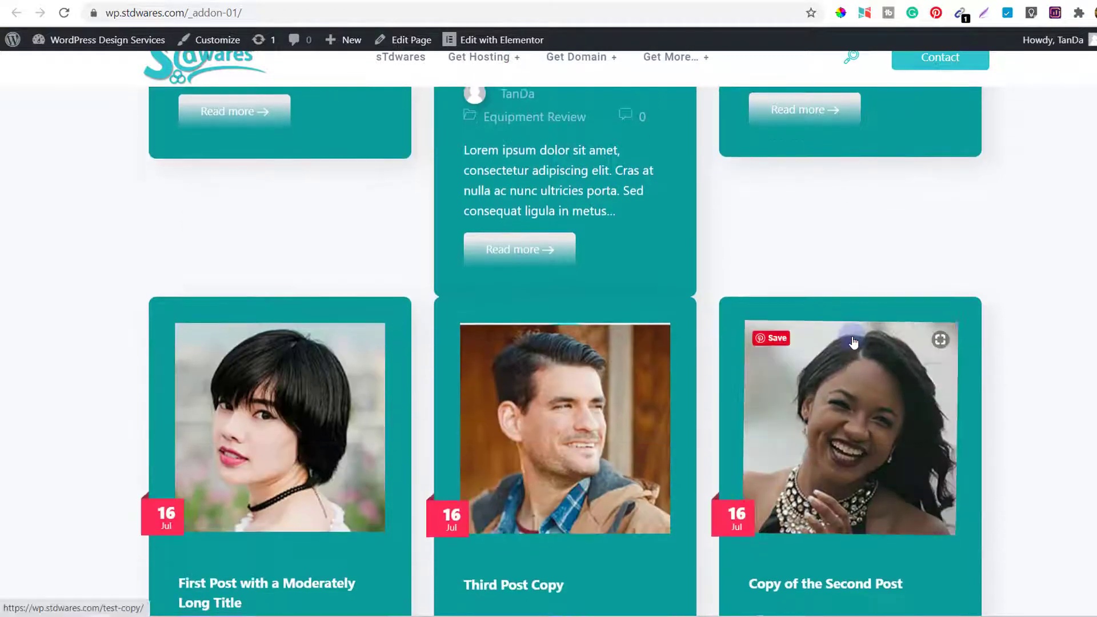
scroll(down, 3)
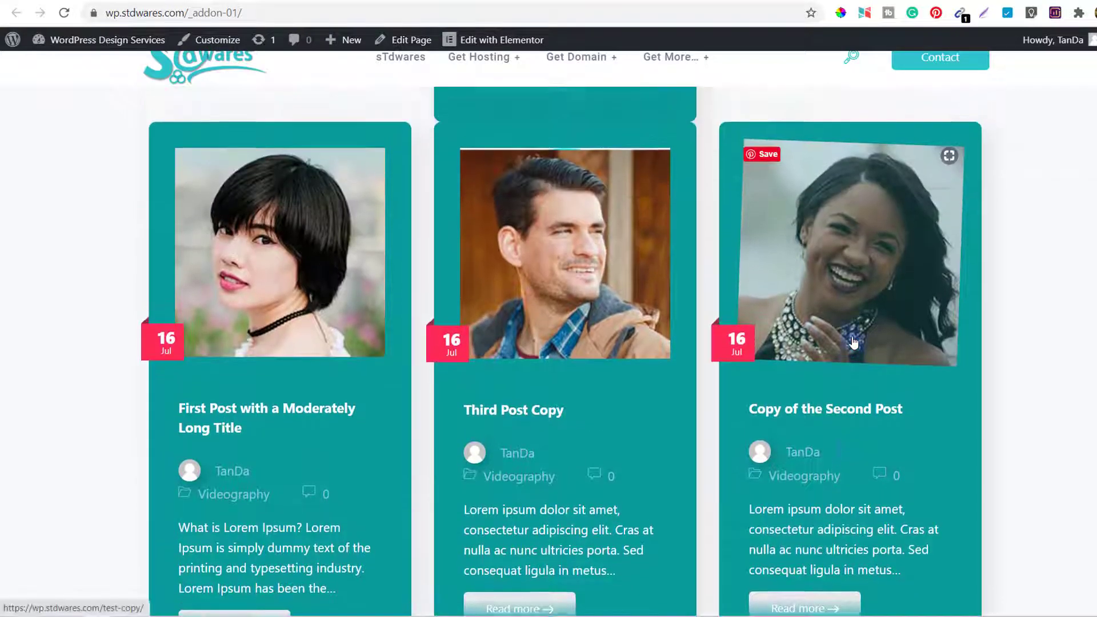
scroll(down, 3)
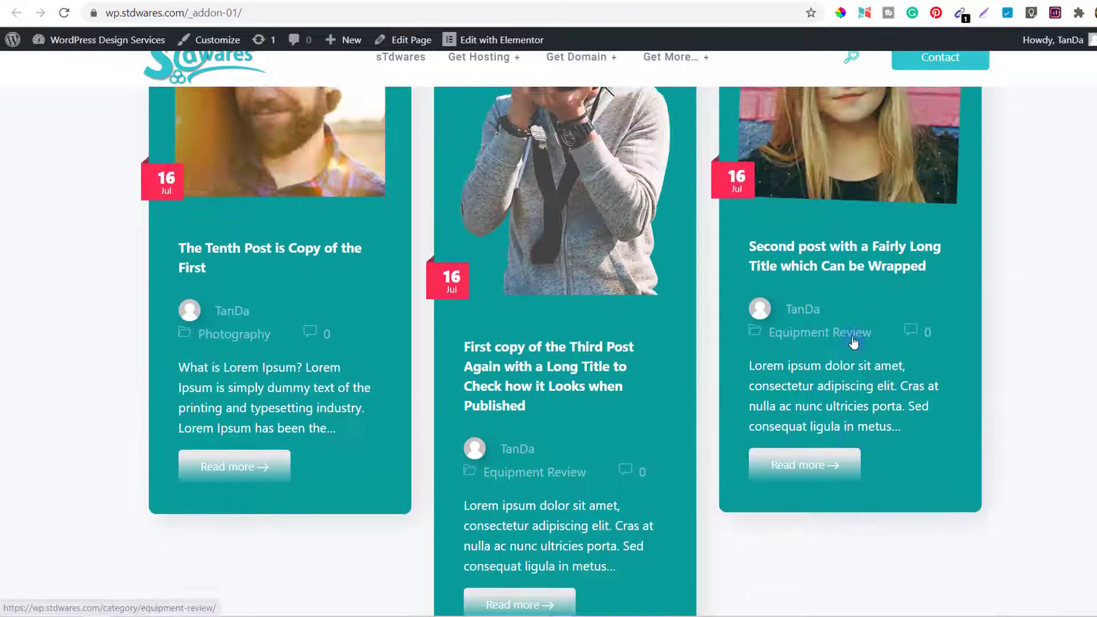
scroll(down, 3)
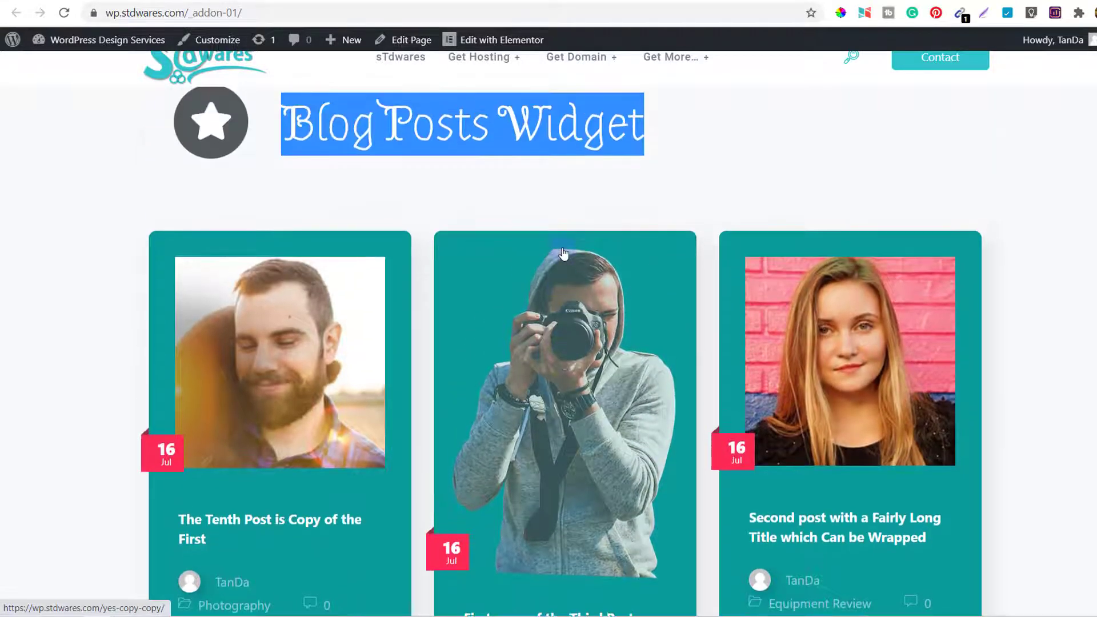
scroll(down, 3)
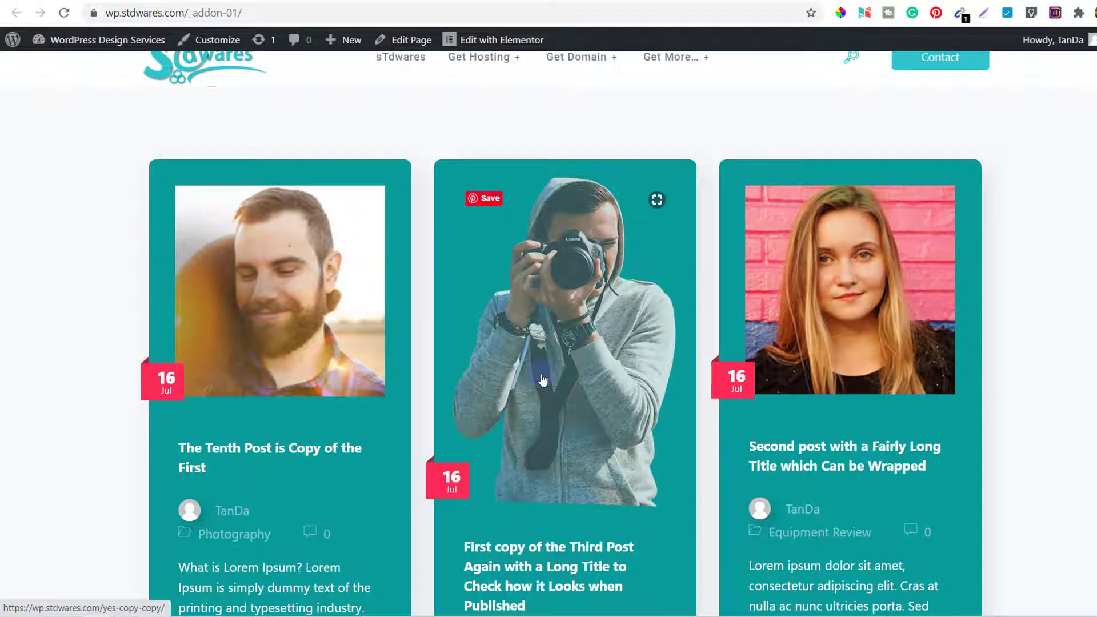
scroll(down, 3)
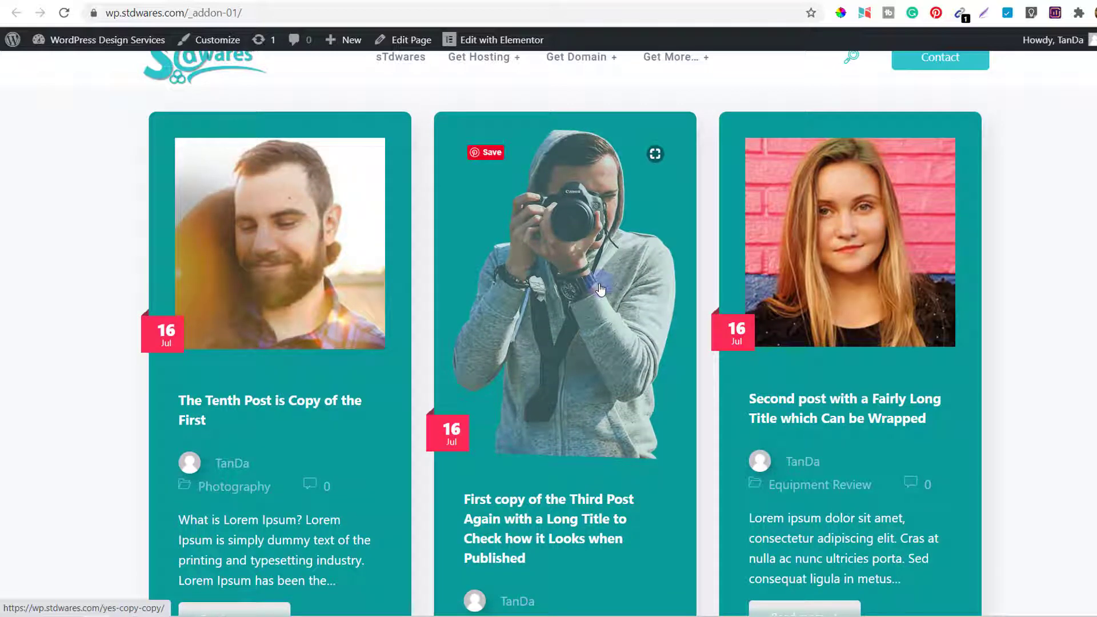
scroll(down, 3)
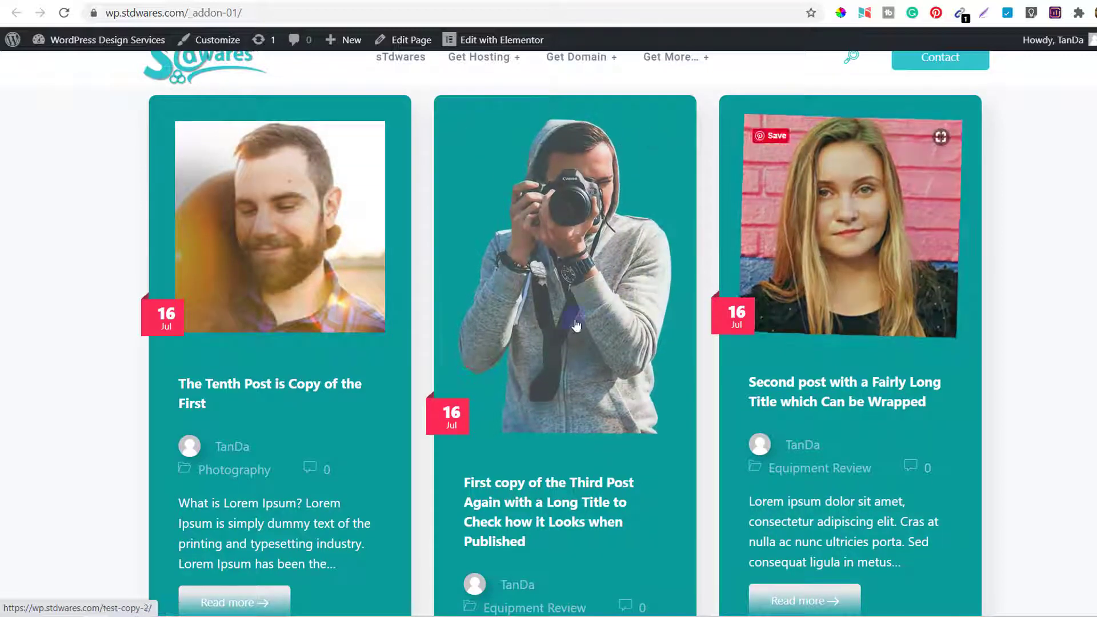
scroll(down, 3)
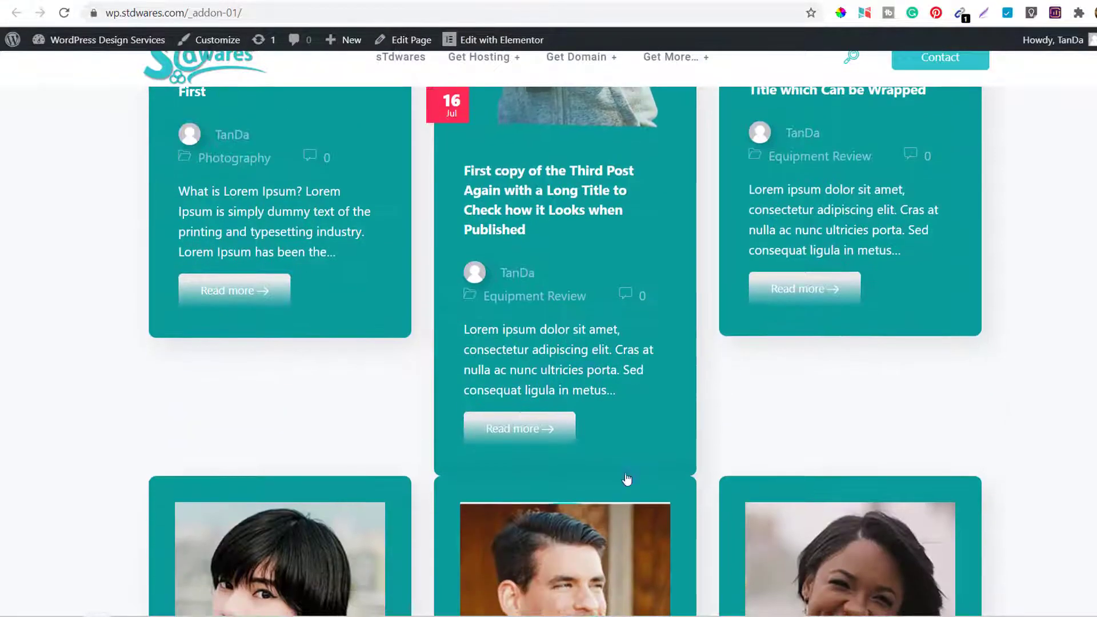
scroll(down, 3)
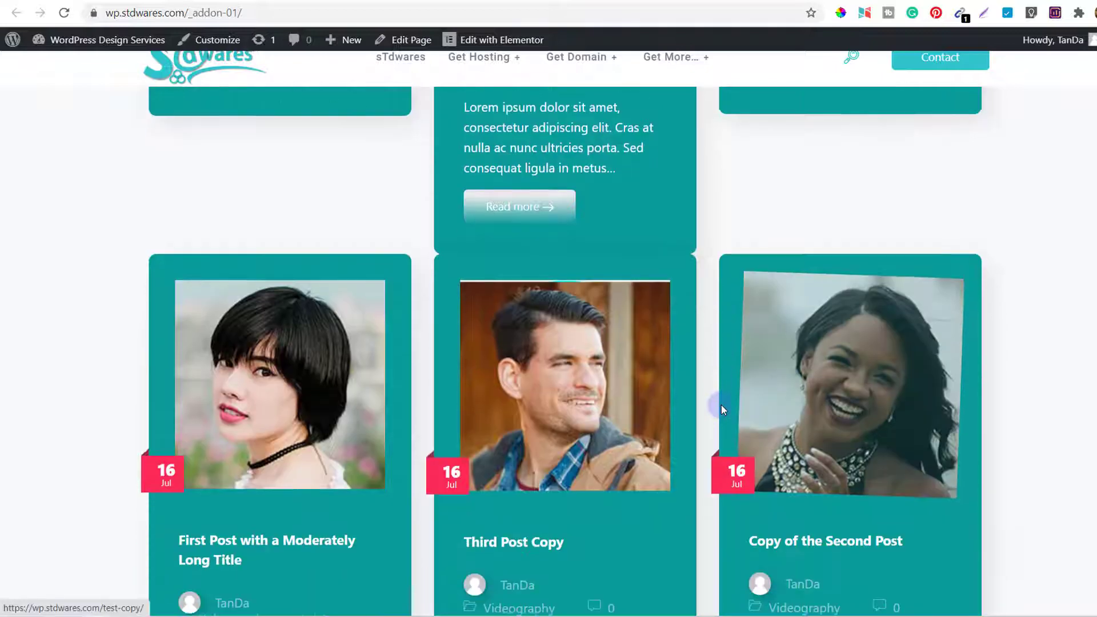
scroll(down, 3)
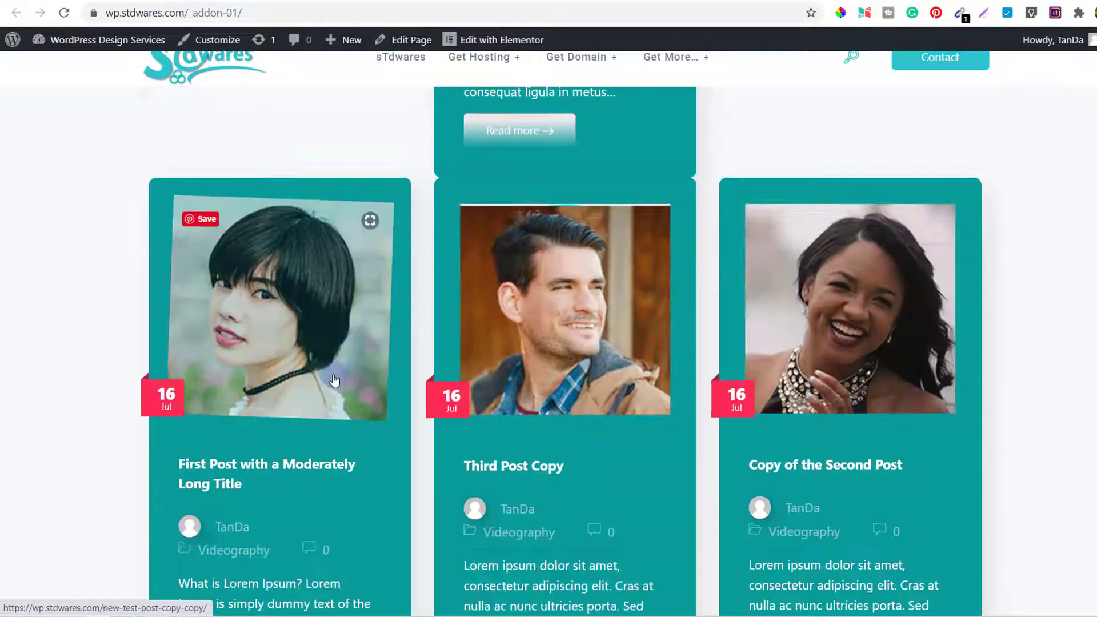
scroll(down, 3)
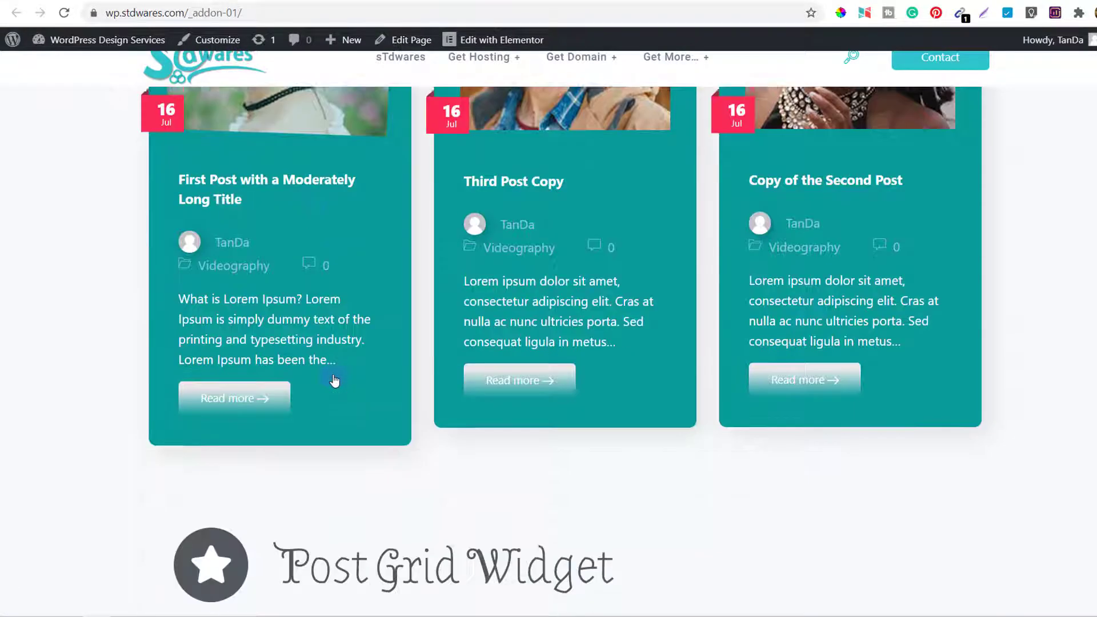
scroll(down, 3)
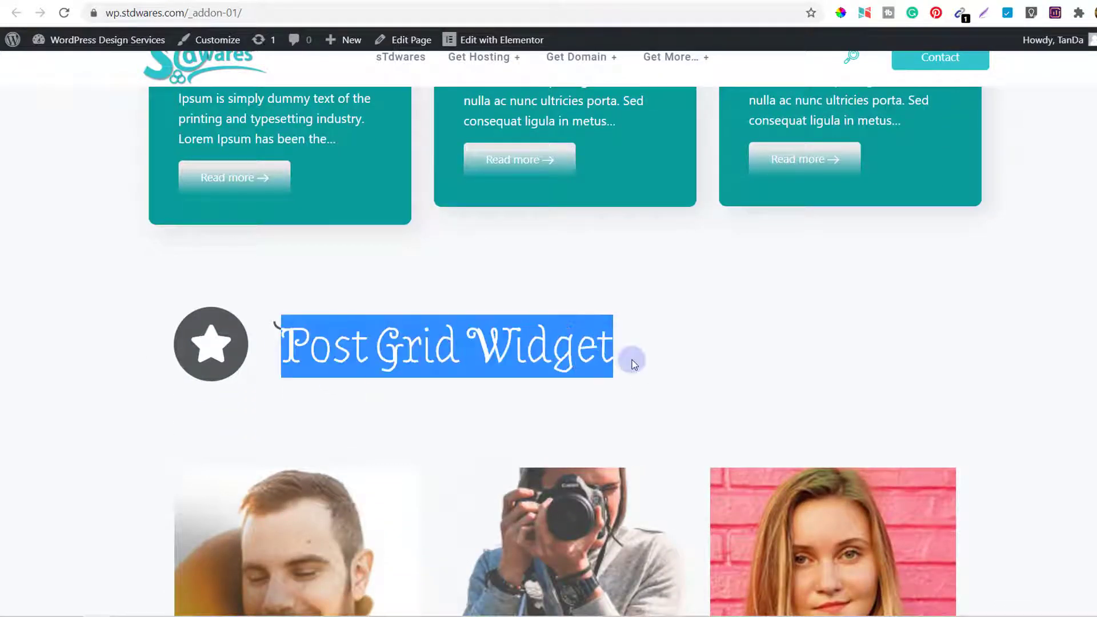
scroll(down, 3)
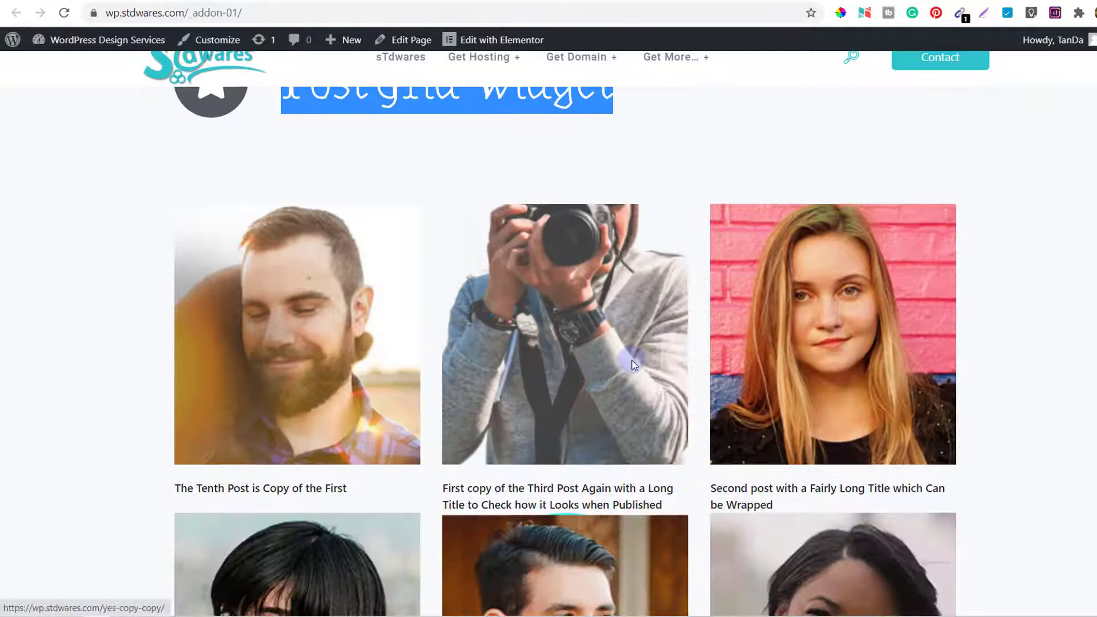
scroll(down, 3)
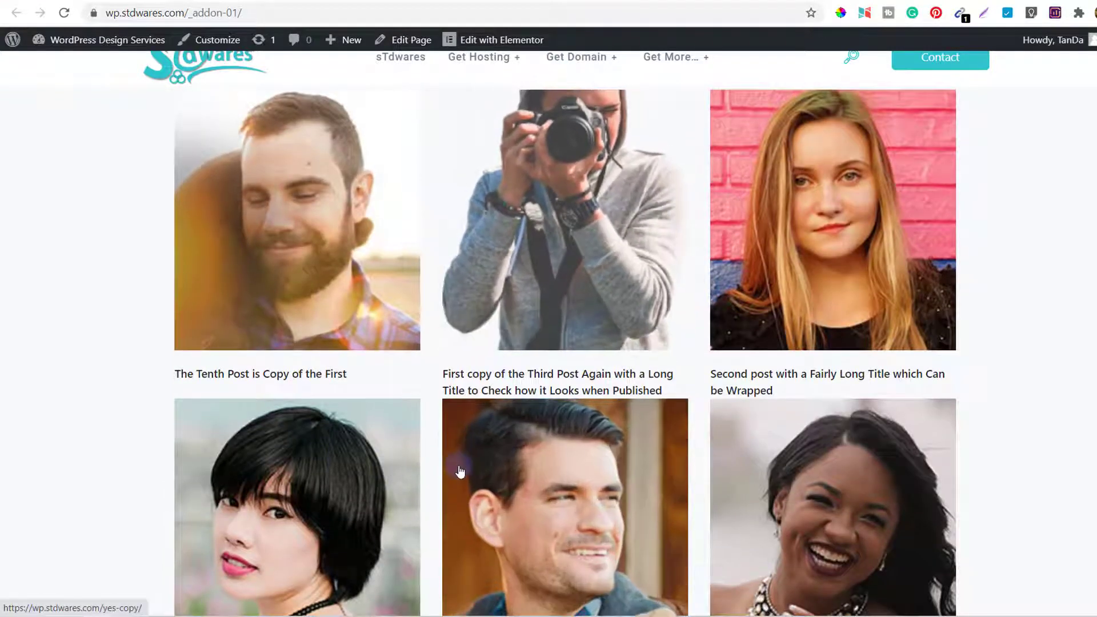
scroll(down, 3)
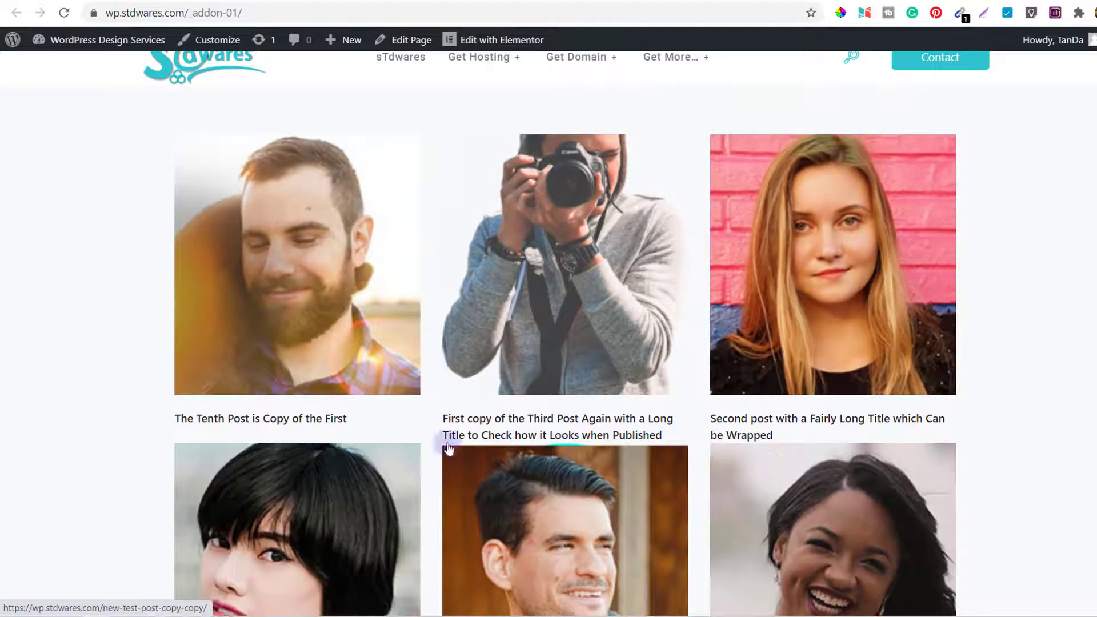
scroll(down, 3)
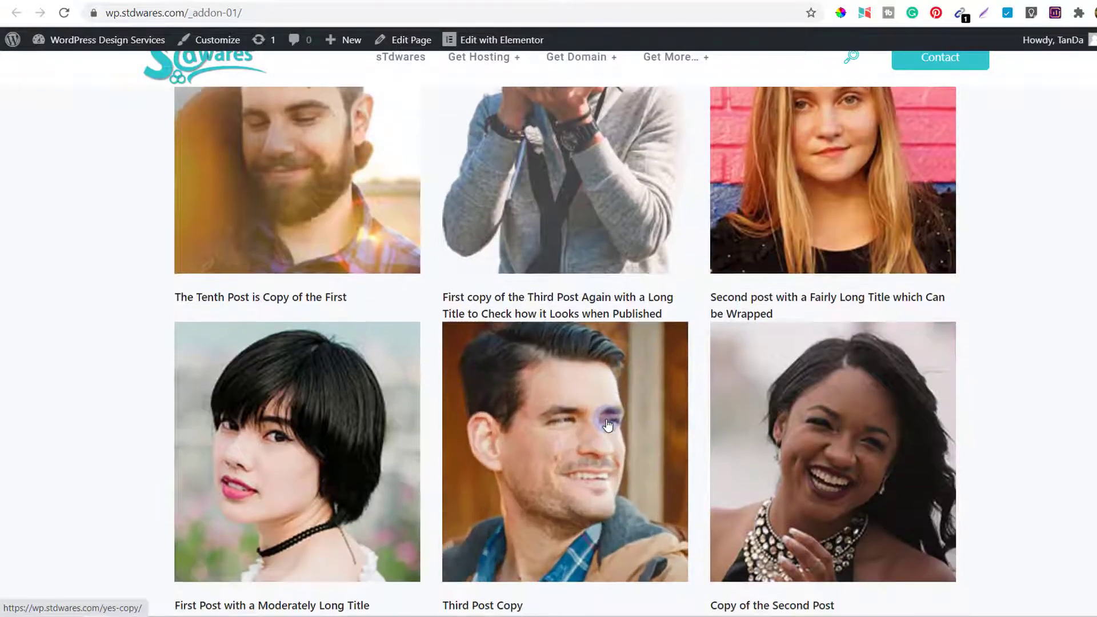
scroll(down, 3)
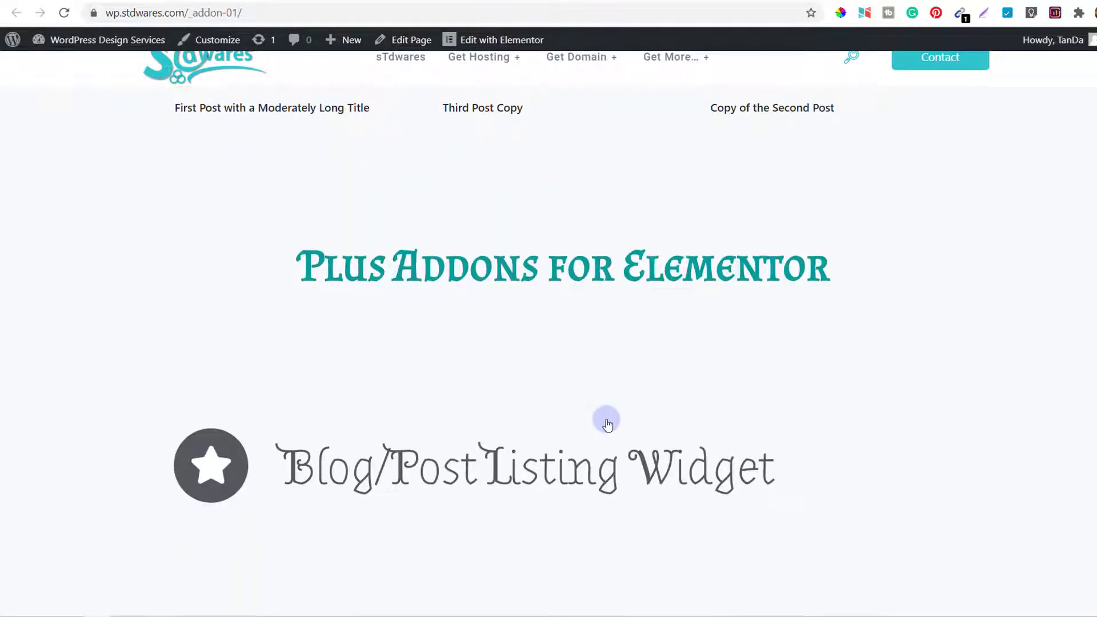
scroll(down, 3)
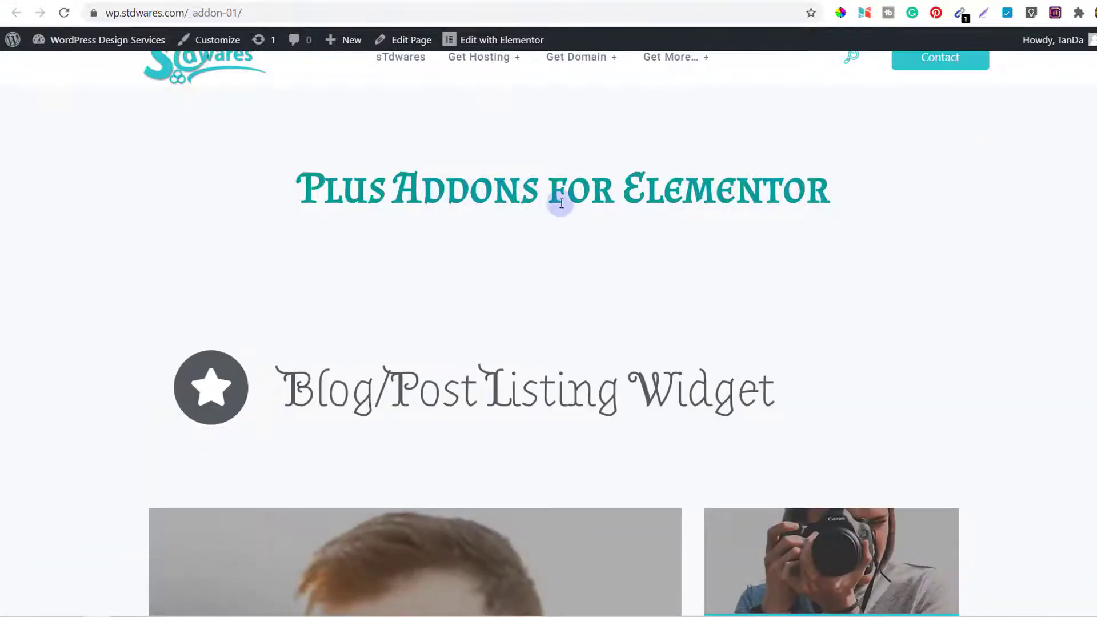
scroll(down, 3)
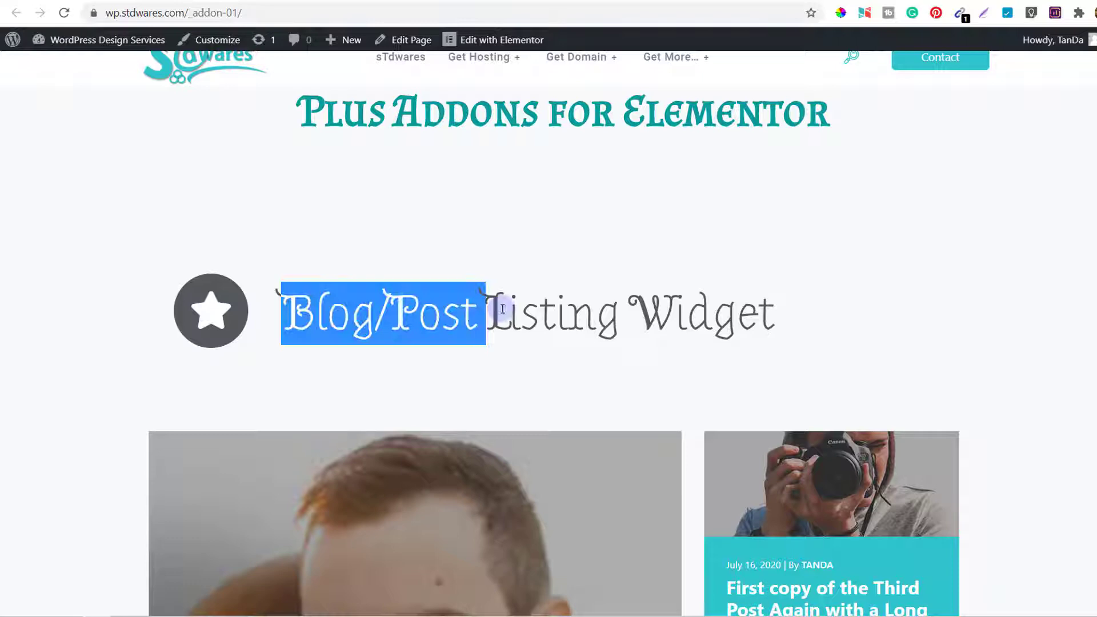
drag(485, 311, 808, 312)
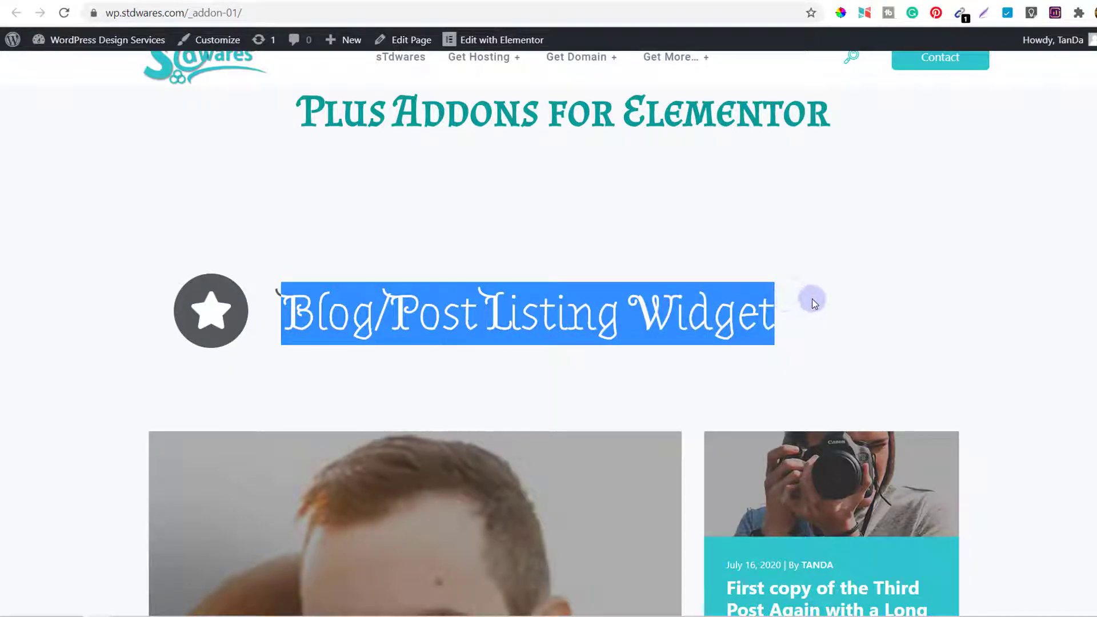
scroll(down, 3)
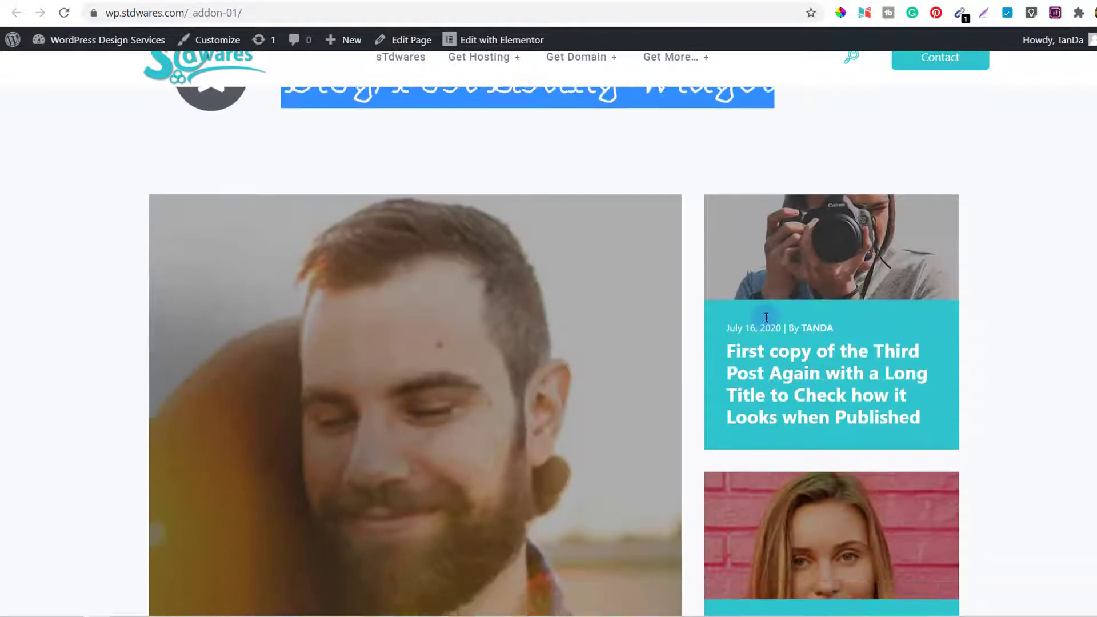
scroll(down, 3)
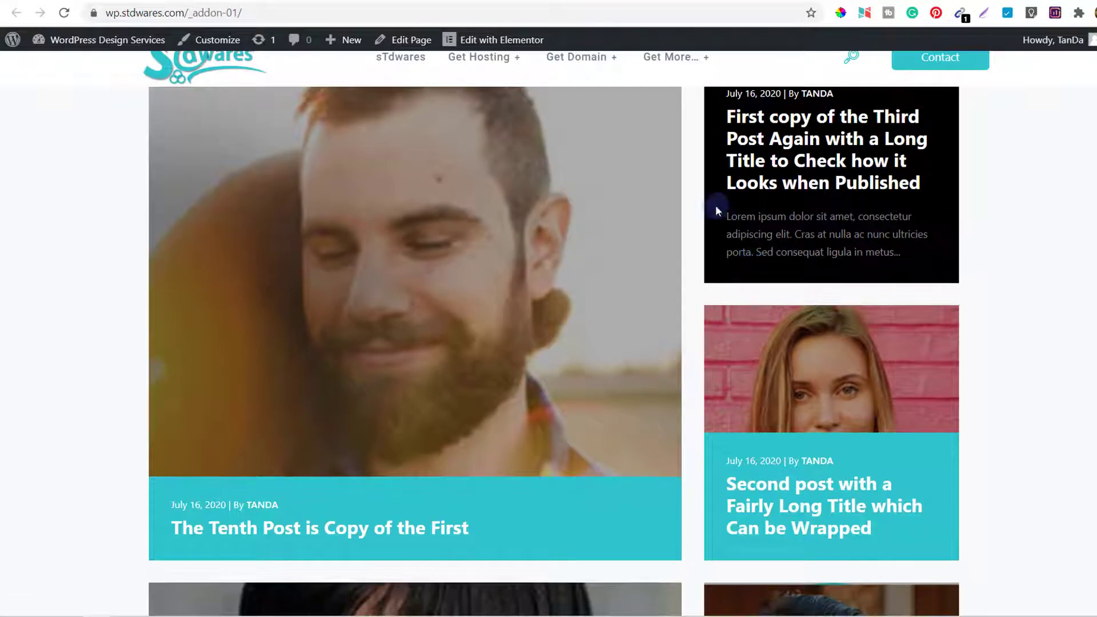
scroll(down, 3)
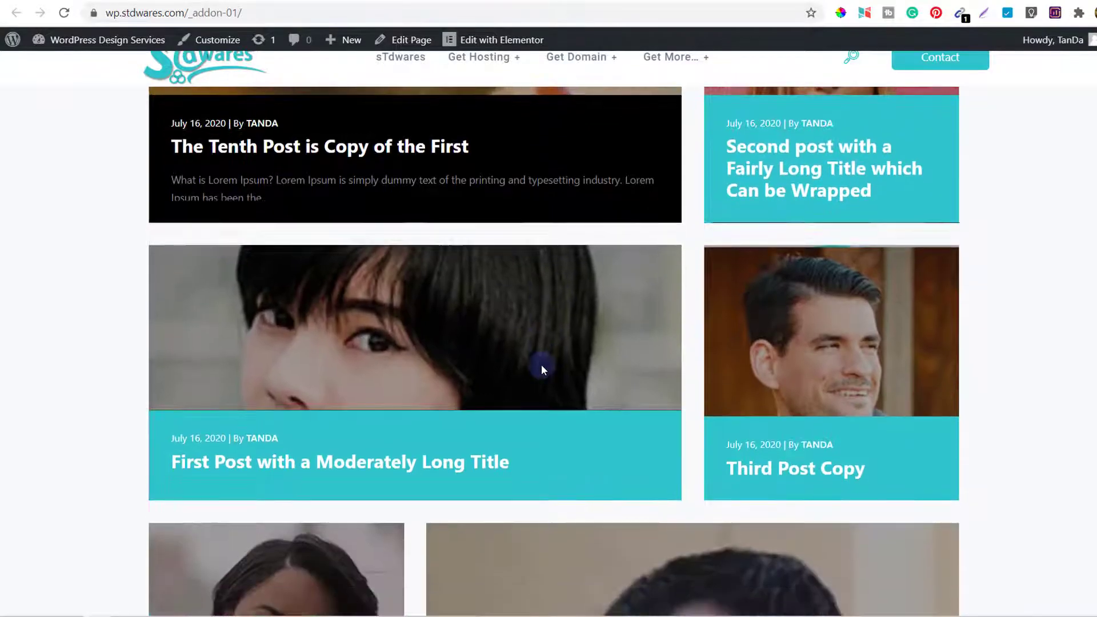
scroll(down, 3)
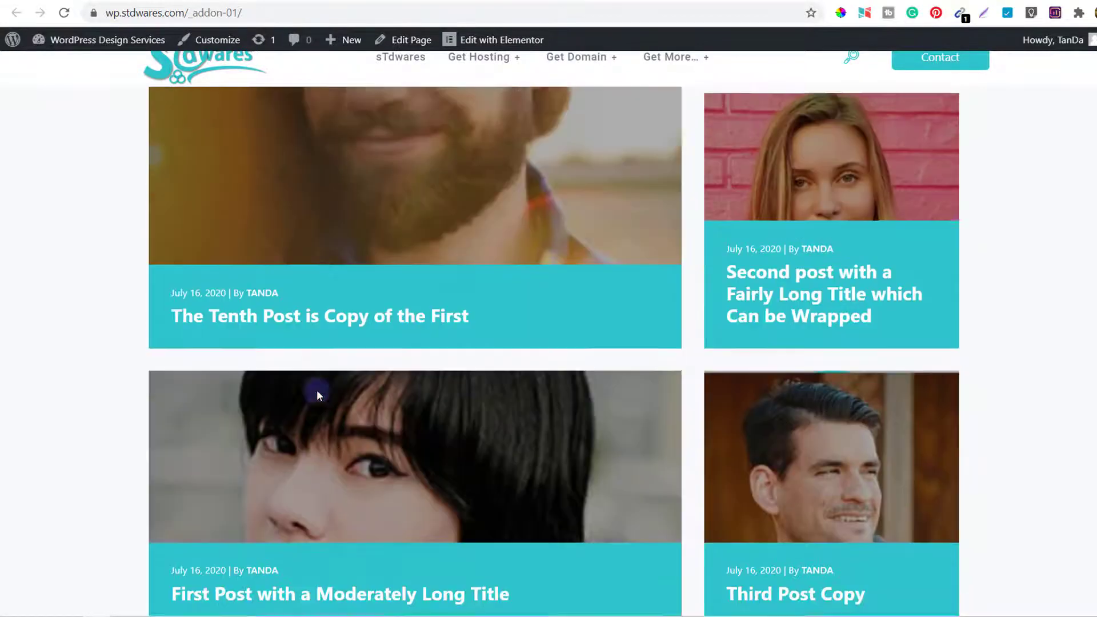
scroll(down, 3)
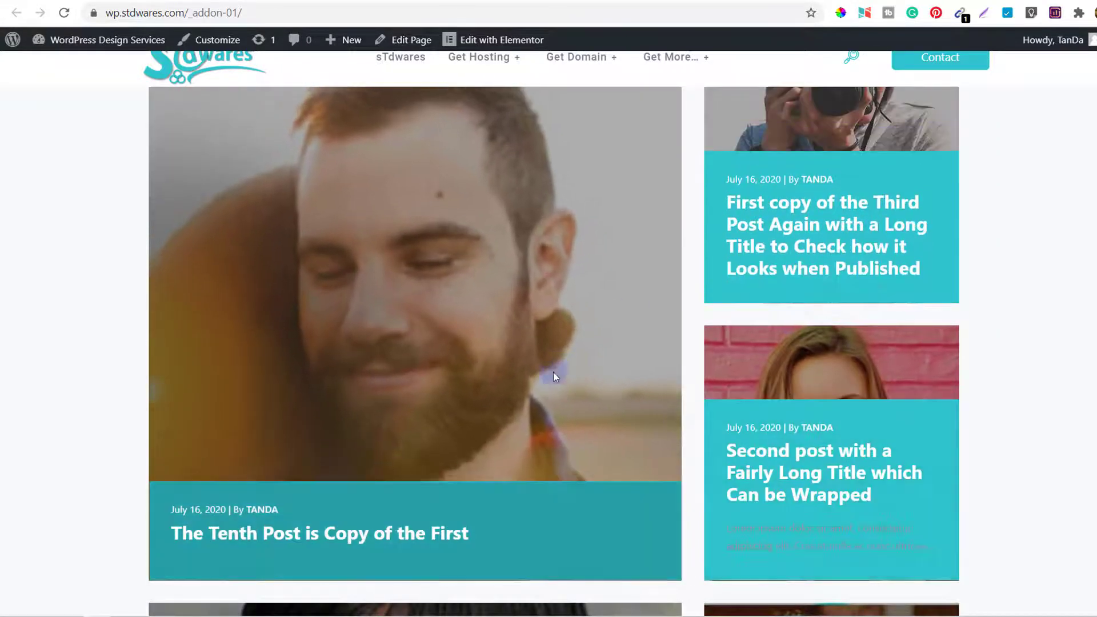
scroll(down, 3)
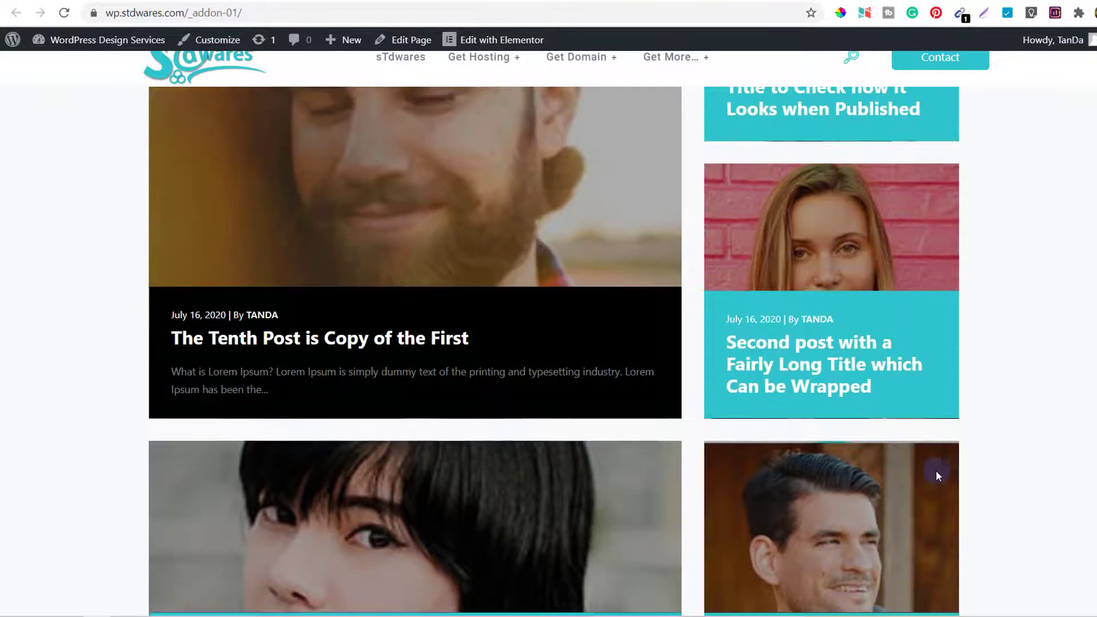
scroll(down, 3)
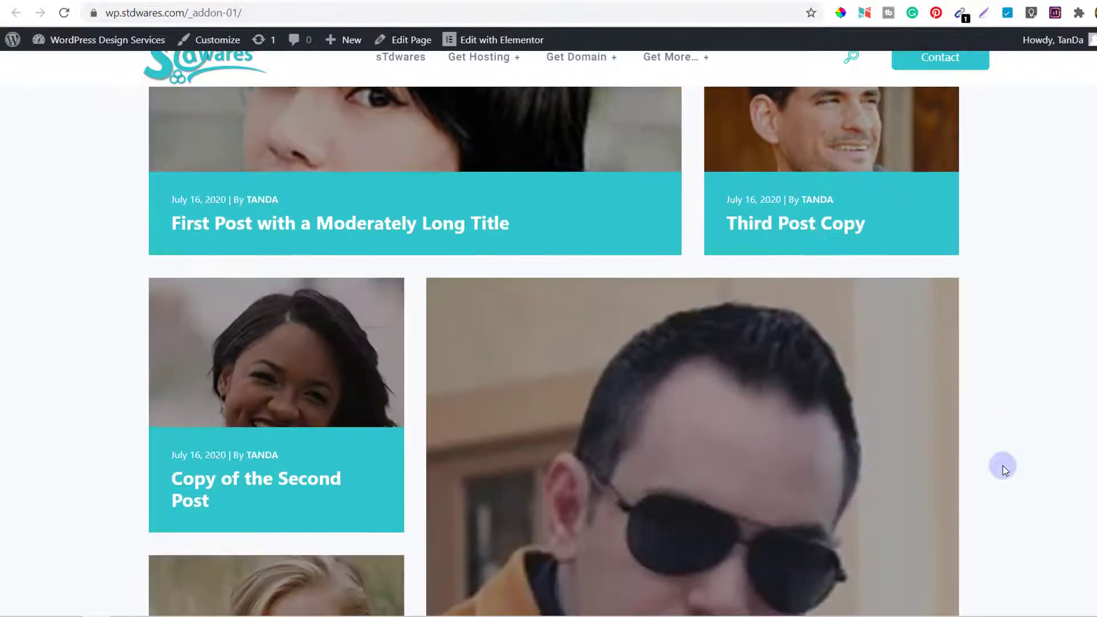
scroll(down, 3)
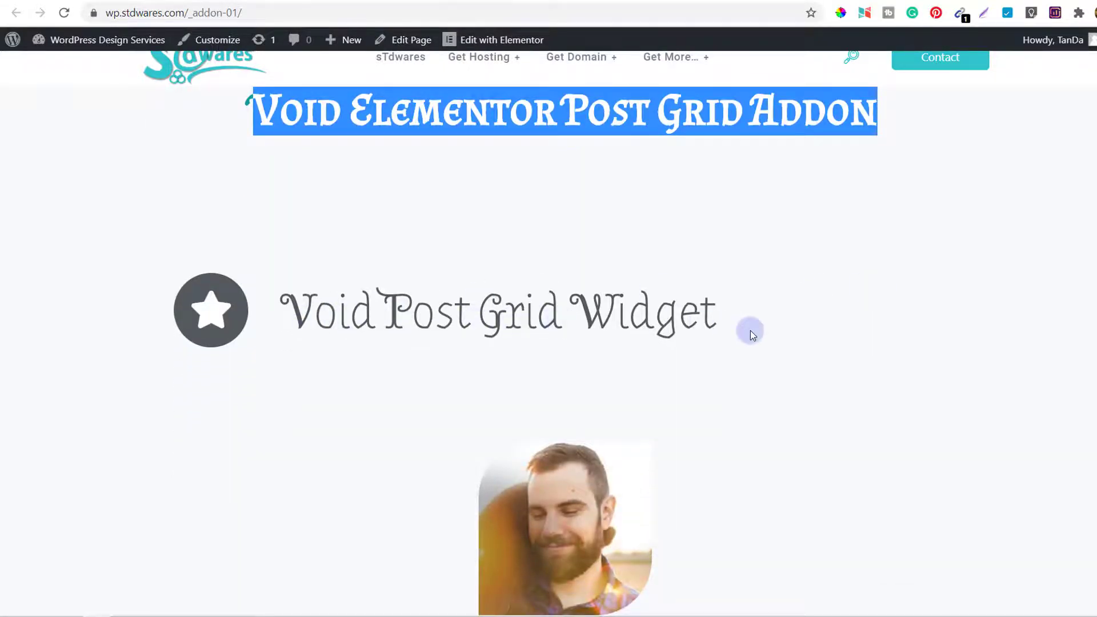
scroll(down, 3)
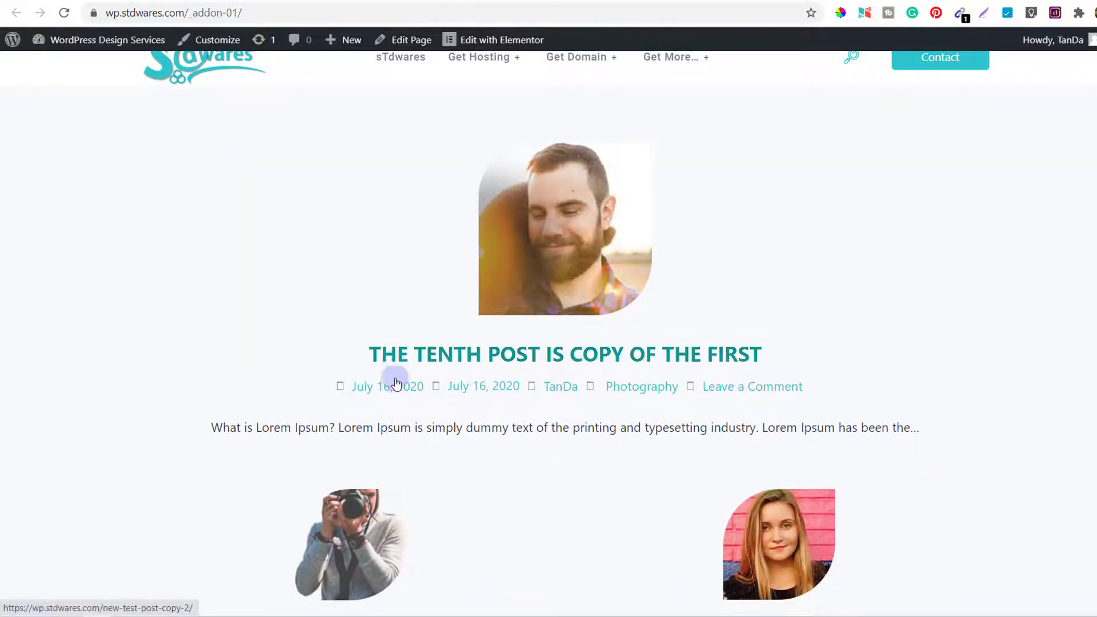
scroll(down, 3)
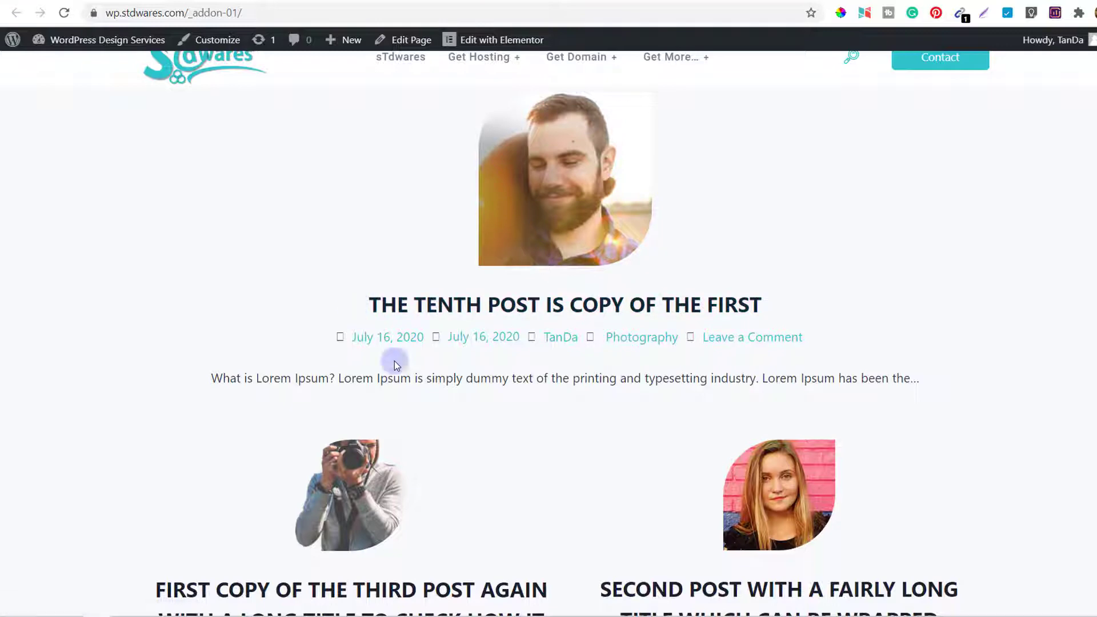
scroll(down, 3)
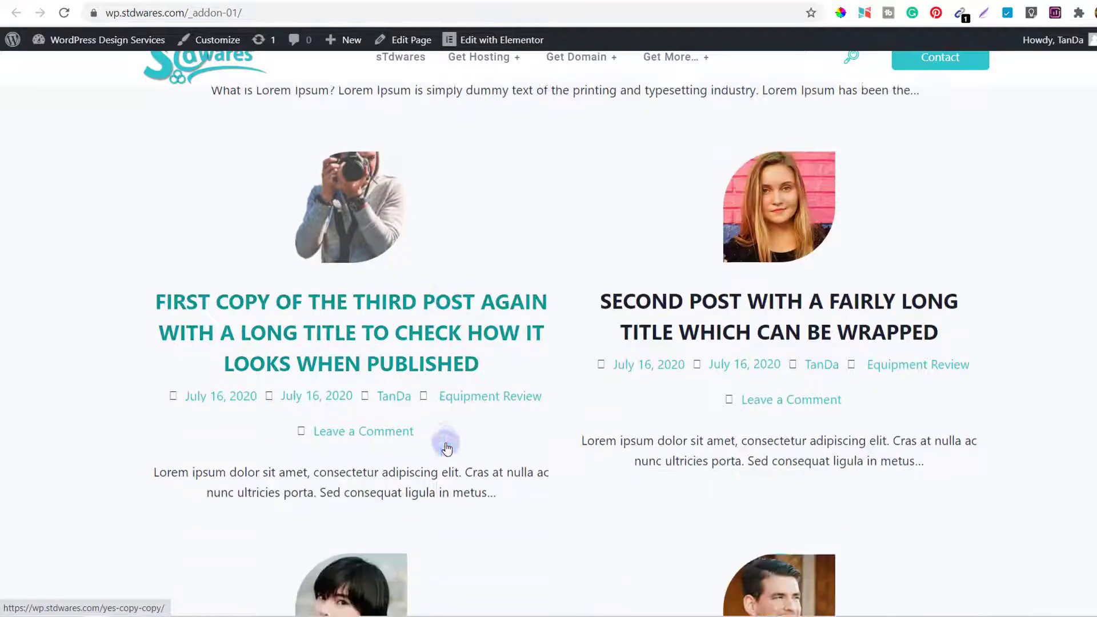
scroll(down, 3)
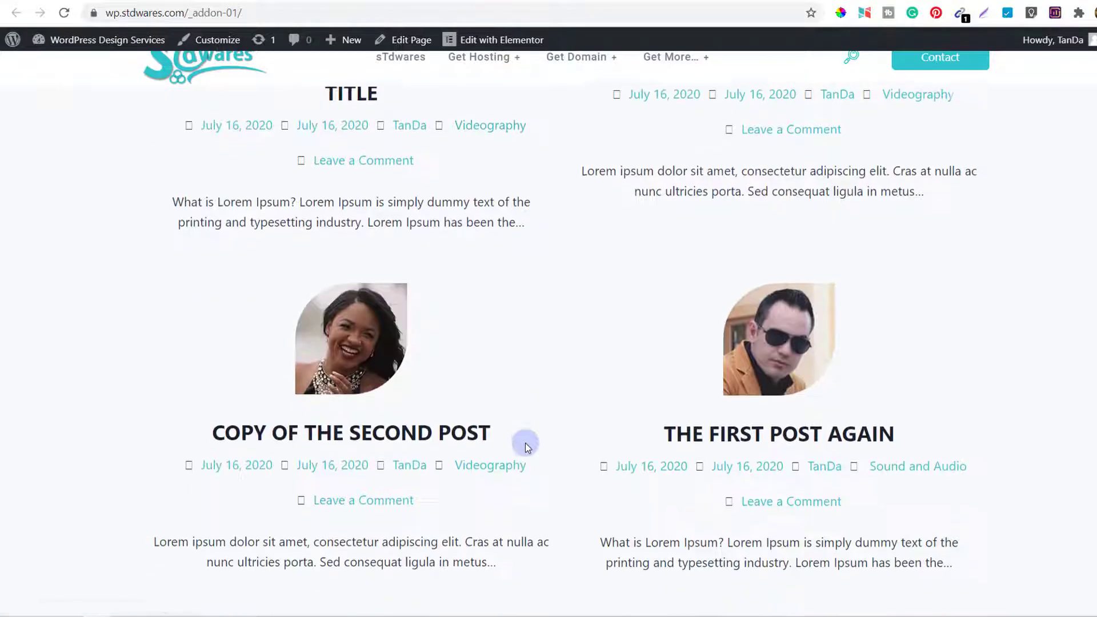
scroll(down, 3)
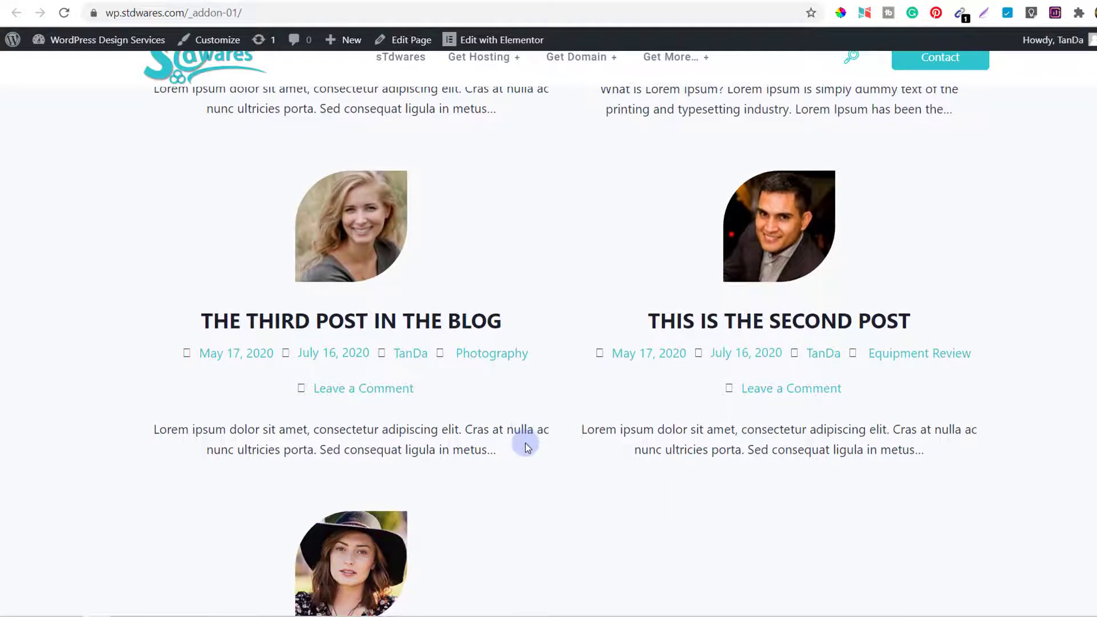
scroll(down, 3)
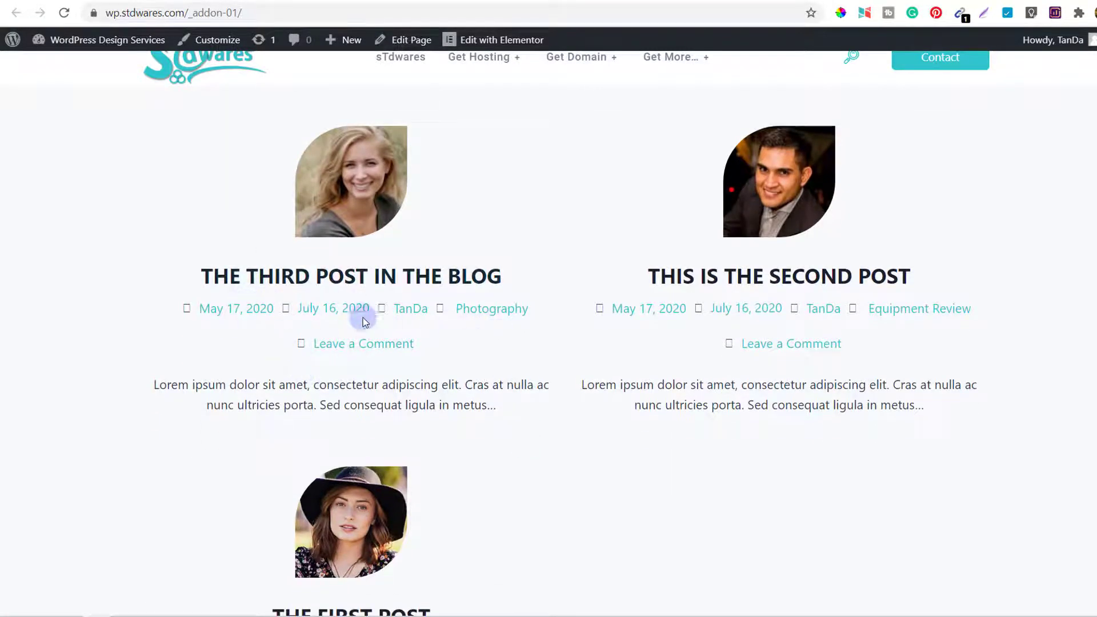
mouse_move(511, 402)
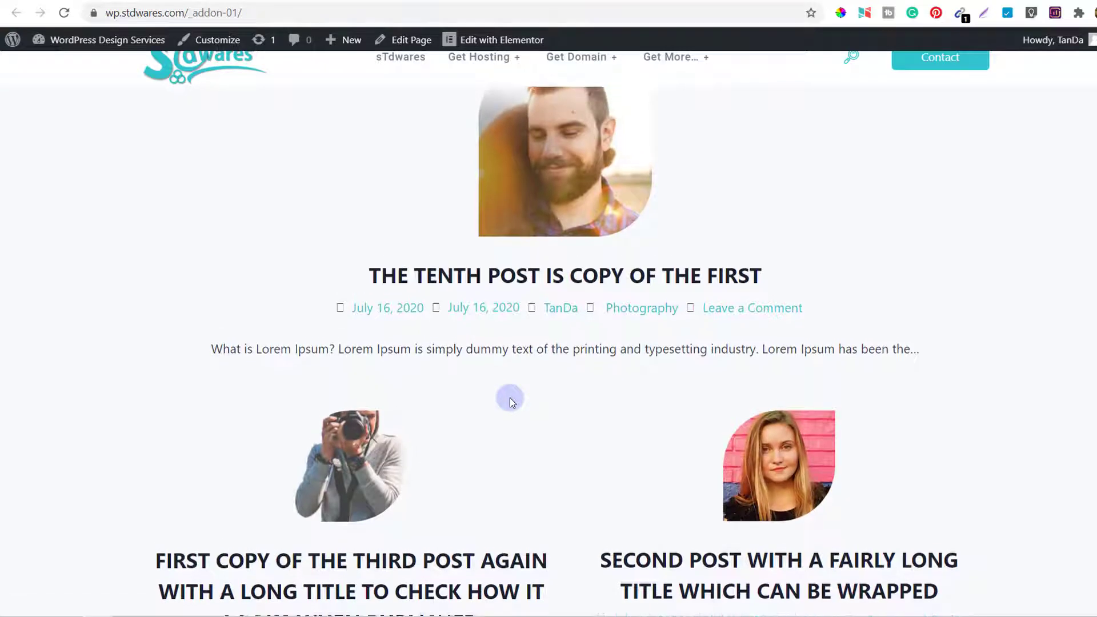
scroll(down, 3)
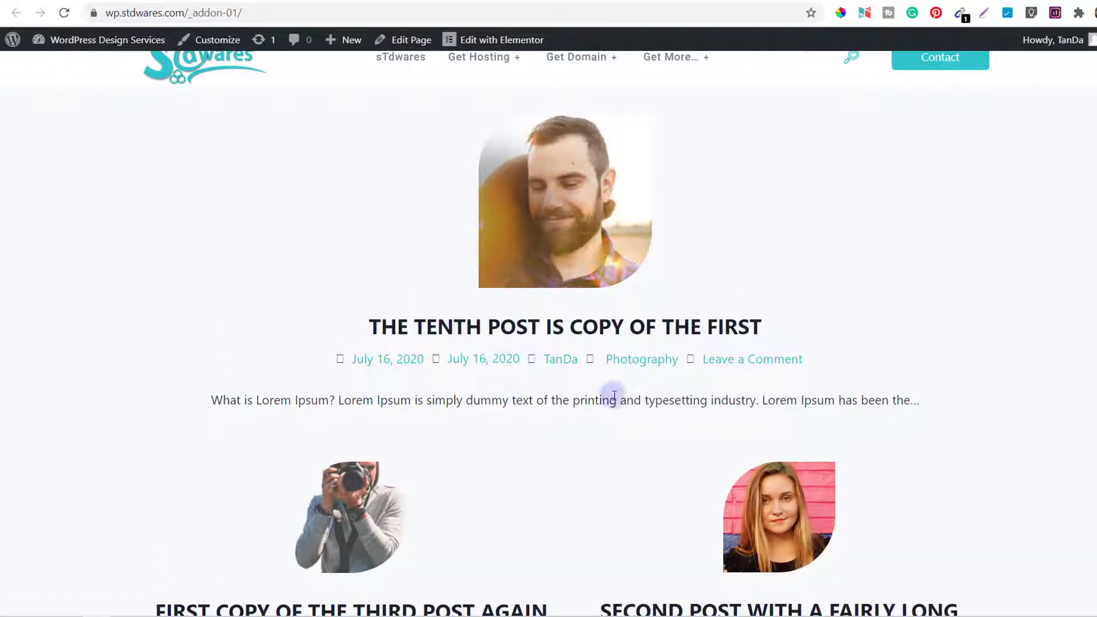
scroll(down, 3)
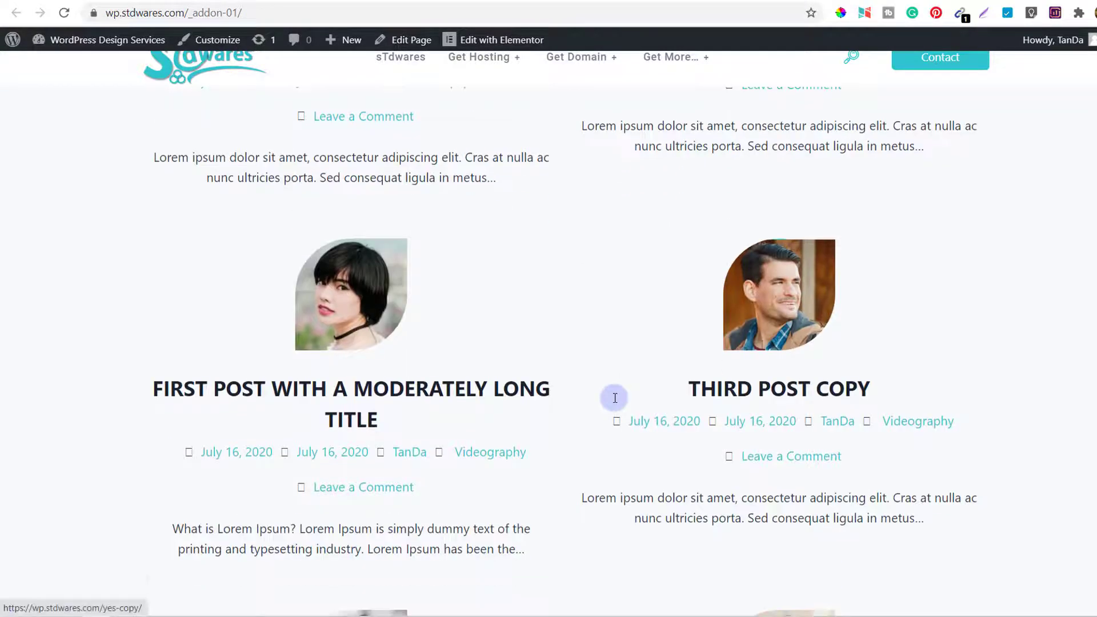
scroll(down, 3)
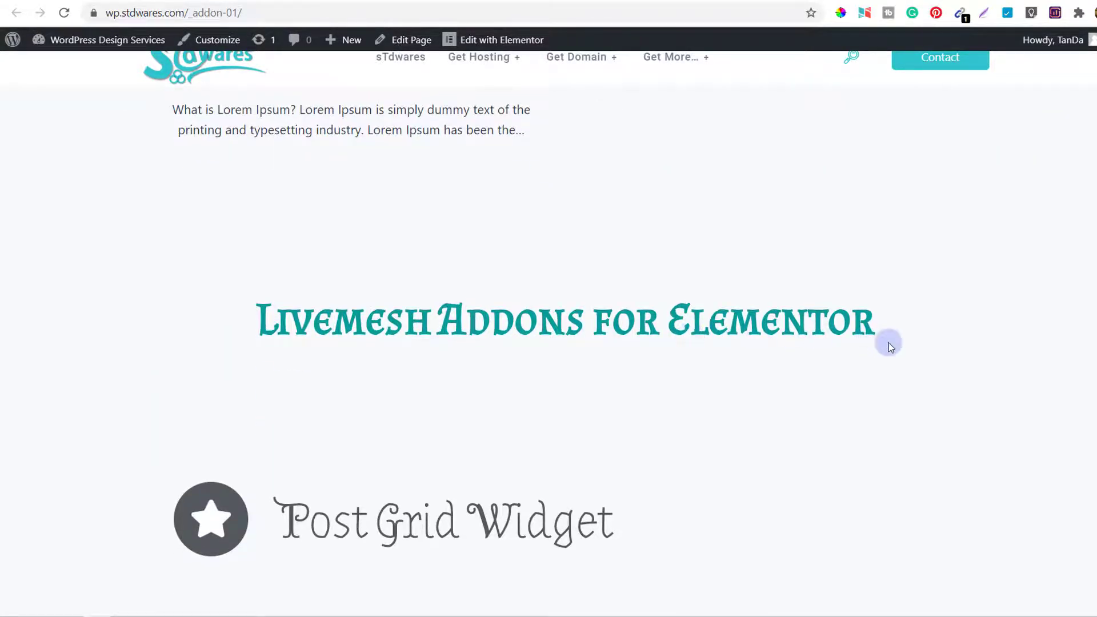
Scroll through the Livemesh Dummy Posts grid to the Post Carousel Widget heading
scroll(down, 3)
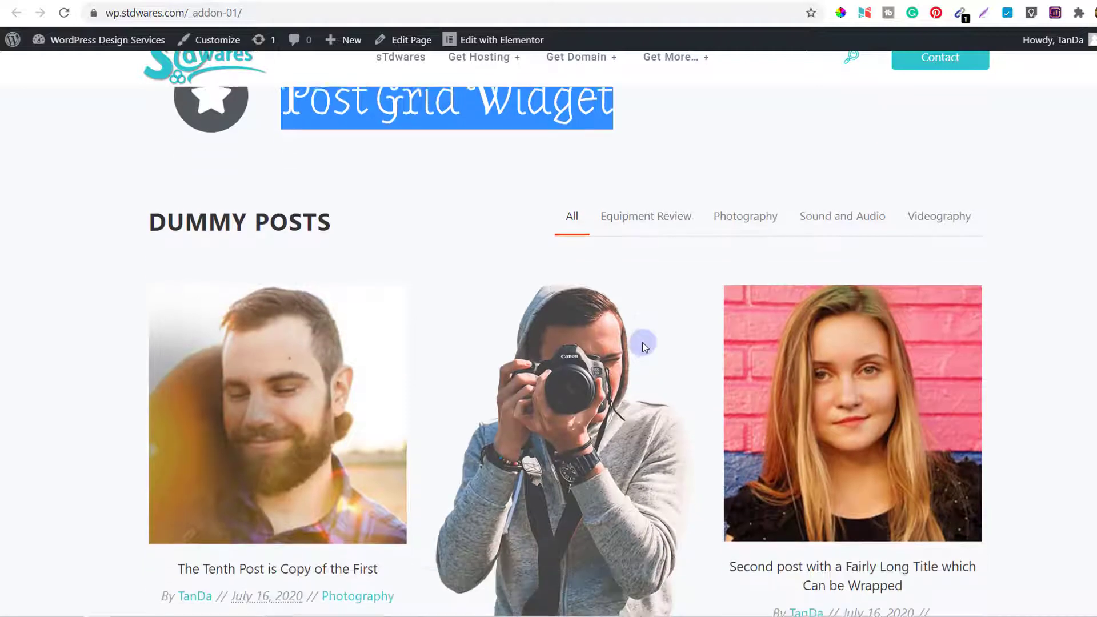
scroll(down, 3)
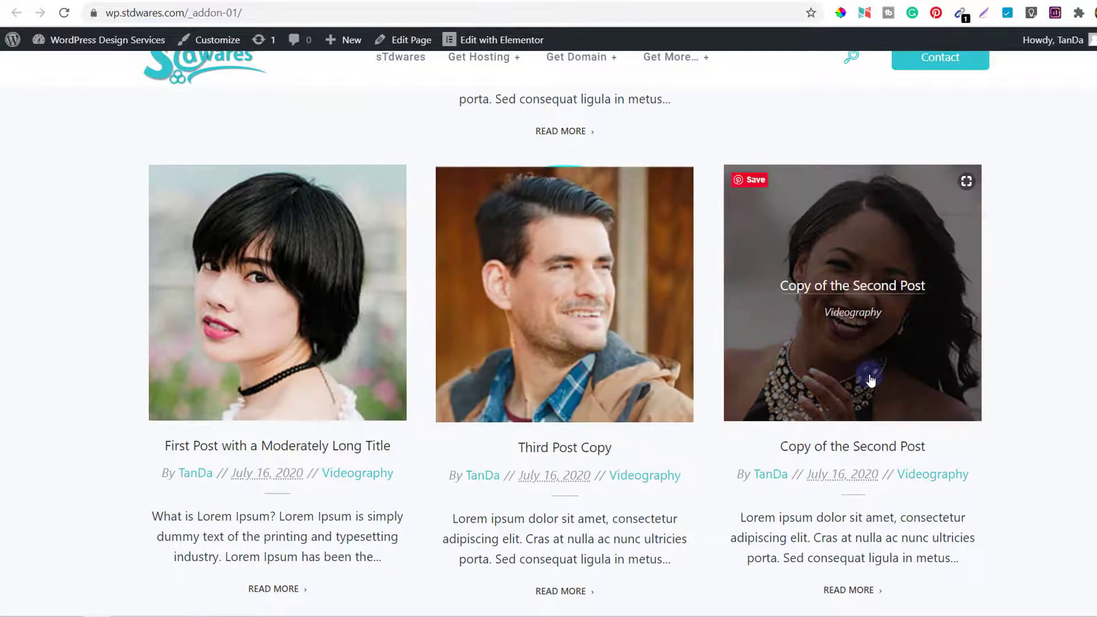
scroll(down, 3)
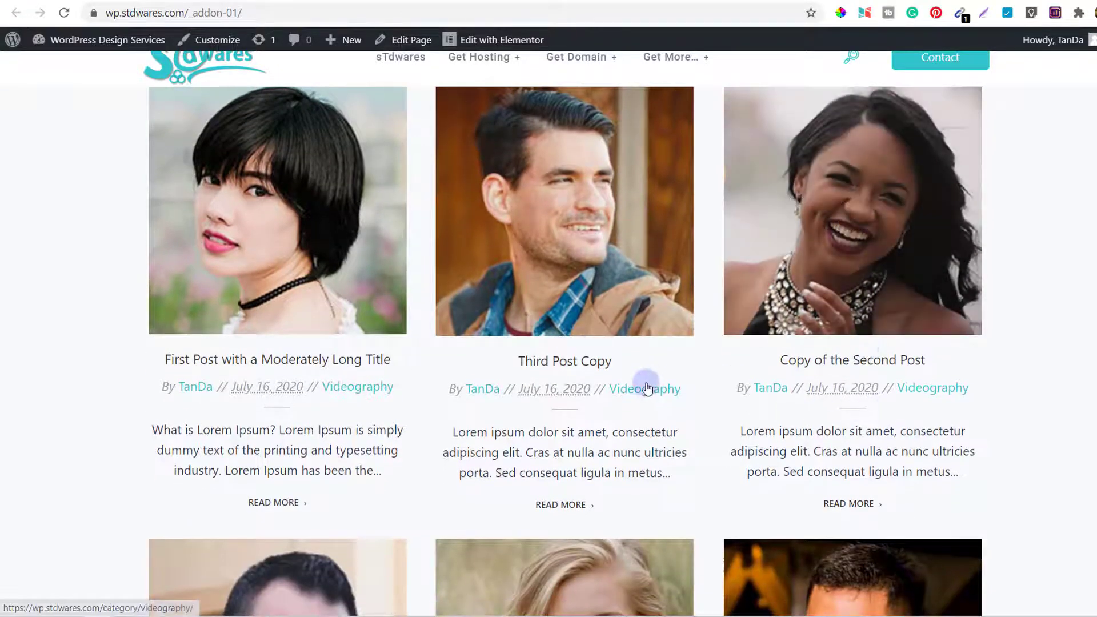
scroll(down, 3)
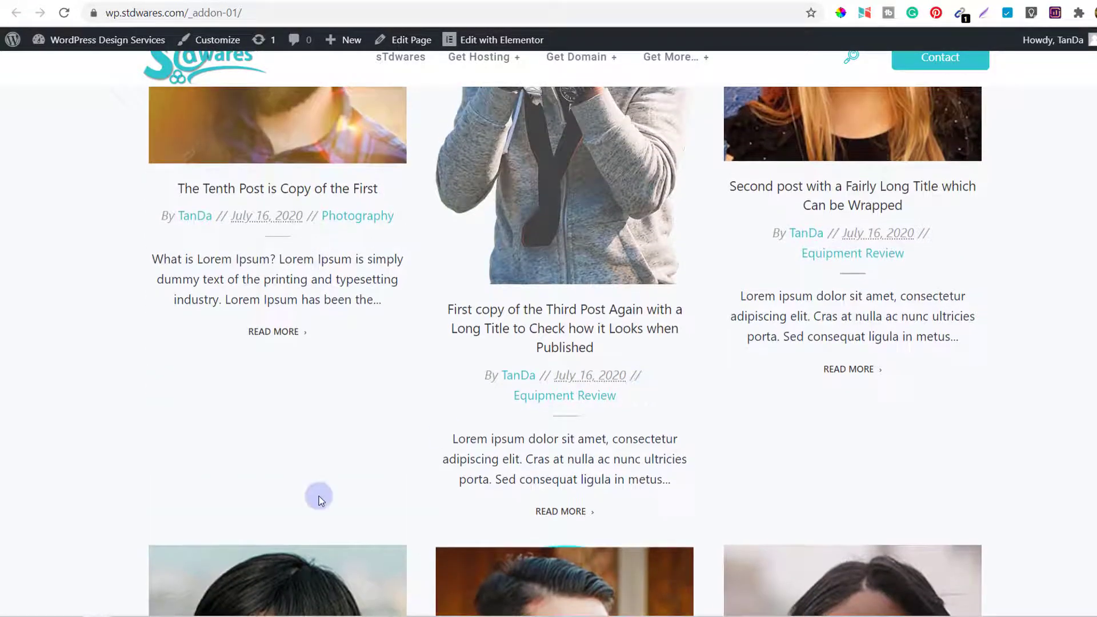
scroll(down, 3)
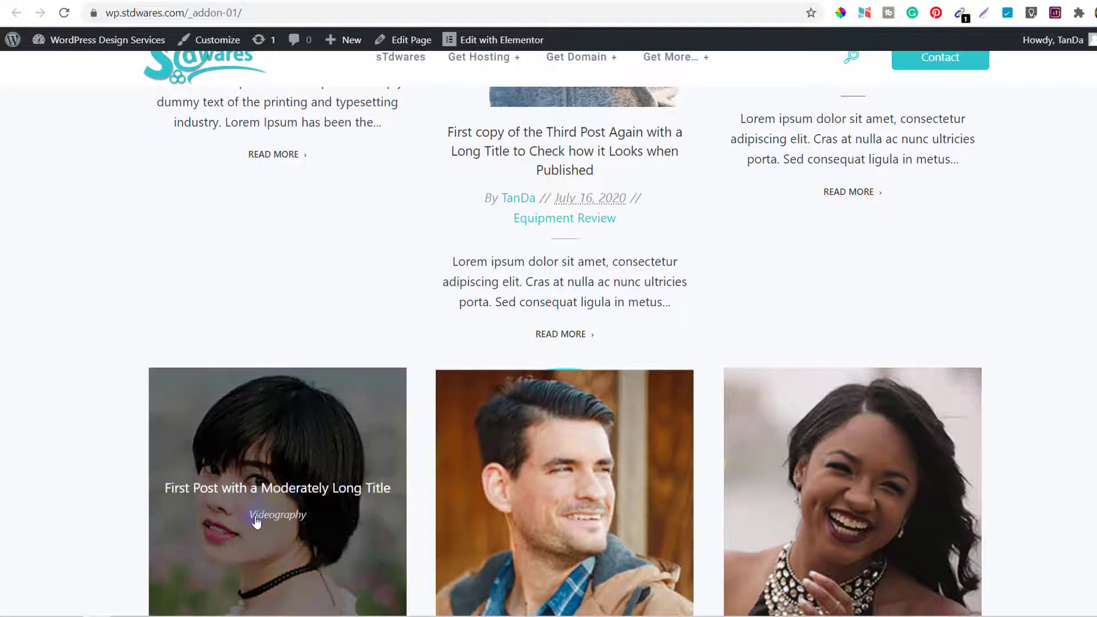
scroll(down, 3)
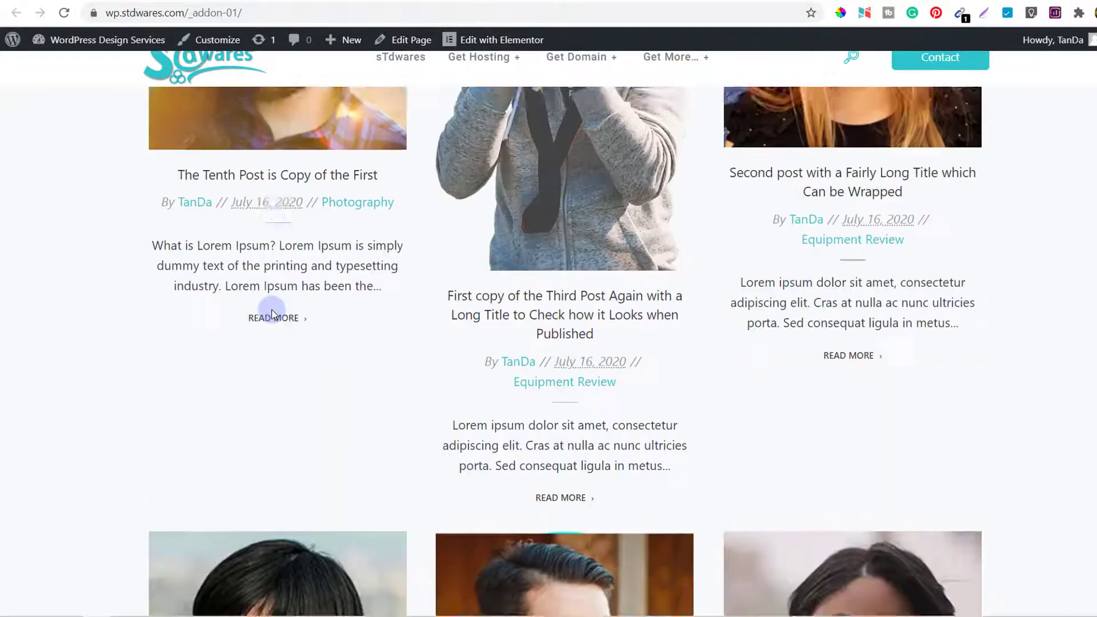
scroll(up, 3)
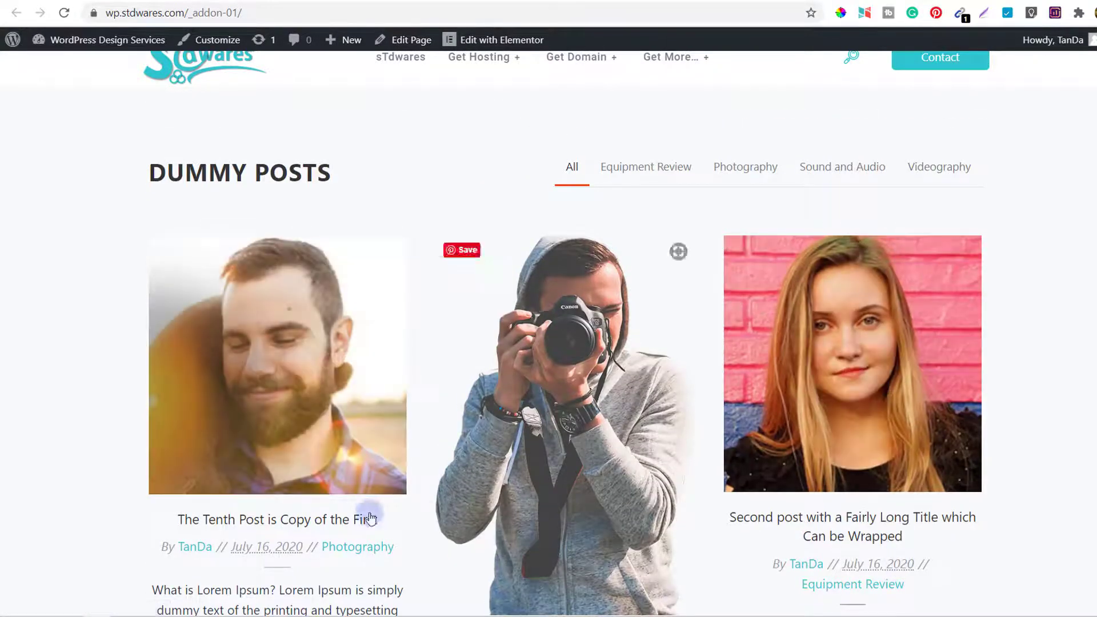
scroll(down, 3)
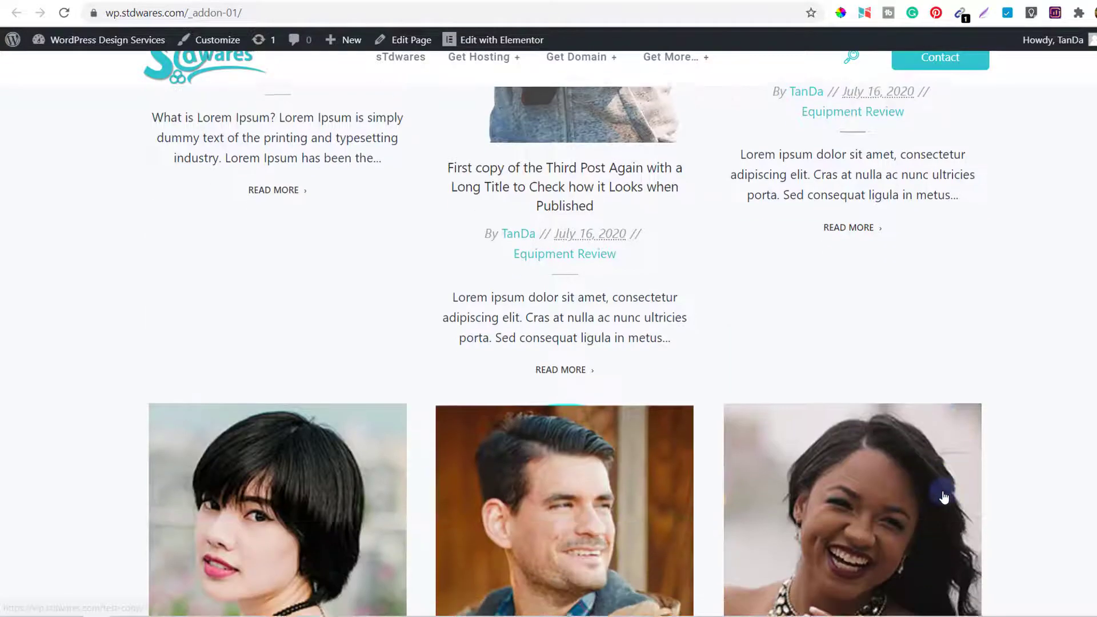
scroll(down, 3)
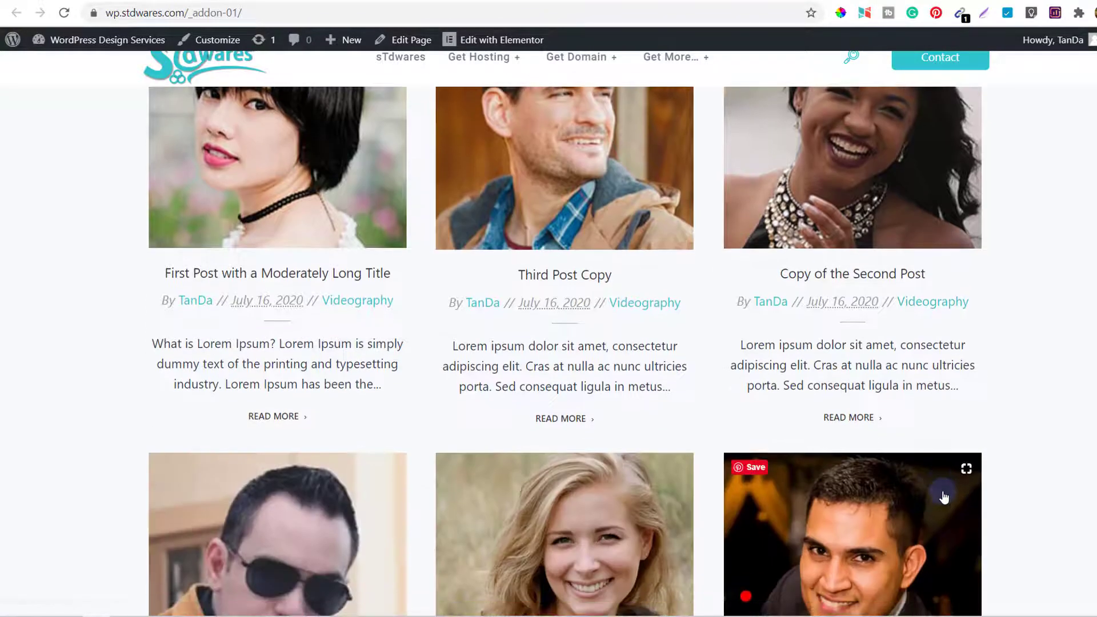
scroll(down, 3)
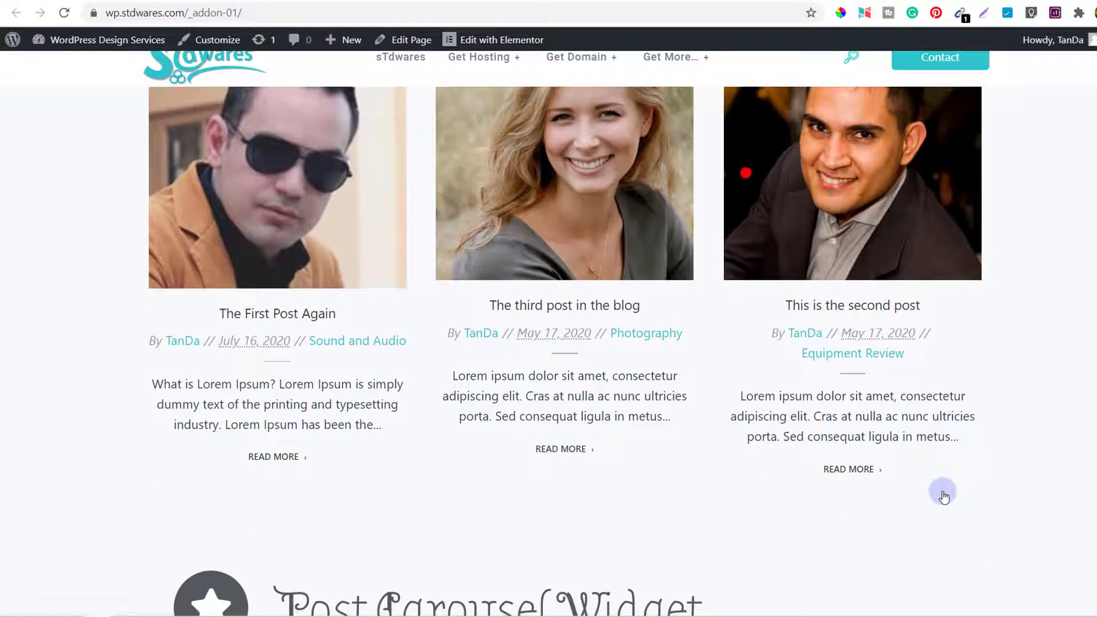
scroll(down, 3)
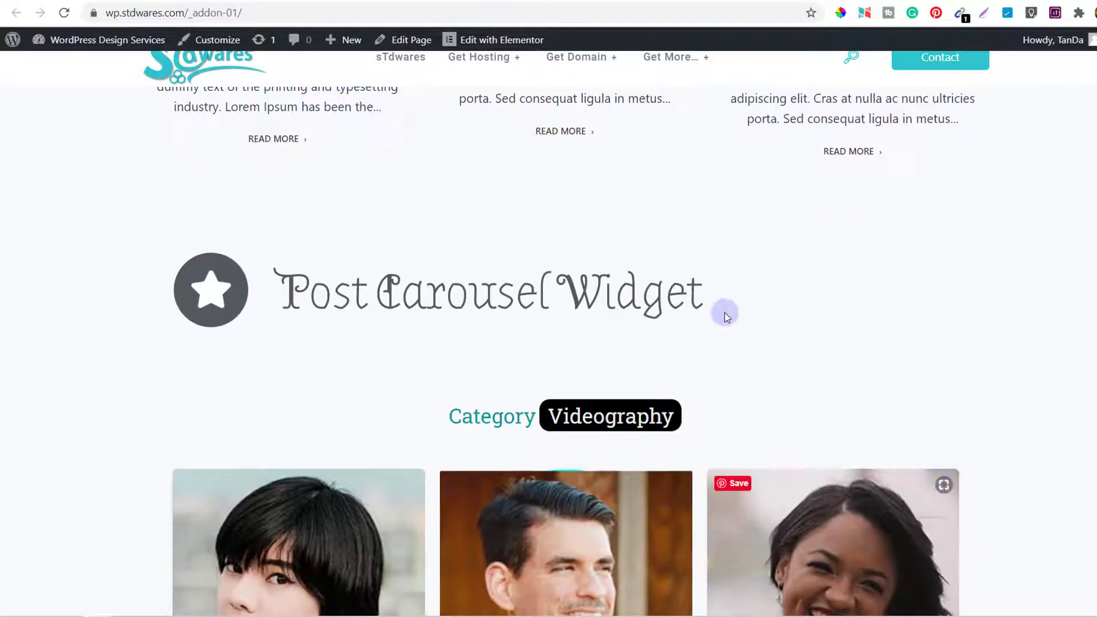
Swipe through the Videography carousel cards, highlight the Videography label, and scroll to Photography
drag(377, 290, 700, 290)
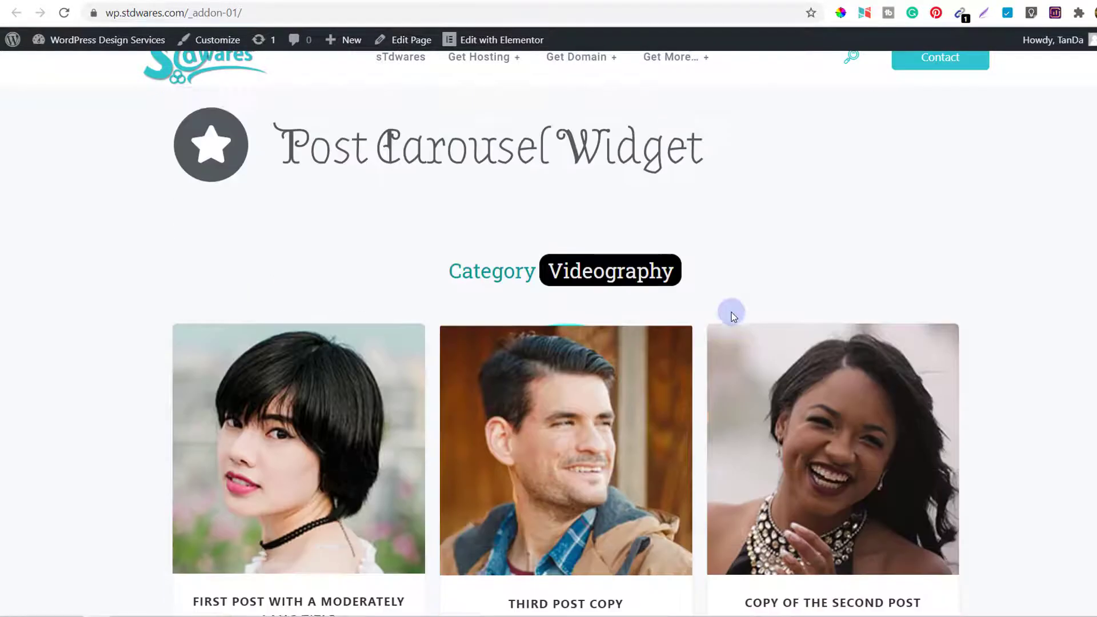
scroll(down, 3)
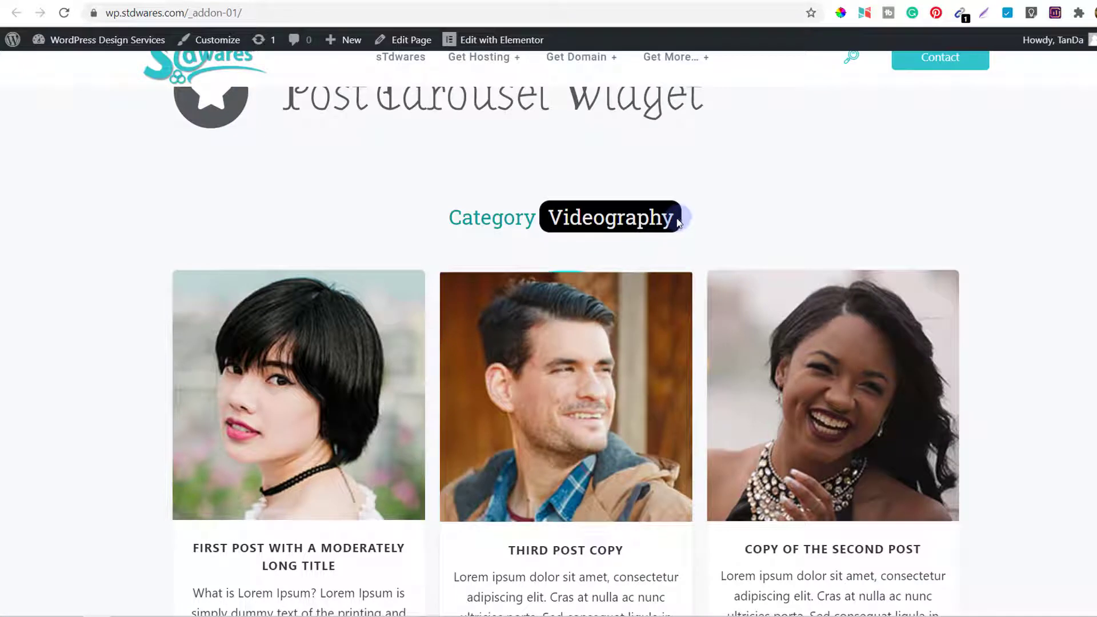
double_click(609, 217)
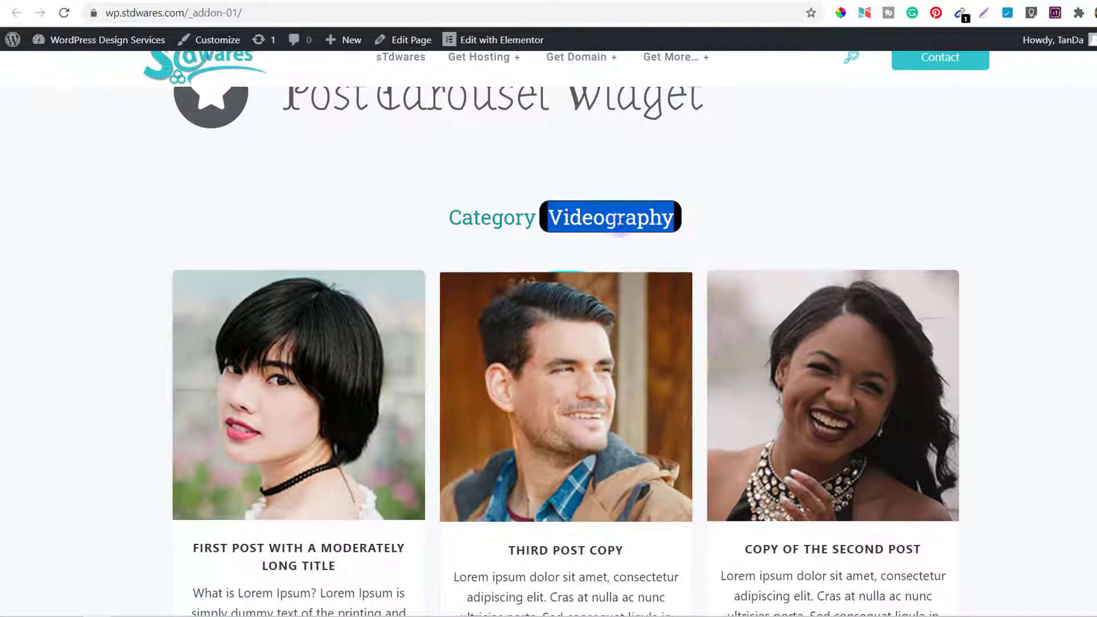
scroll(down, 3)
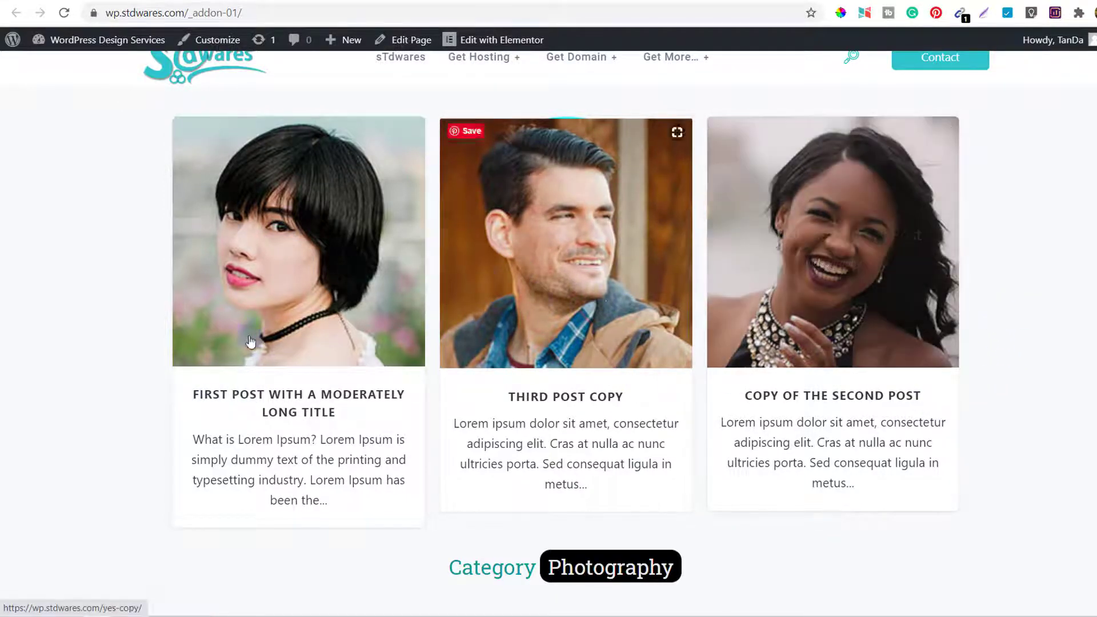
mouse_move(993, 268)
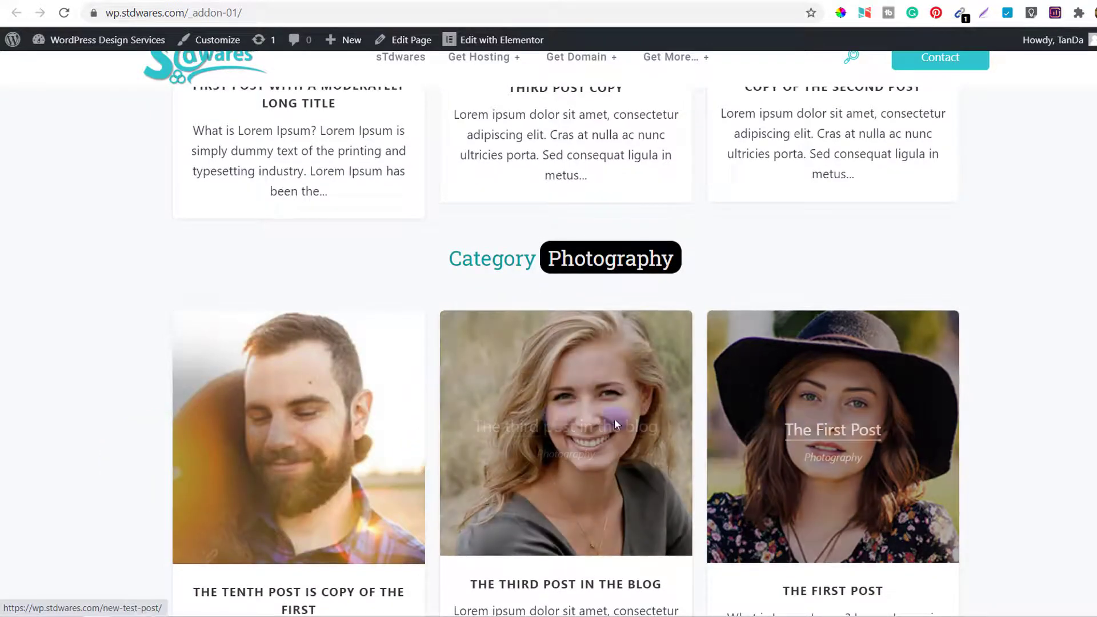
Scroll past the Photography and Equipment Review carousel cards to the footer's landing page list
scroll(down, 3)
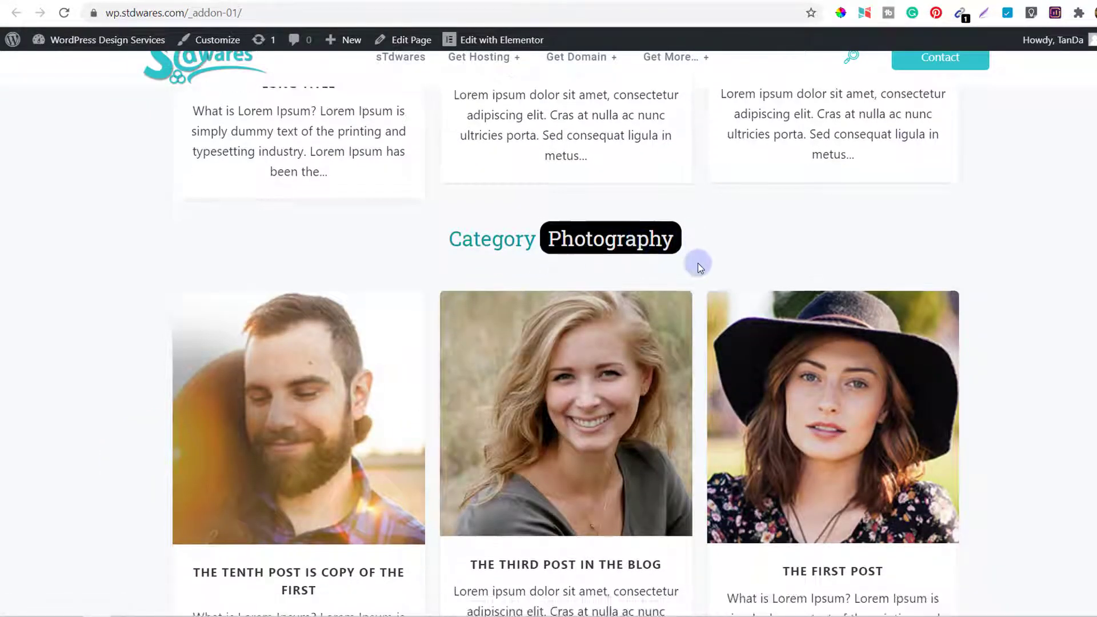
scroll(down, 3)
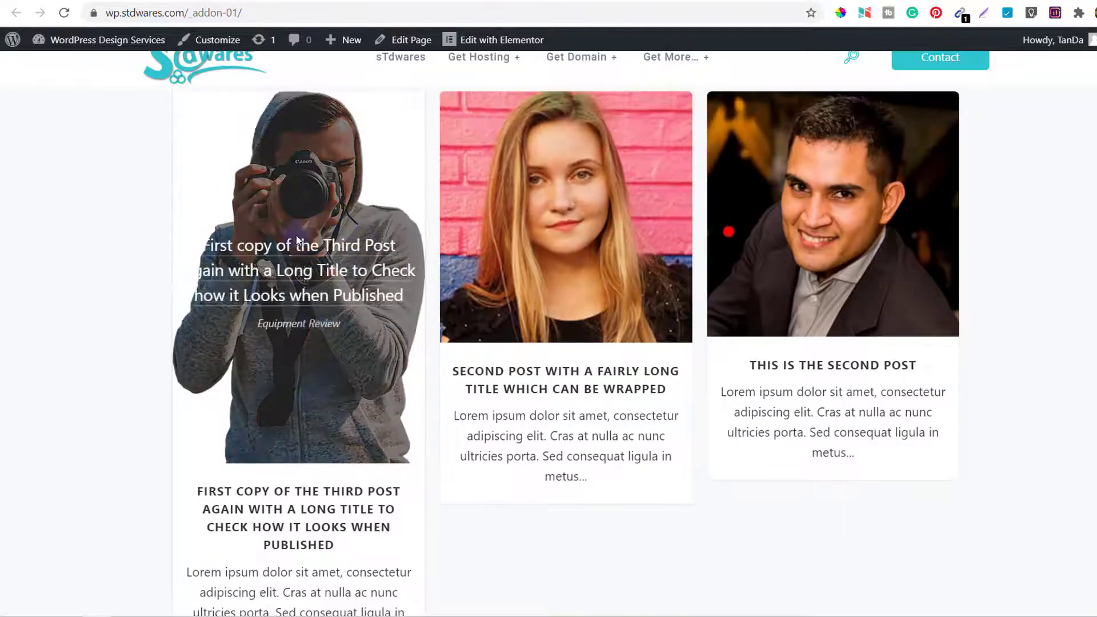
mouse_move(1012, 335)
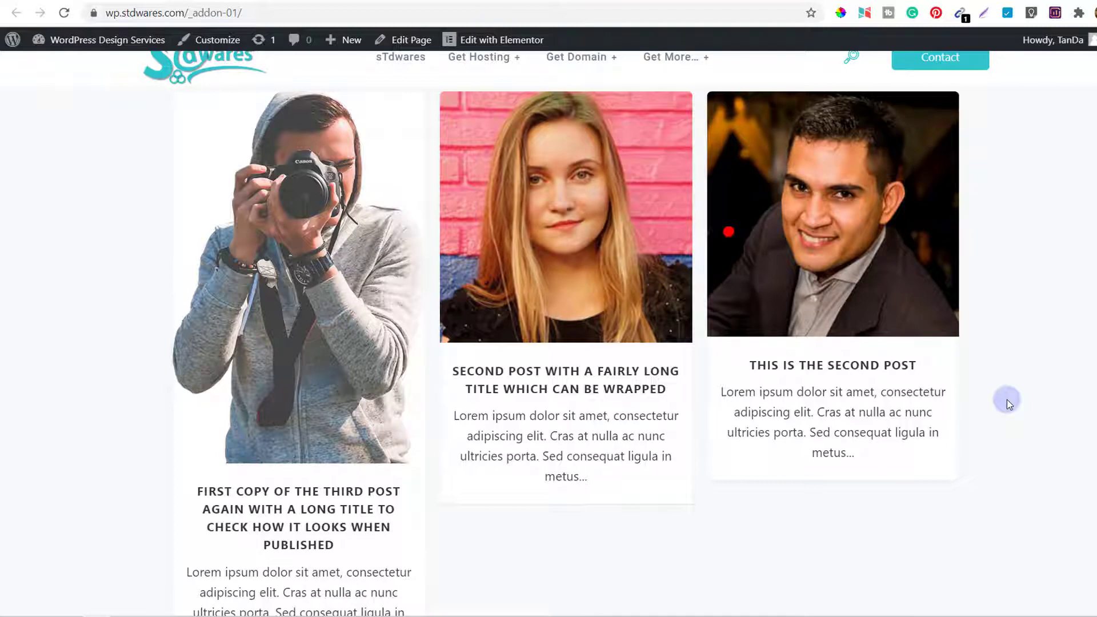
mouse_move(480, 404)
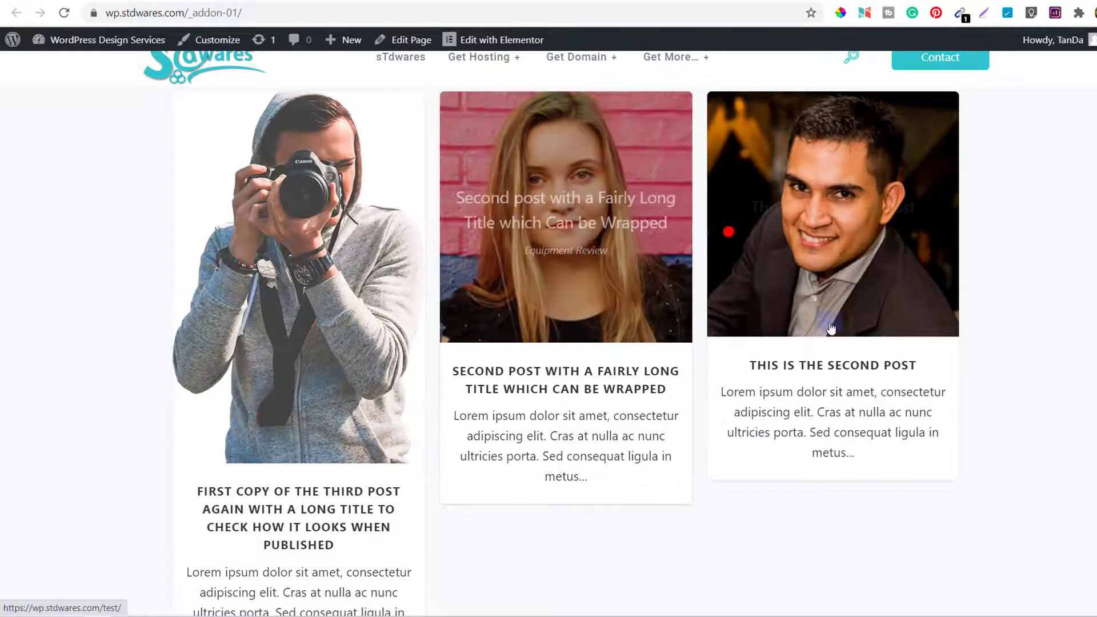
mouse_move(1035, 331)
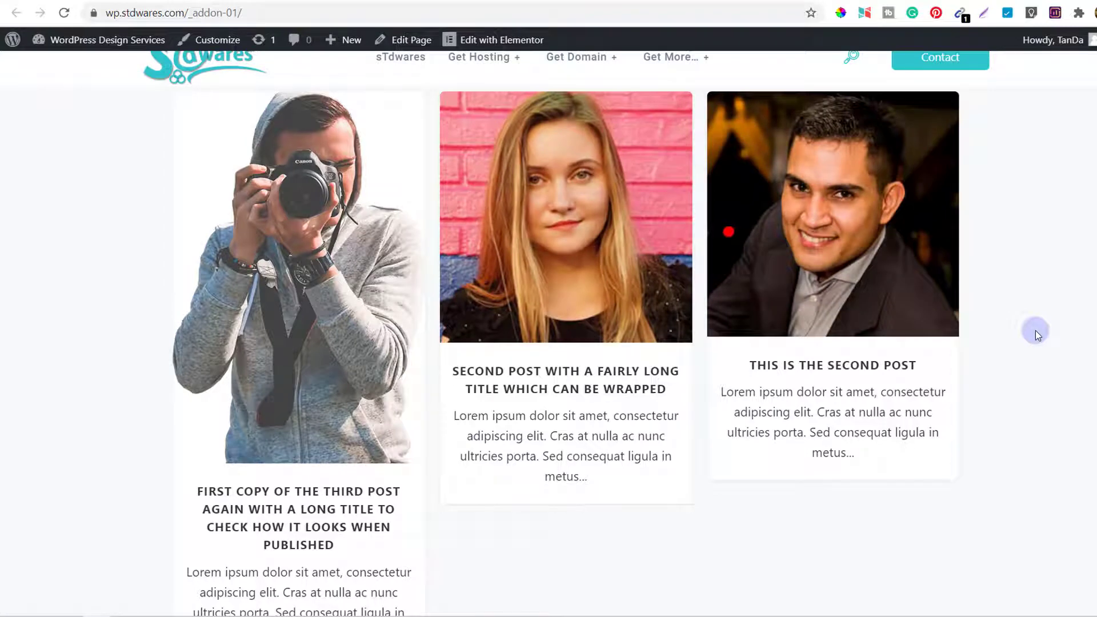
scroll(down, 3)
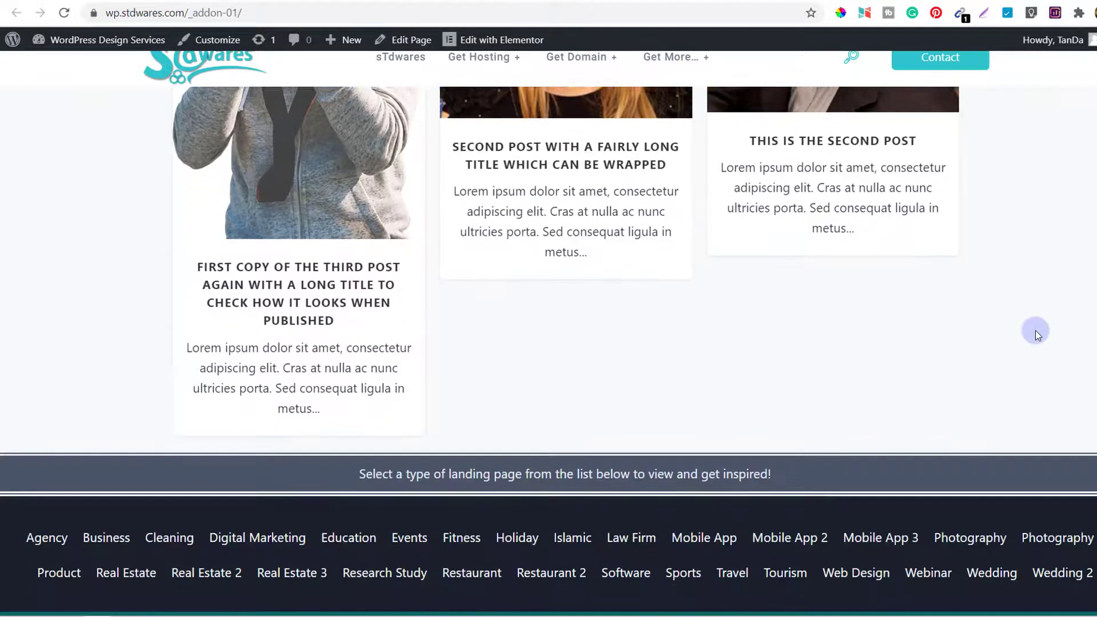
Scroll to the Blog/Post Listing Widget's teal and black featured post tiles
click(970, 537)
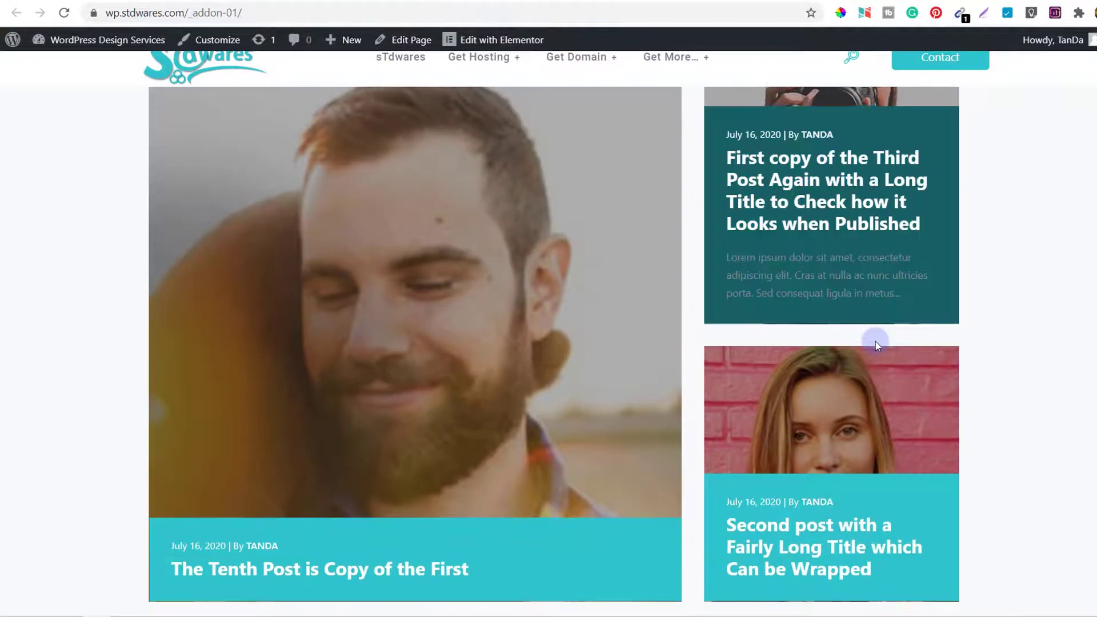
scroll(down, 3)
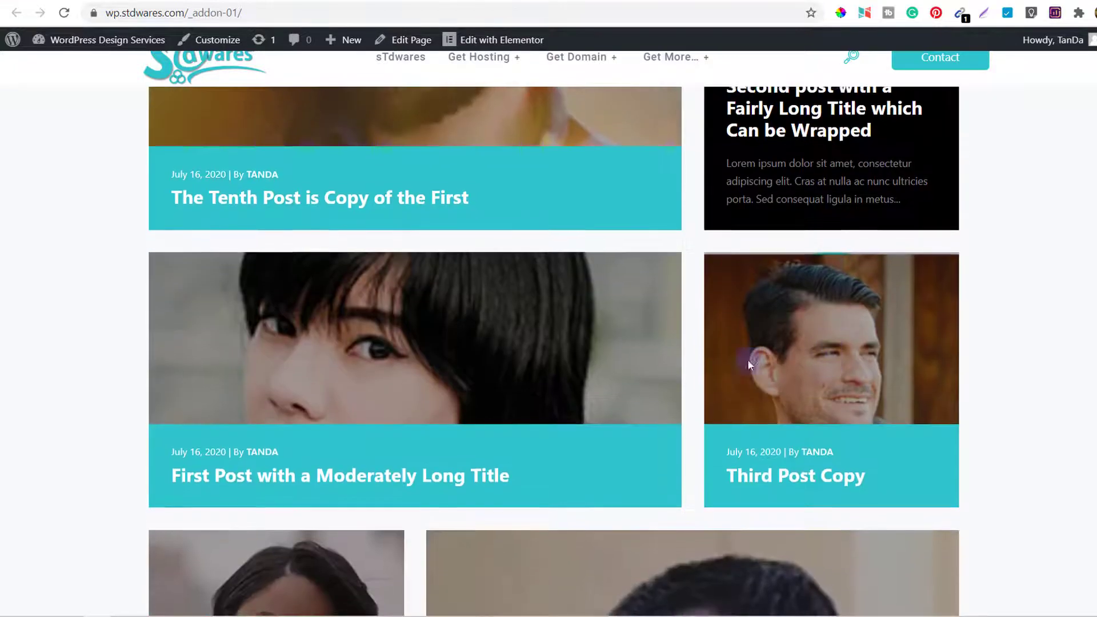
scroll(down, 3)
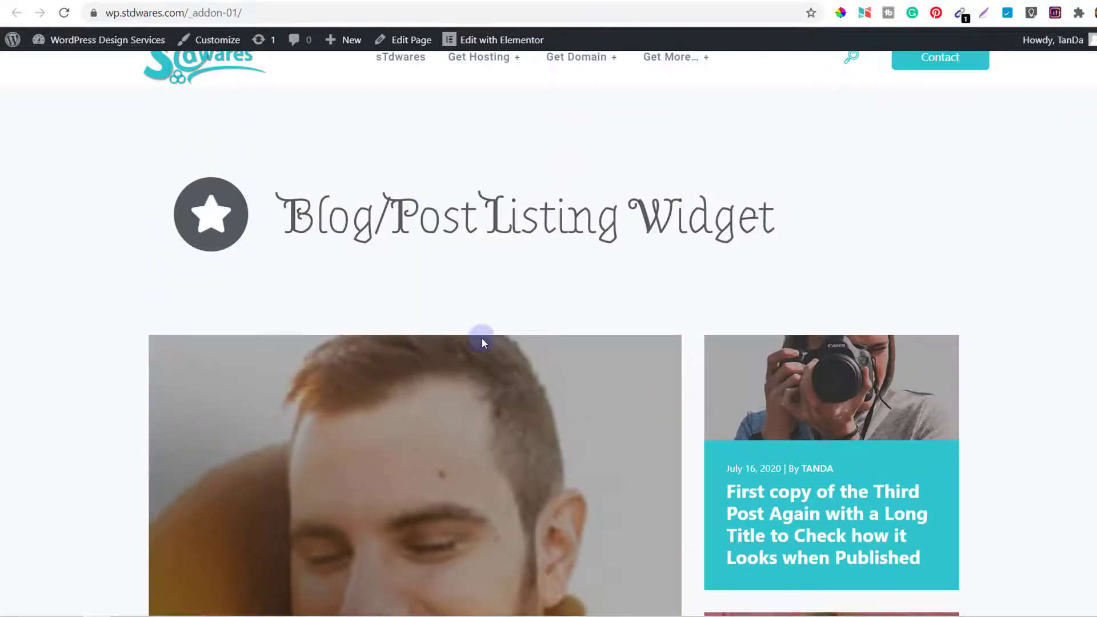
Scroll past the Post Grid widgets back to the ElementsKit Blog Posts Widget cards
scroll(down, 3)
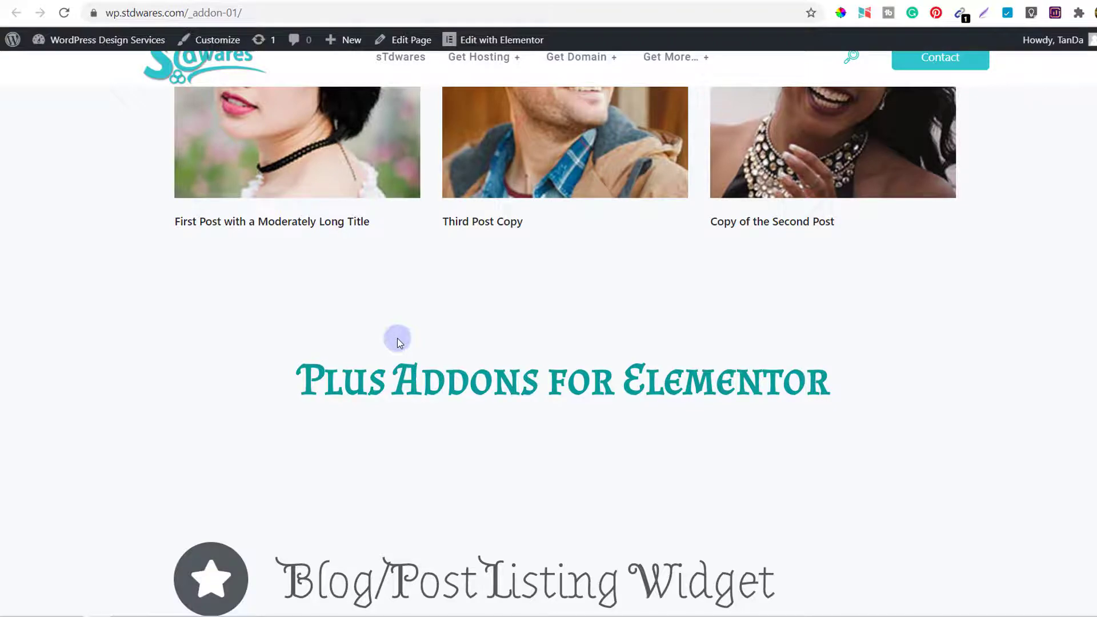
scroll(down, 3)
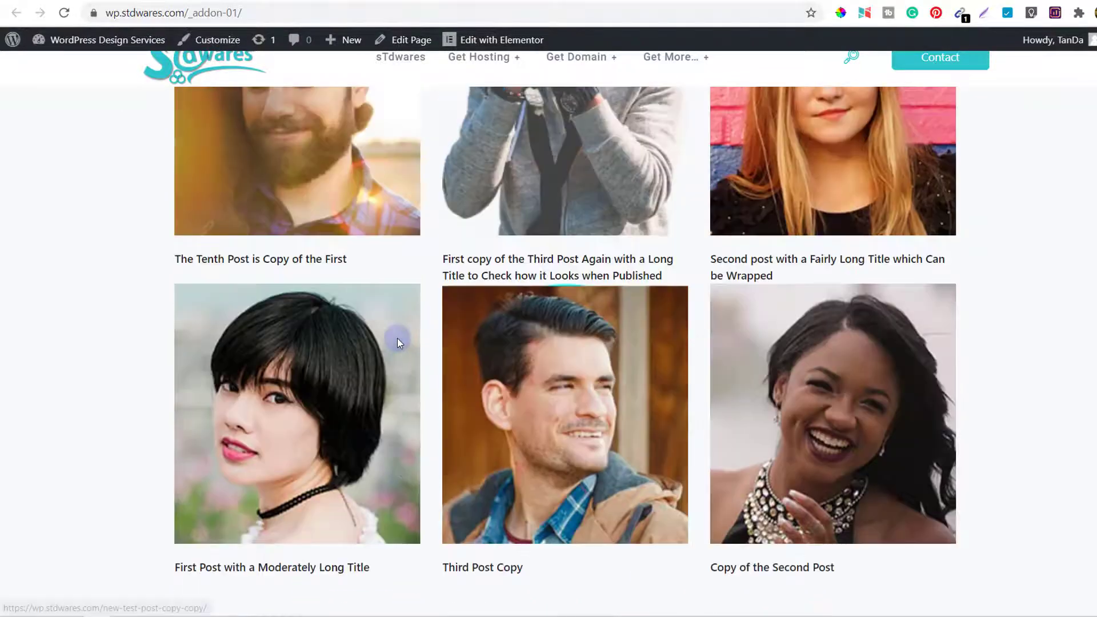
scroll(down, 3)
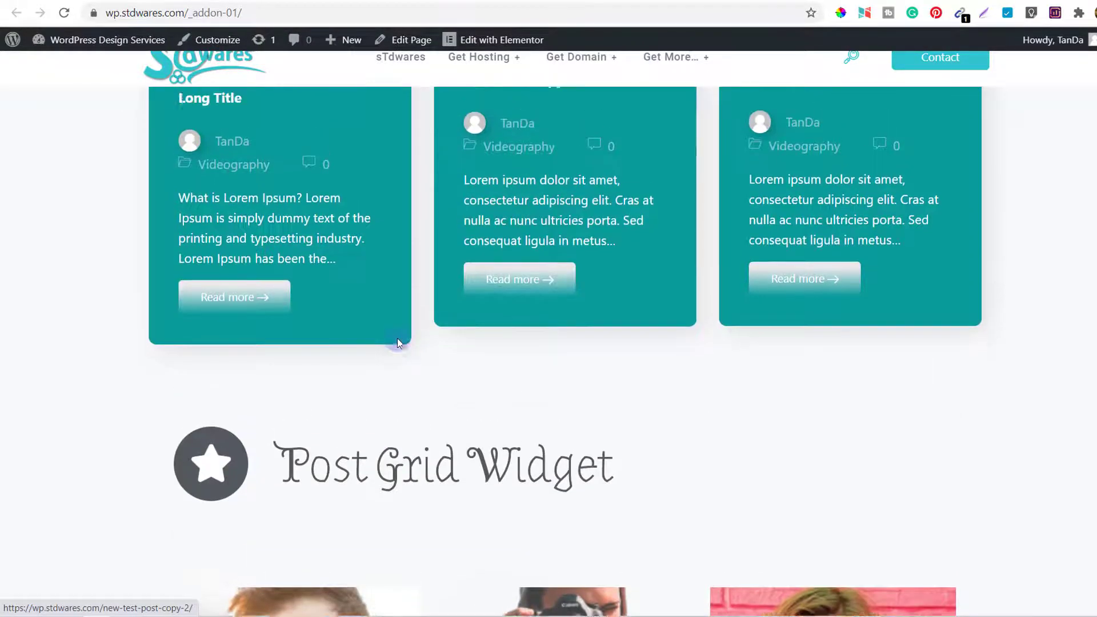
scroll(down, 3)
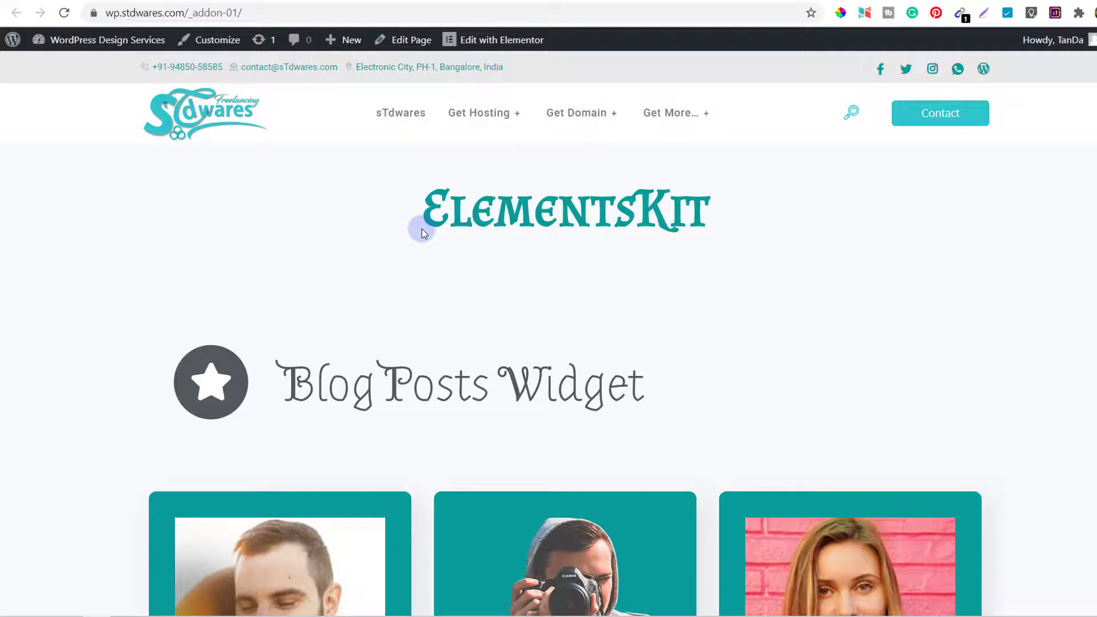
mouse_move(661, 392)
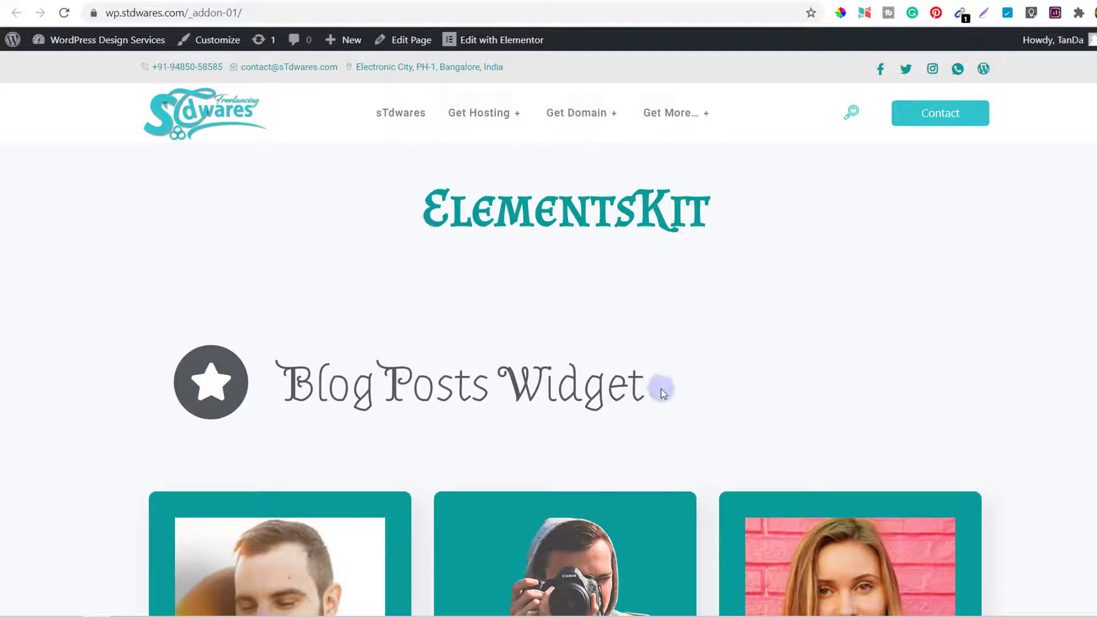